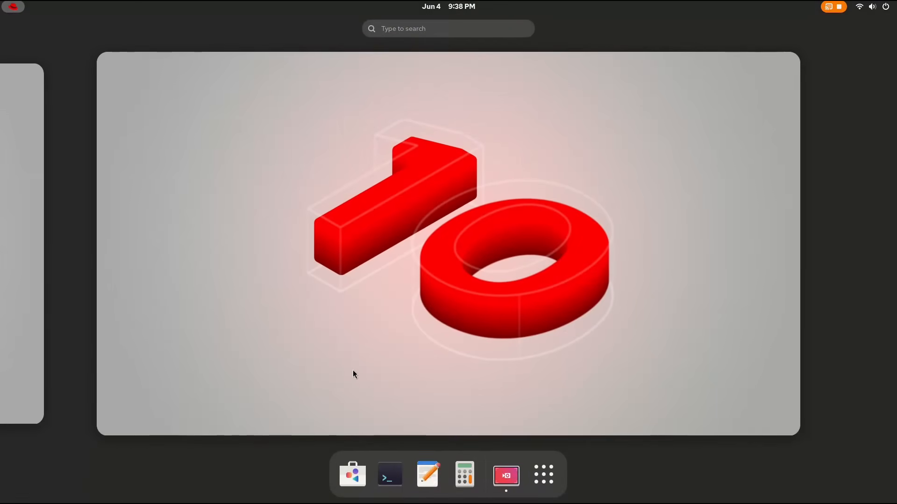
# Install command-line-assistant and its dependencies with sudo dnf, confirming with y
pyautogui.click(390, 474)
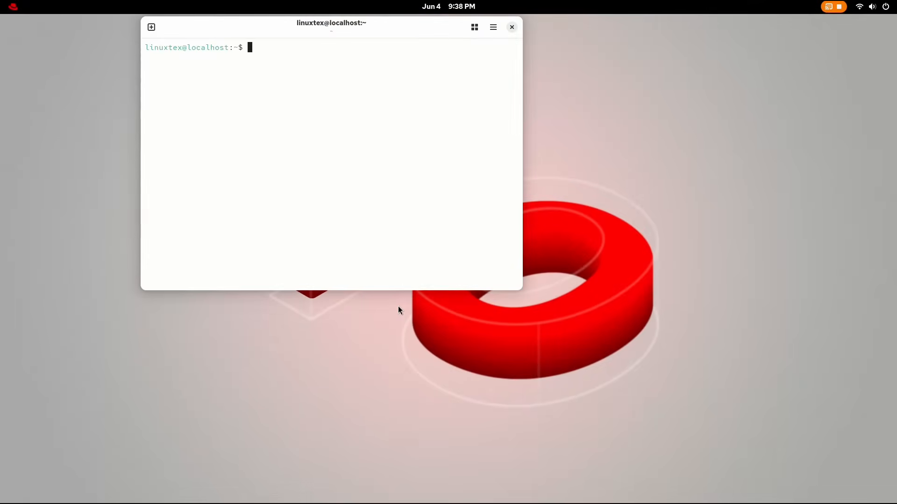
pyautogui.write('sudo dnf')
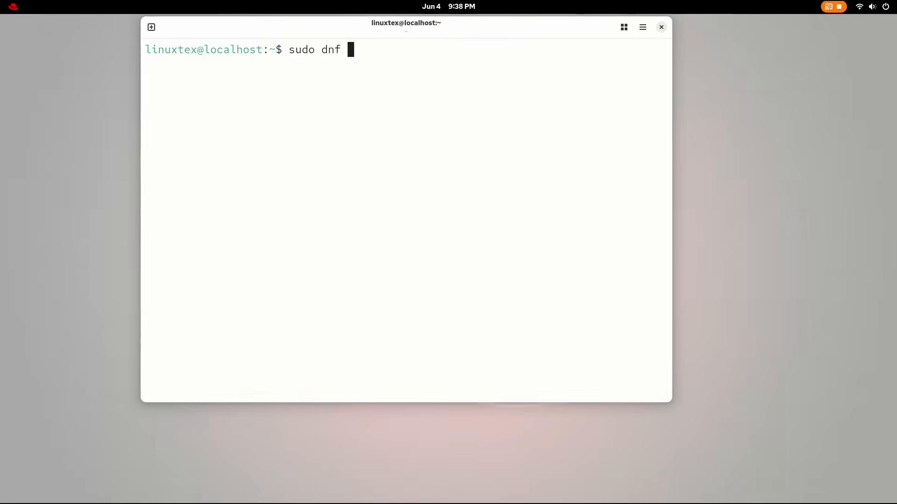
pyautogui.write('install command')
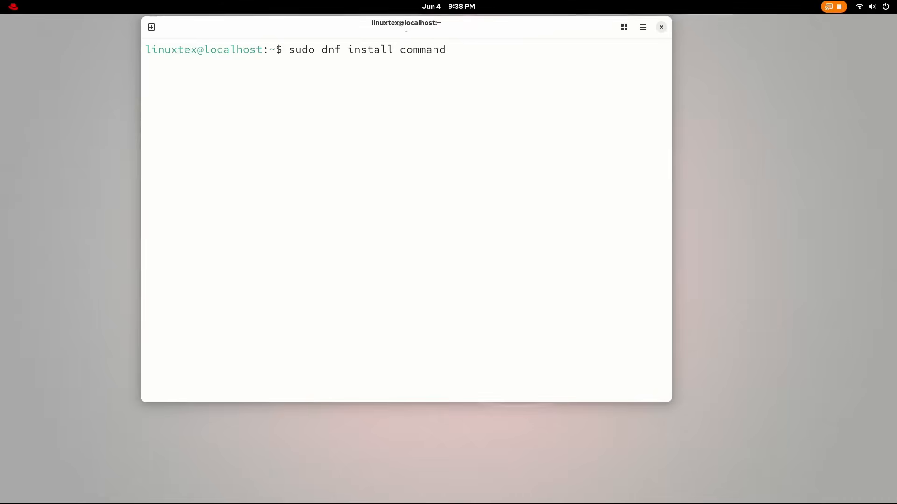
pyautogui.write('-line-as')
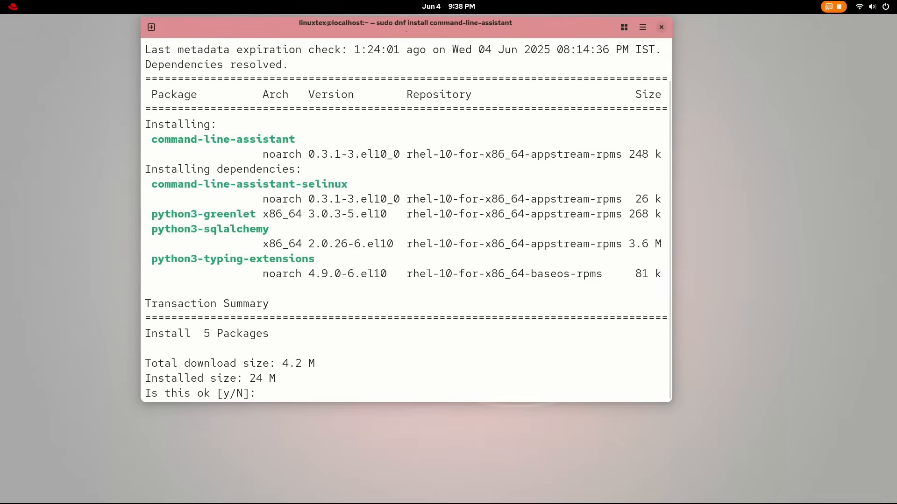
pyautogui.write('y')
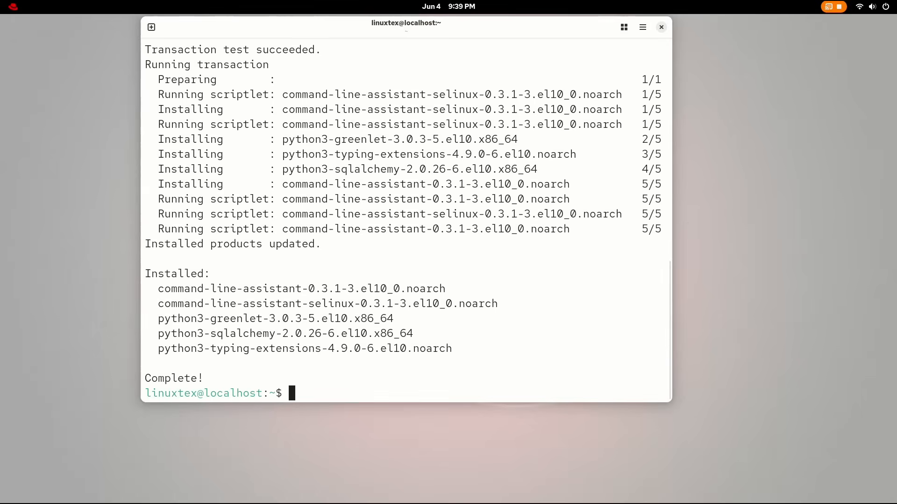
pyautogui.write('cla')
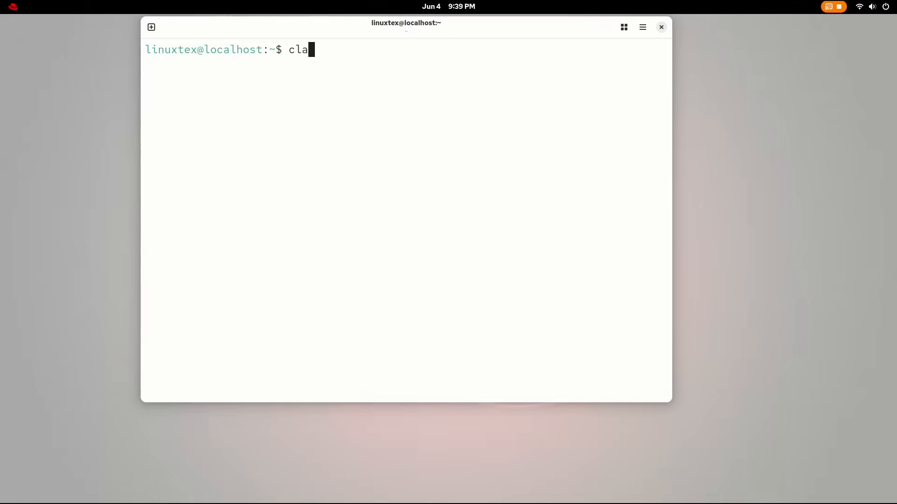
# Ask cla "help me figure out why my system is slow to boot"
pyautogui.write('"help me"')
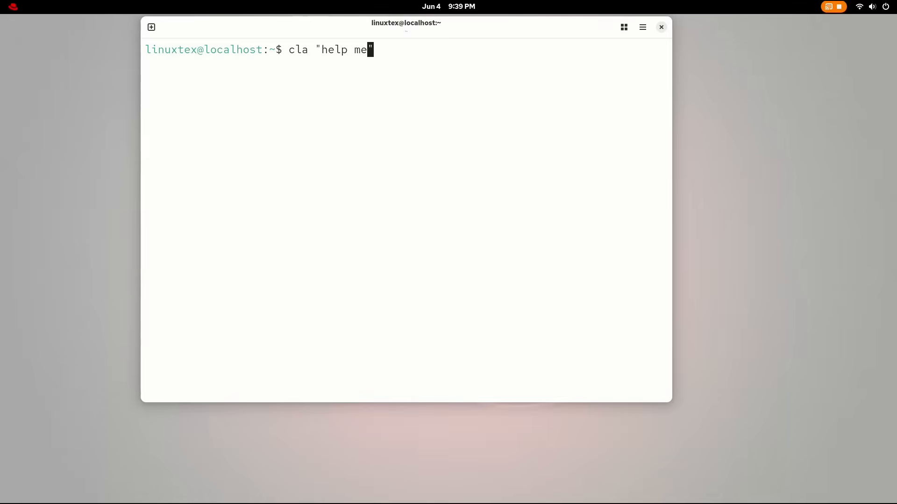
pyautogui.write('figure out')
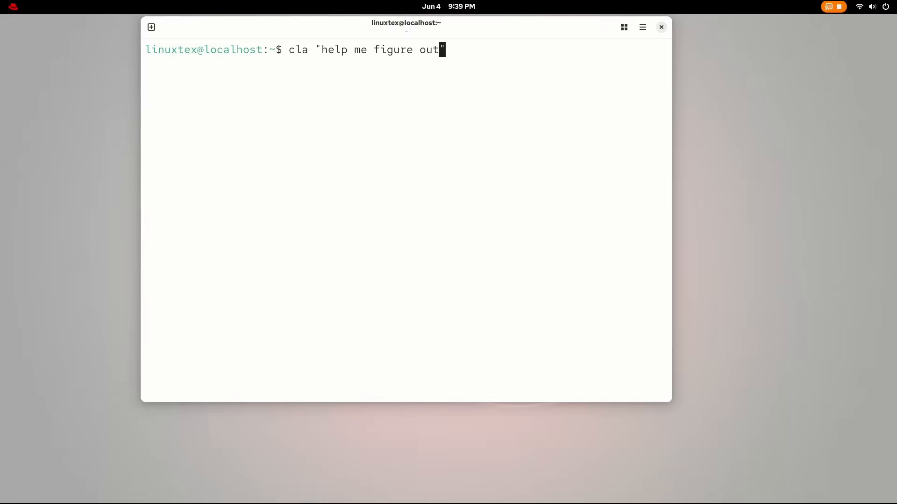
pyautogui.write('why my s')
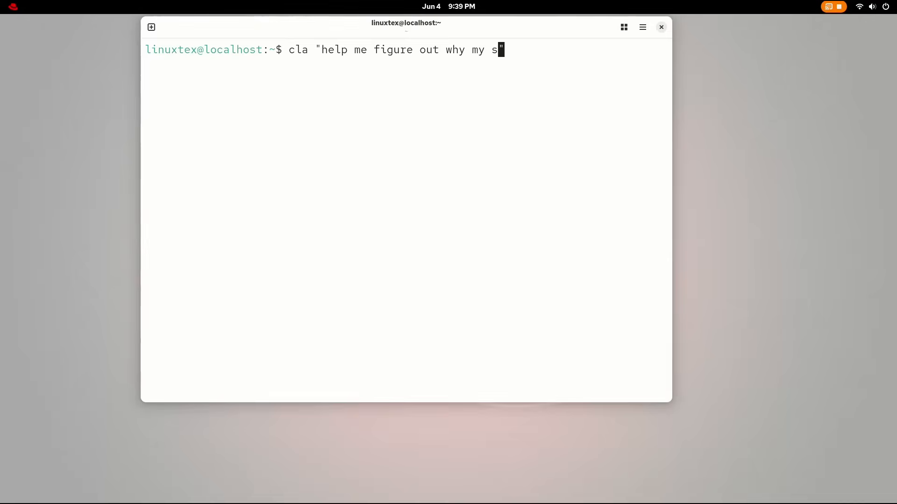
pyautogui.write('ystem is slow to boot')
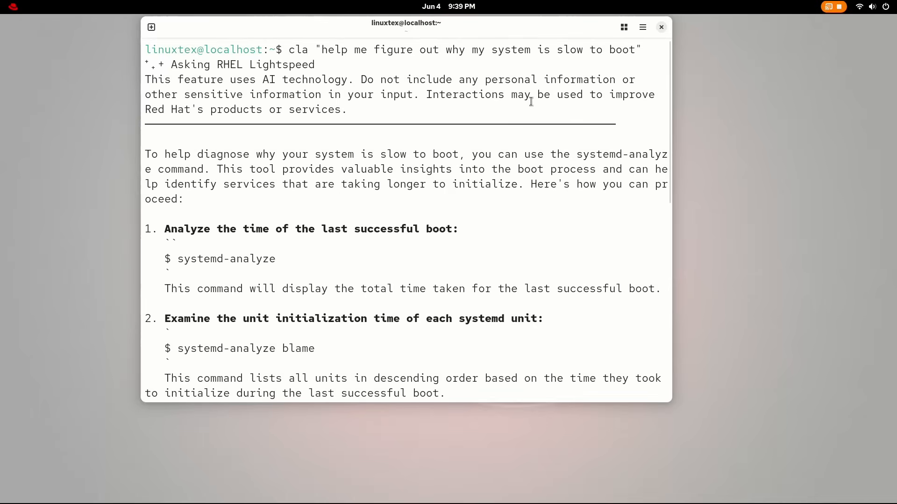
# Scroll the answer and highlight the step headings and the systemd-analyze command
pyautogui.scroll(-3)
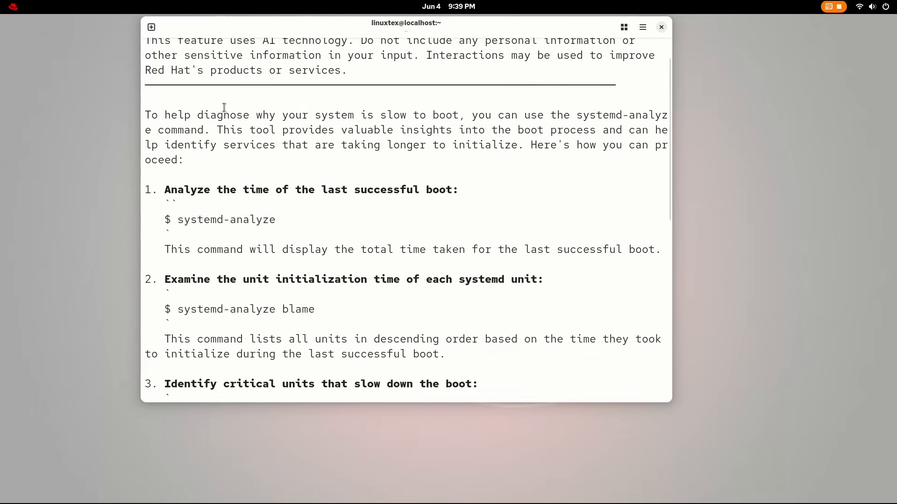
pyautogui.doubleClick(622, 115)
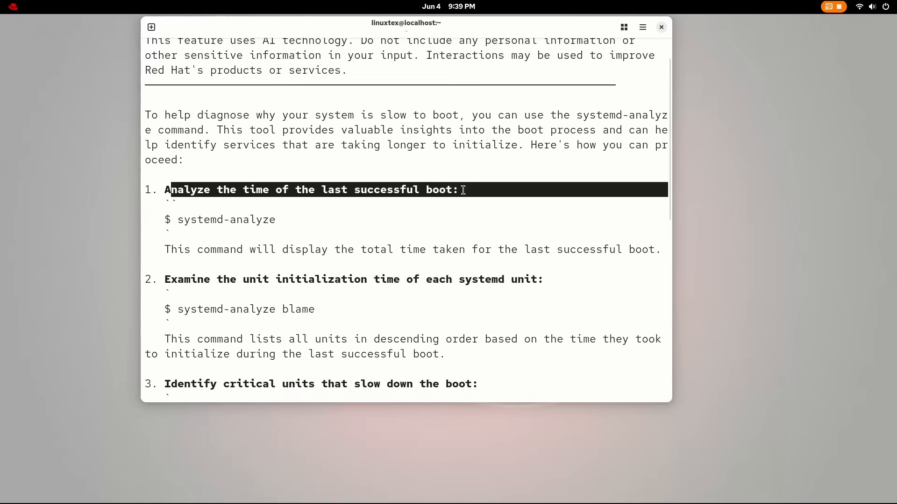
pyautogui.doubleClick(226, 220)
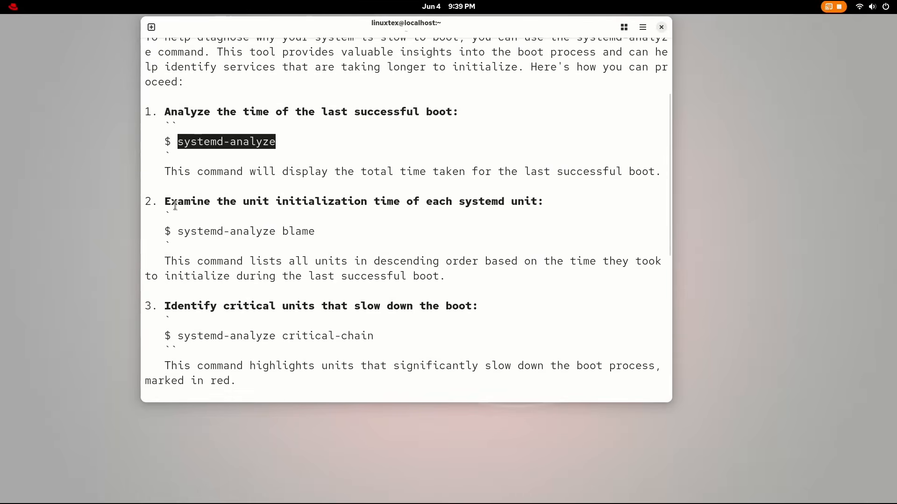
pyautogui.tripleClick(353, 202)
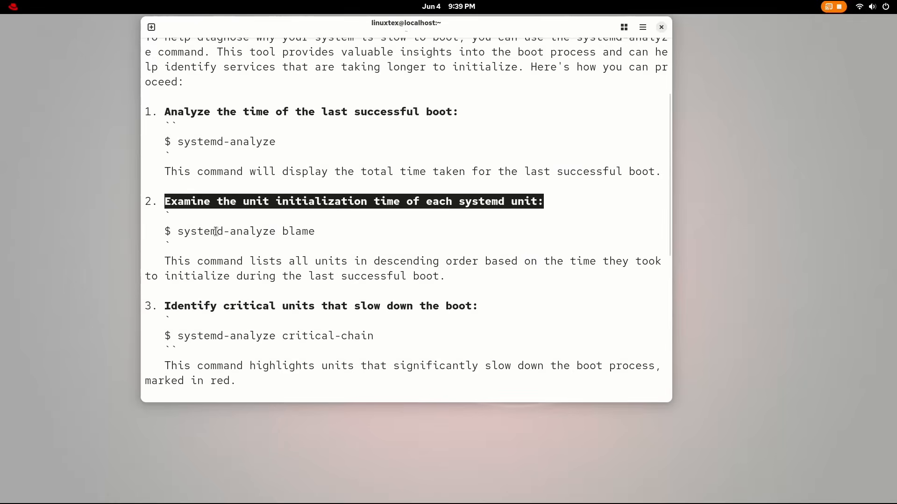
pyautogui.scroll(-3)
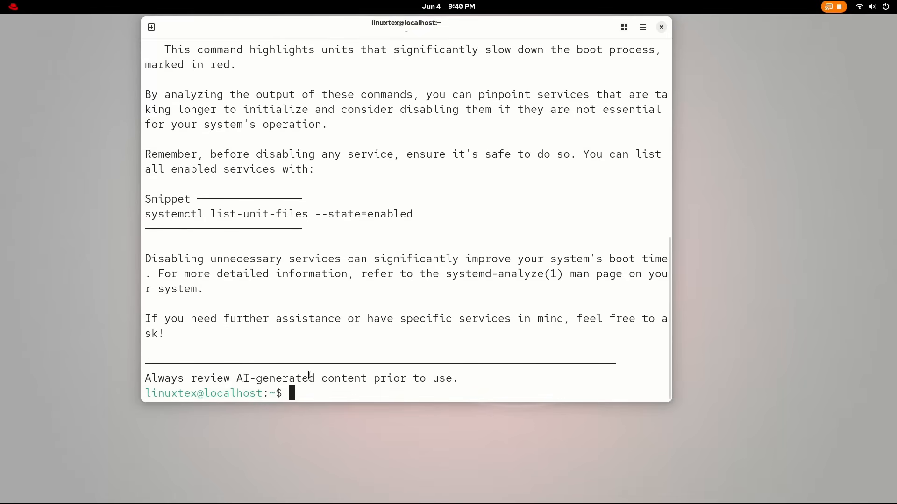
pyautogui.moveTo(354, 342)
pyautogui.write('c "')
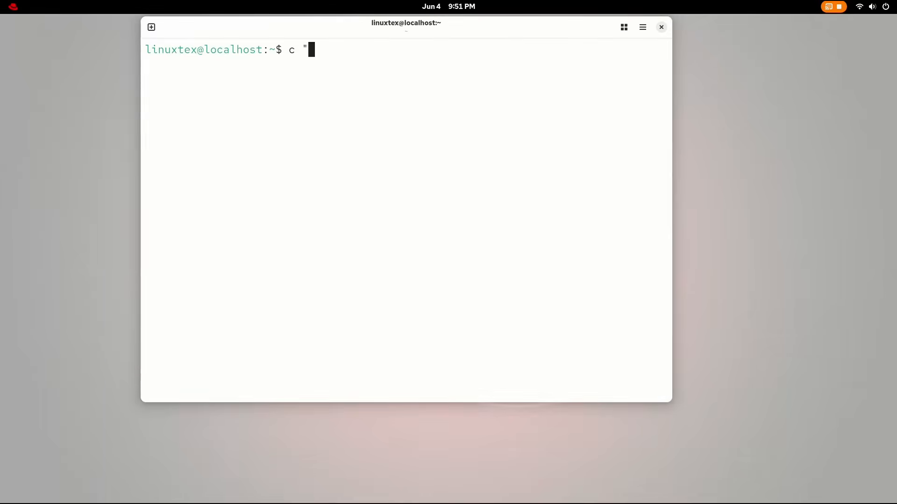
# Ask the assistant for a script compressing ~/Documents into a tar.gz with today's date
pyautogui.write('make a shell script that compresses')
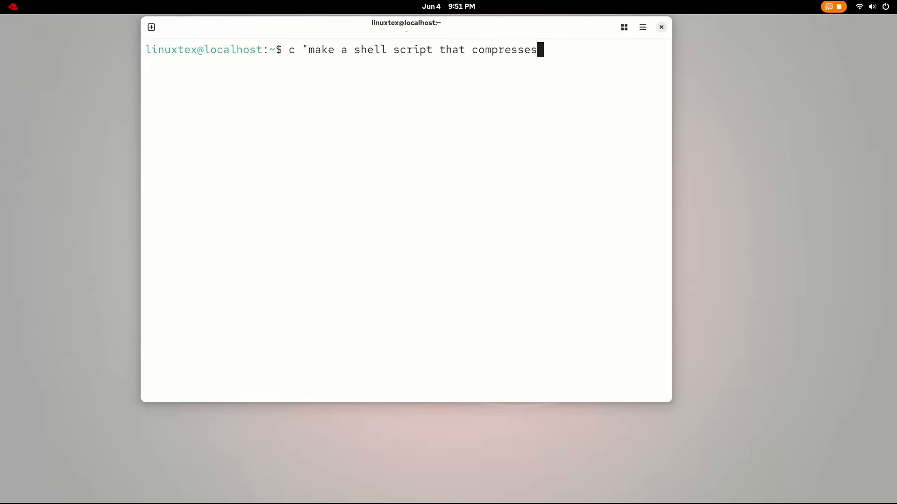
pyautogui.write('my ~/Documents folder into')
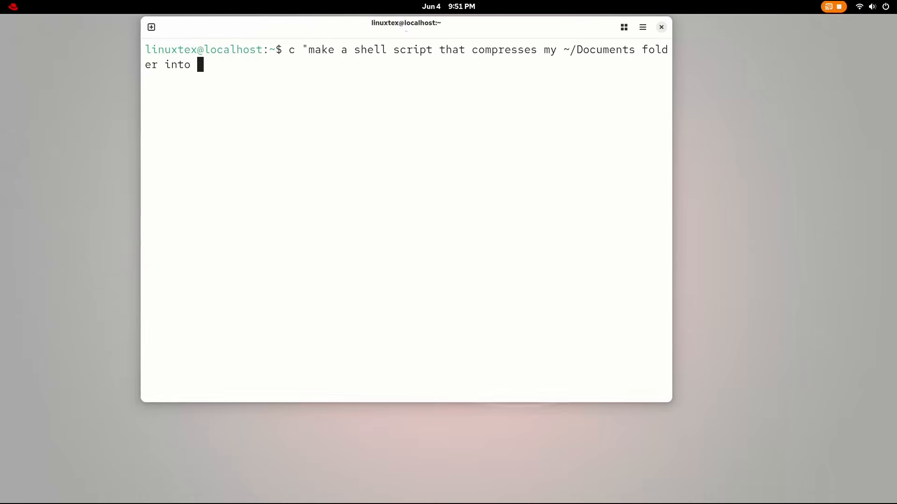
pyautogui.write('a tar.gz archive with t')
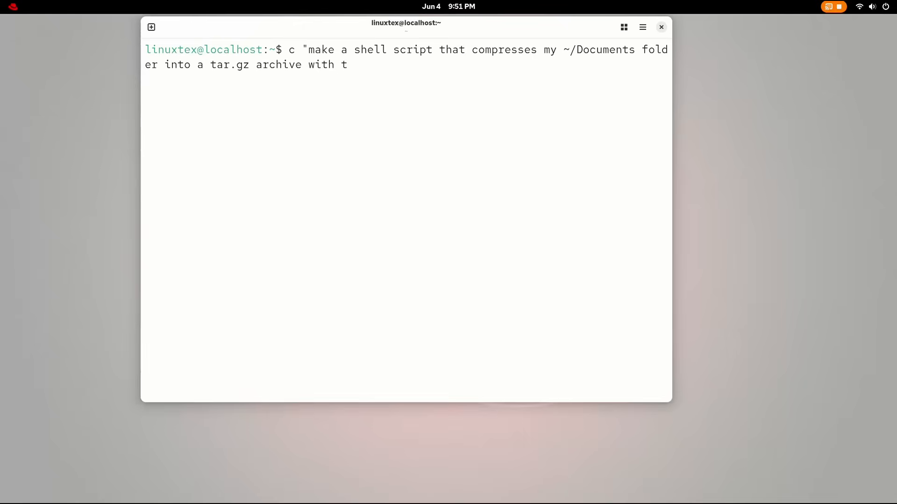
pyautogui.write('oday\'s date in name"')
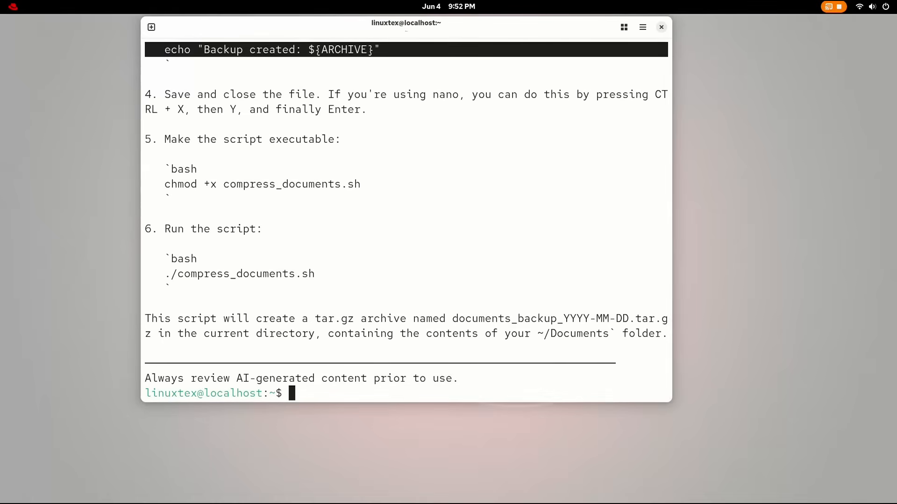
pyautogui.write('nano')
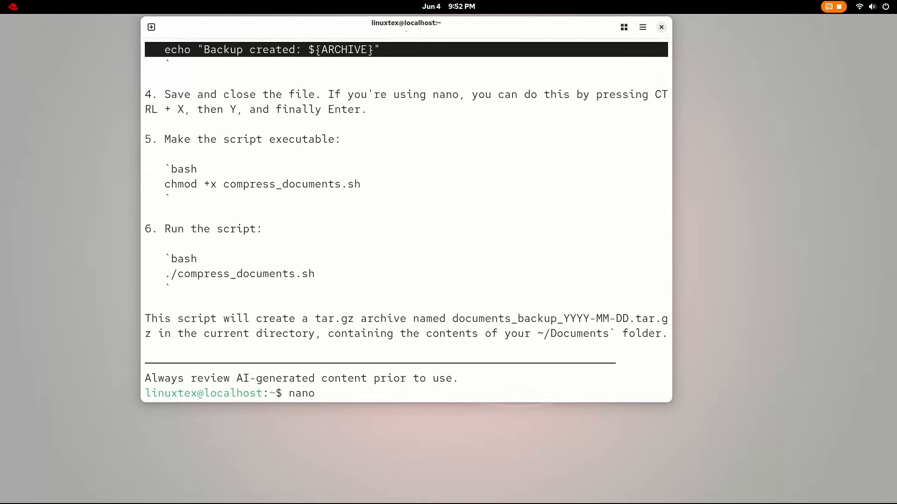
# Save the script as backup.sh in nano and make it executable with chmod +x
pyautogui.write('backup')
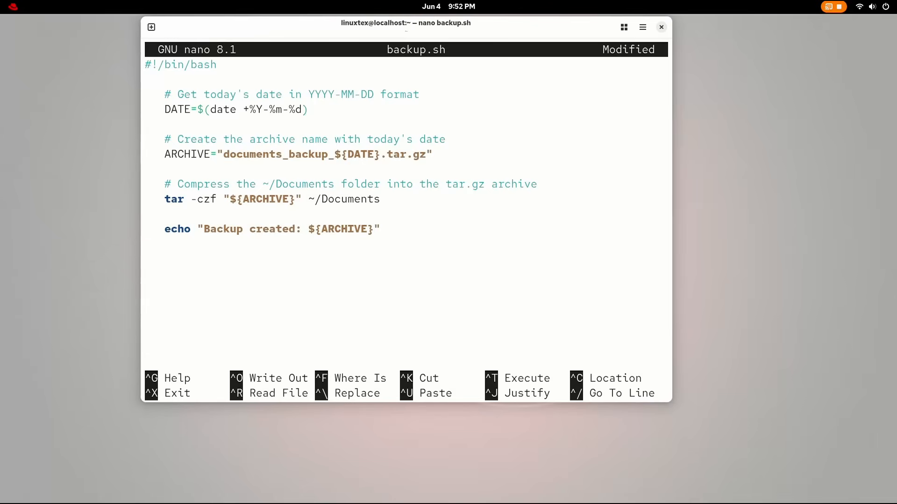
pyautogui.press('ctrl+o')
pyautogui.write('ch')
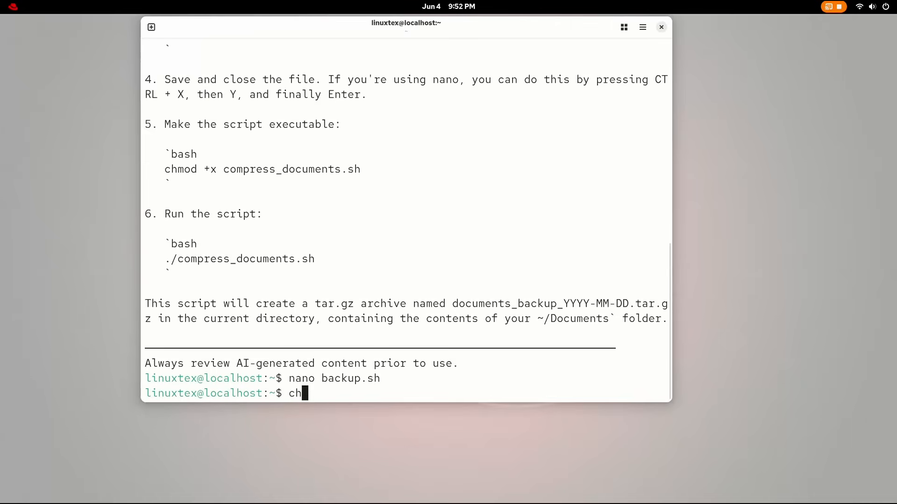
pyautogui.write('mod')
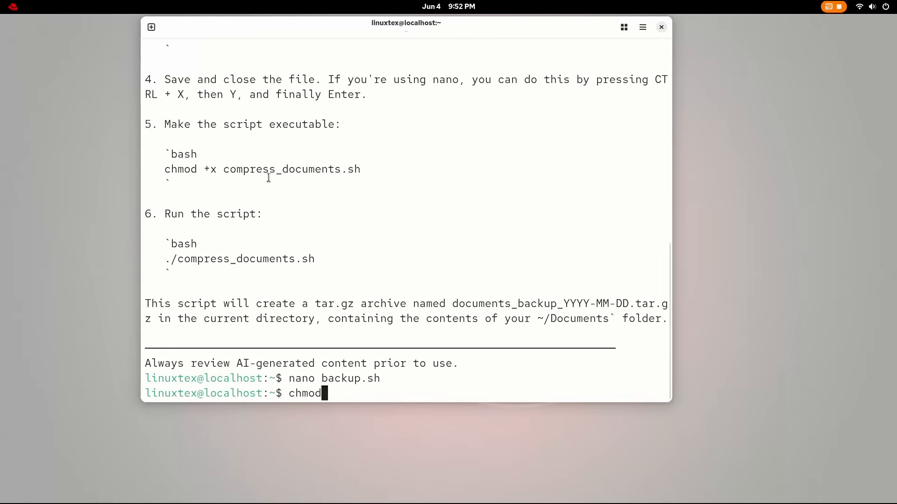
pyautogui.write('+')
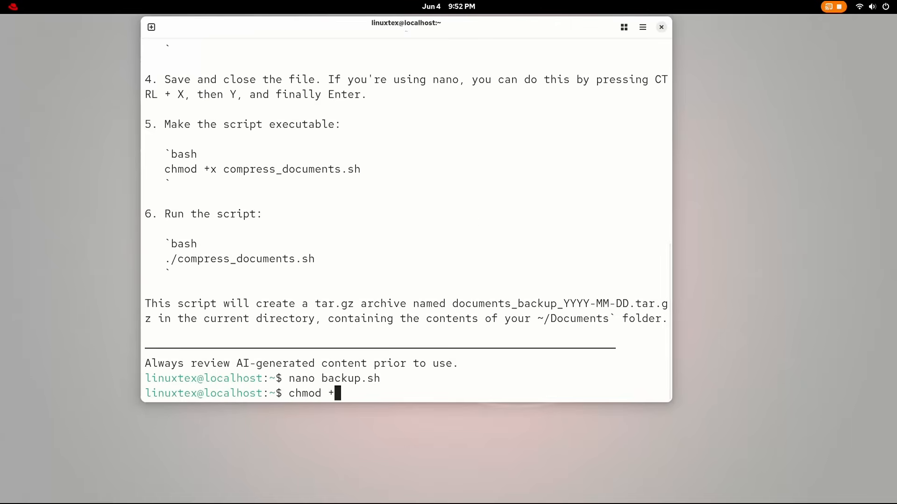
pyautogui.write('x backup.sh')
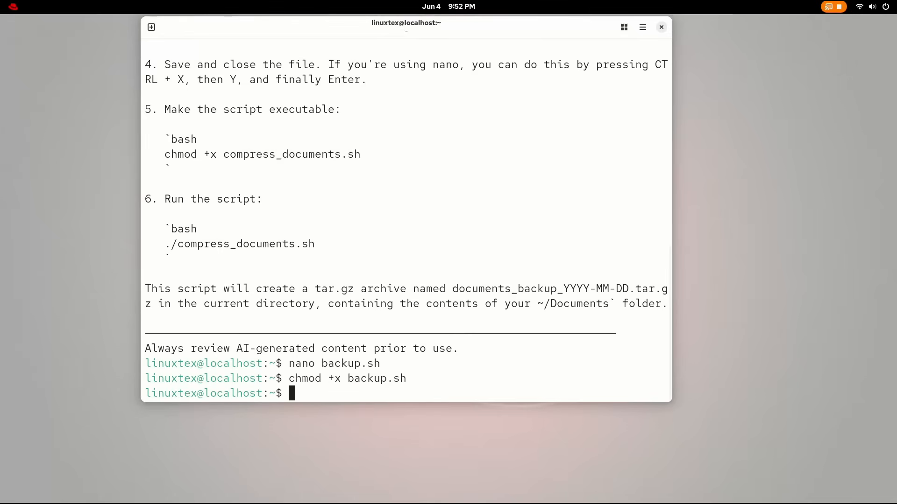
# Run ./backup.sh after checking the ARCHIVE variable in the script
pyautogui.write('./b')
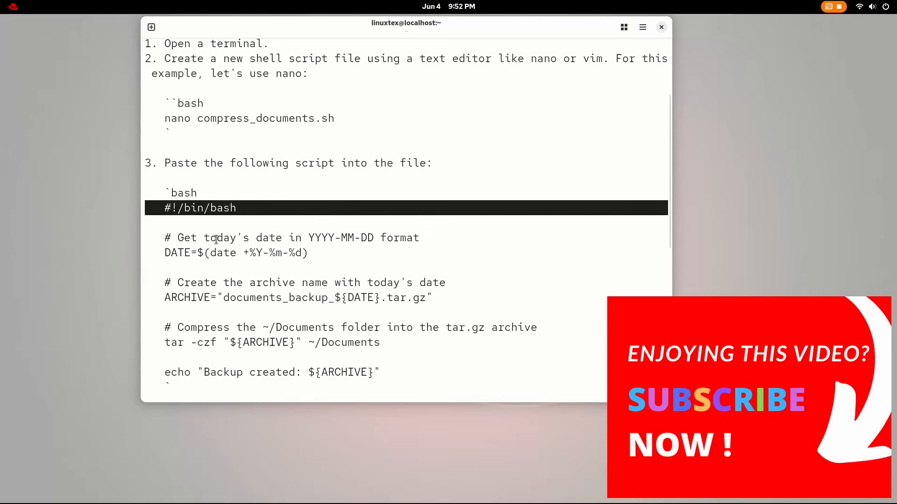
pyautogui.scroll(-3)
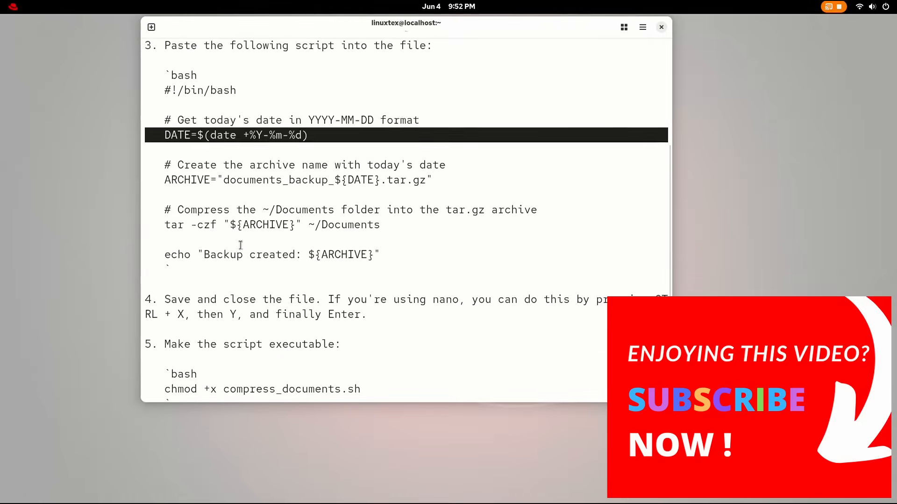
pyautogui.doubleClick(265, 224)
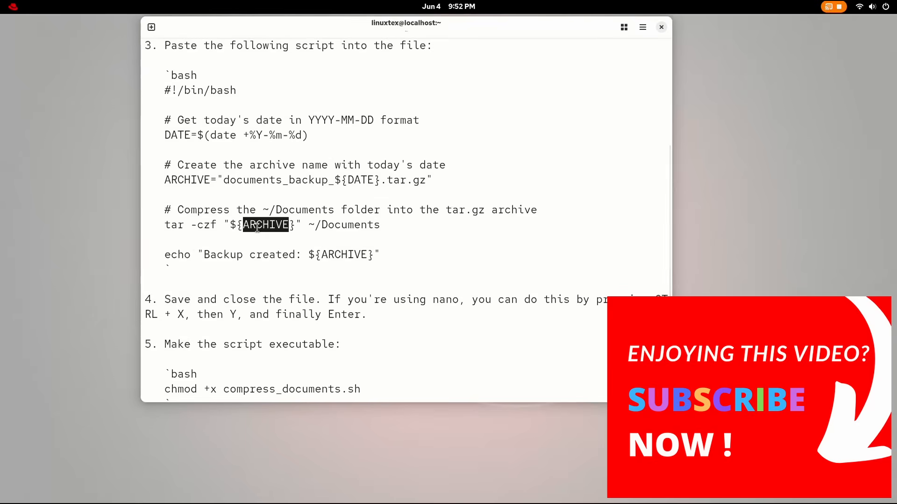
pyautogui.scroll(-3)
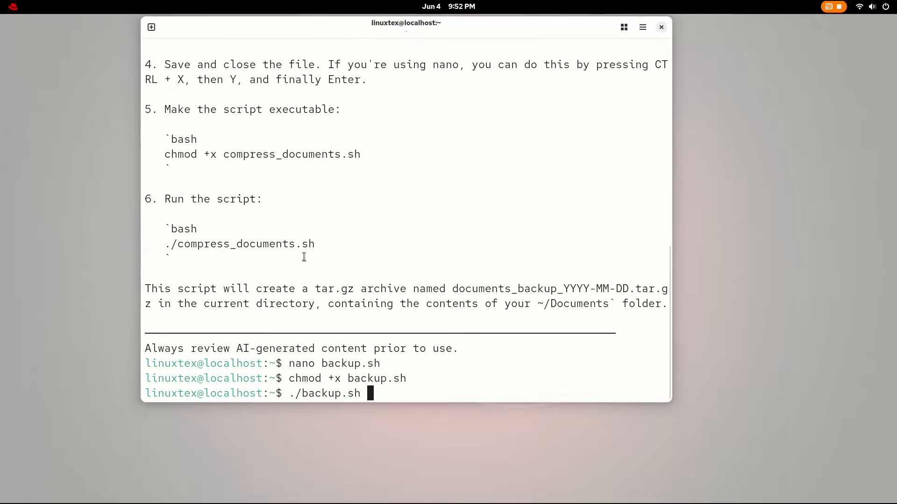
pyautogui.press('Return')
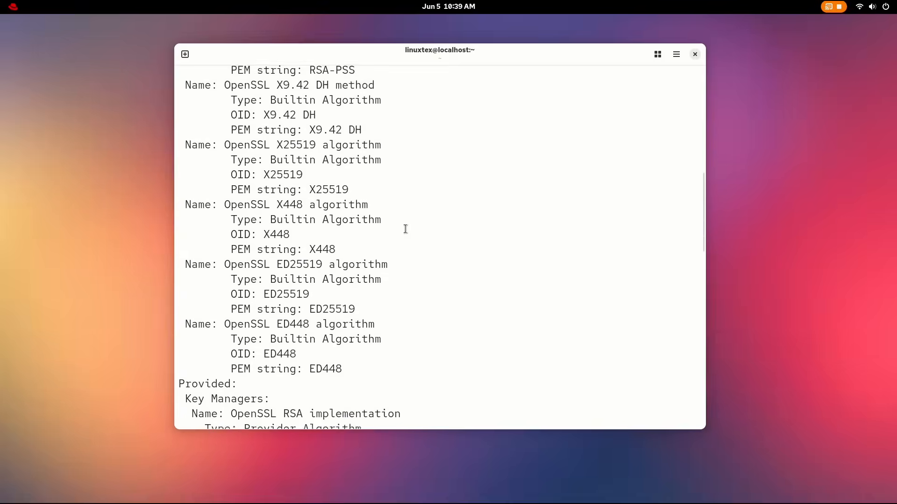
# Scroll the OpenSSL algorithm listing and query providers with openssl list -providers
pyautogui.scroll(-3)
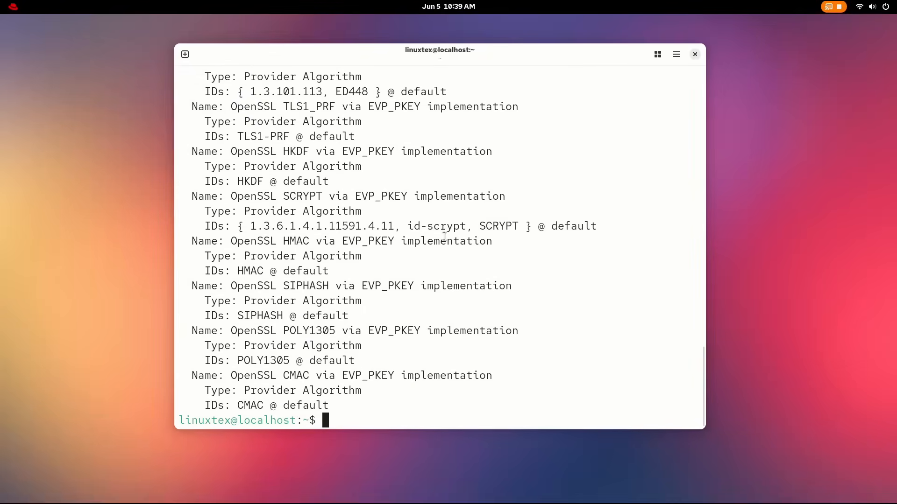
pyautogui.write('openssl l')
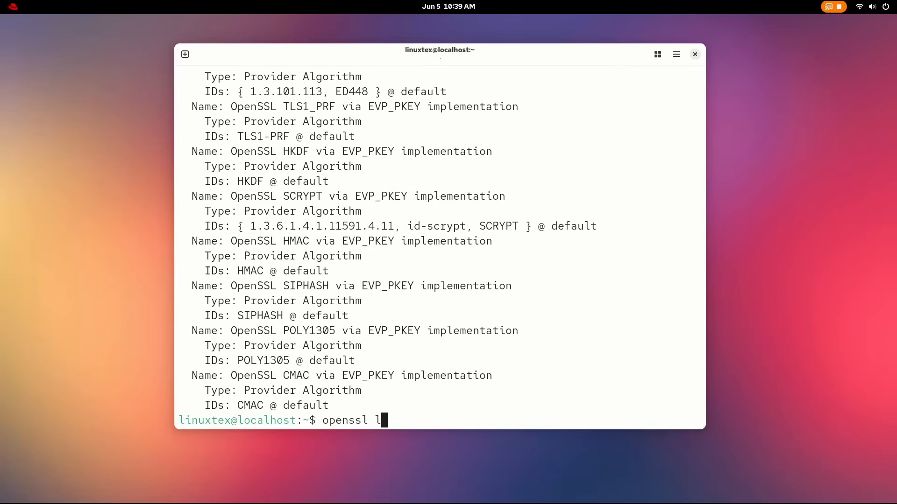
pyautogui.write('ist -')
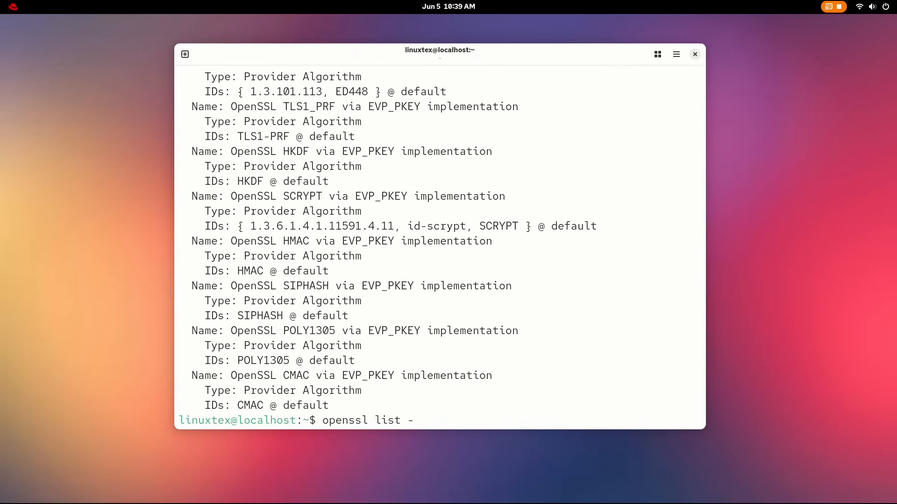
pyautogui.write('provid')
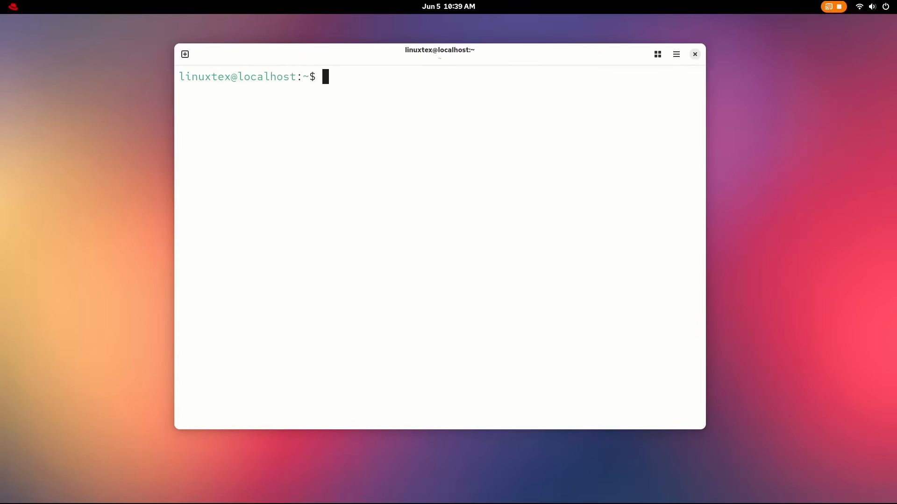
# Run update-crypto-policies --show and highlight the DEFAULT policy name
pyautogui.write('u')
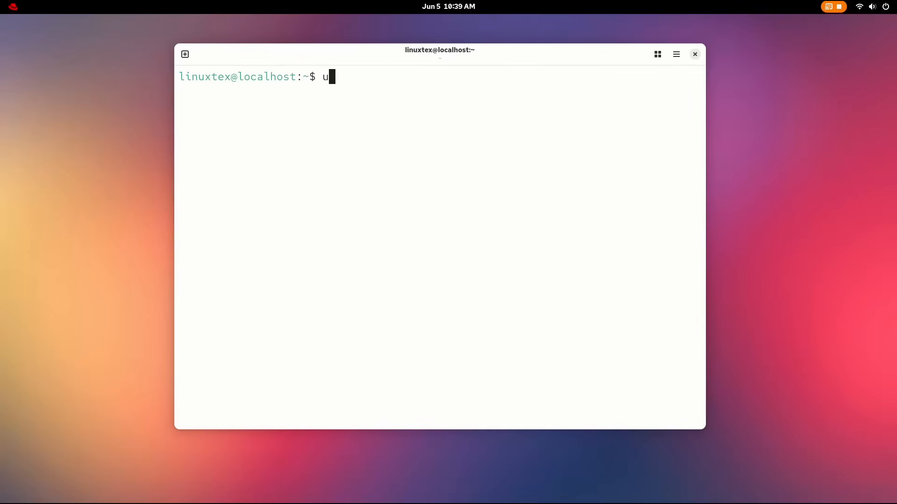
pyautogui.write('pdate')
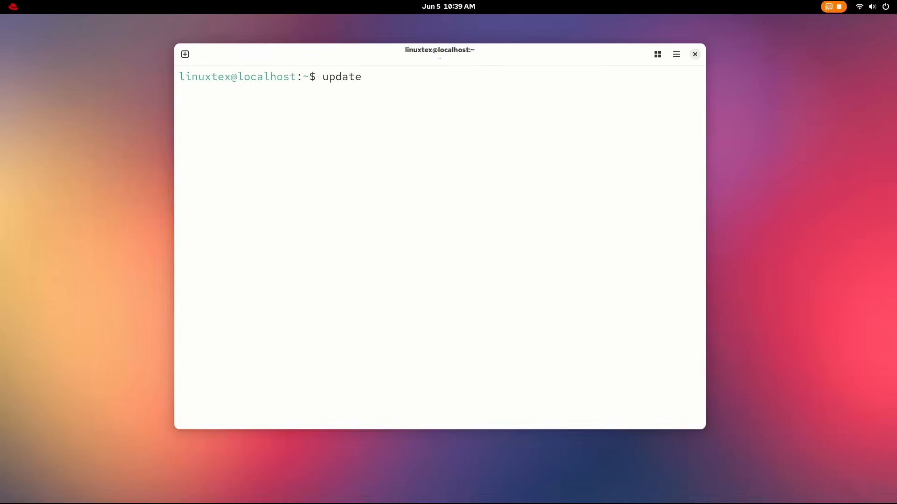
pyautogui.write('-crypt')
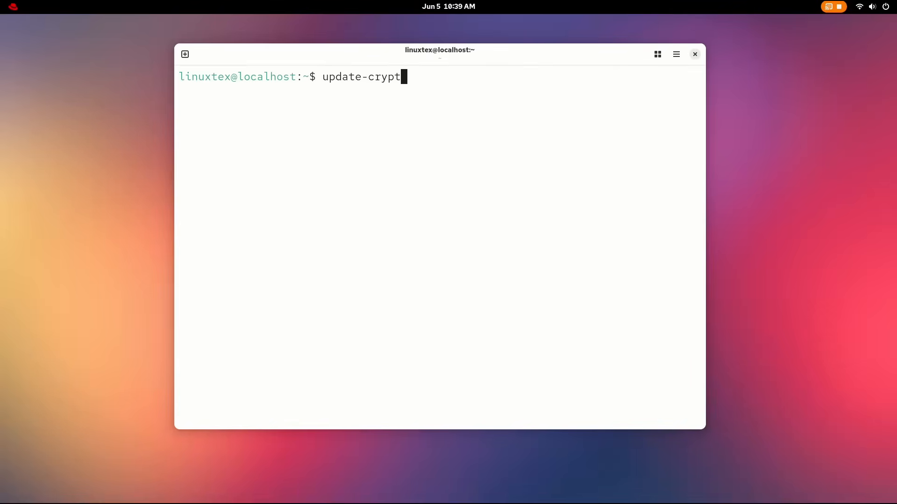
pyautogui.write('o-po')
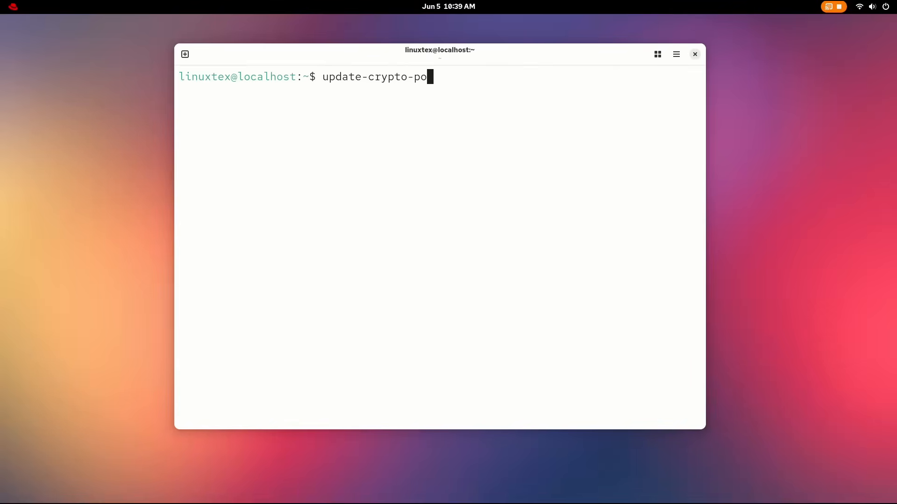
pyautogui.write('licies')
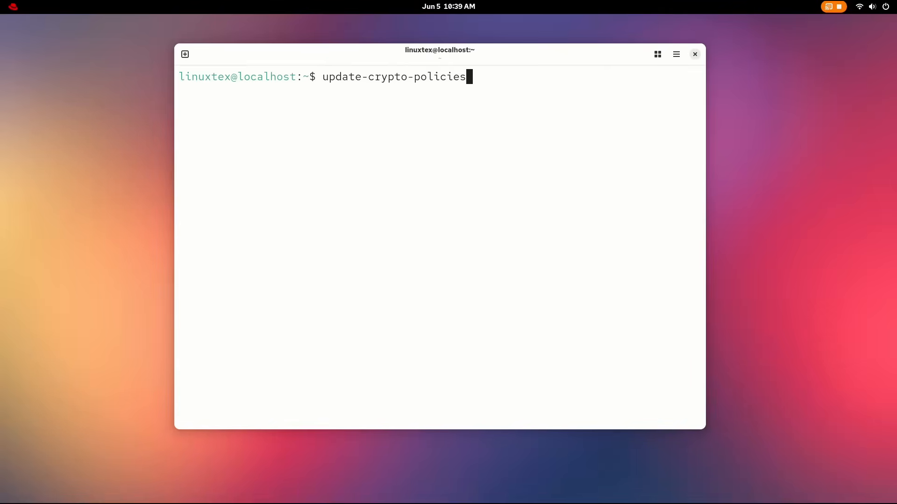
pyautogui.write('--show')
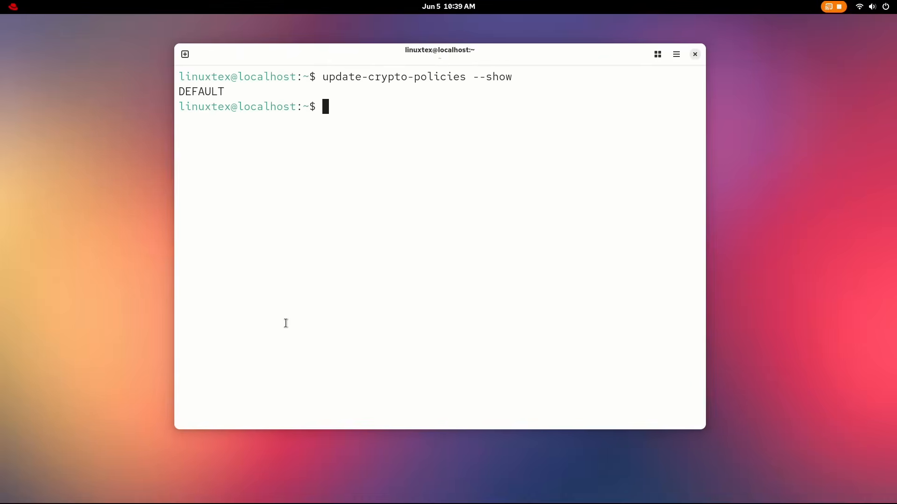
pyautogui.doubleClick(201, 92)
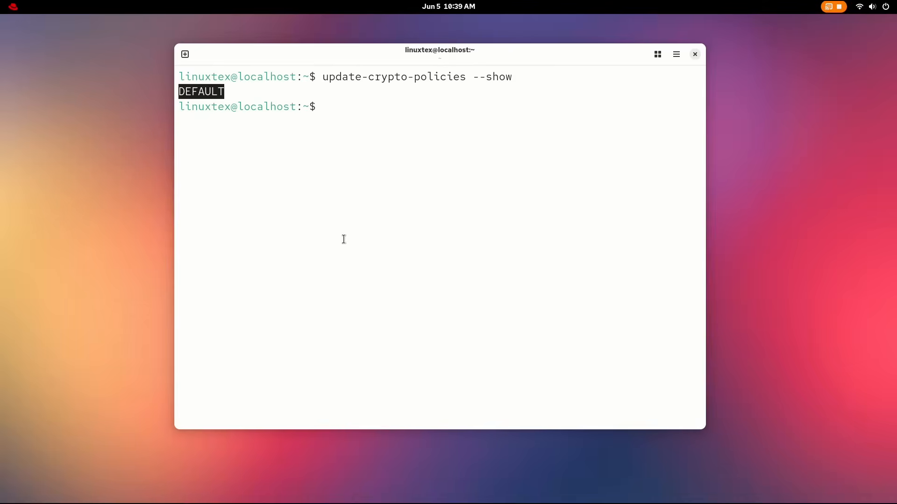
# Read the crypto-policies manual page with man crypto-policies
pyautogui.write('man cr')
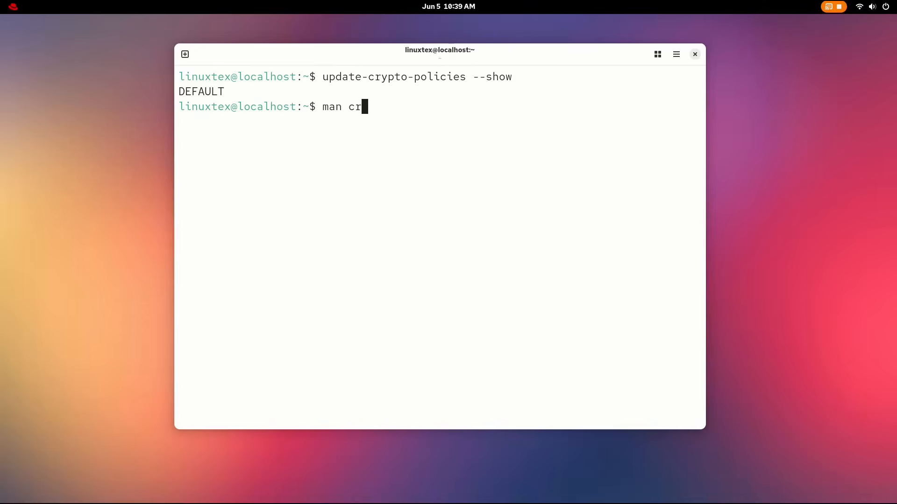
pyautogui.write('ypto')
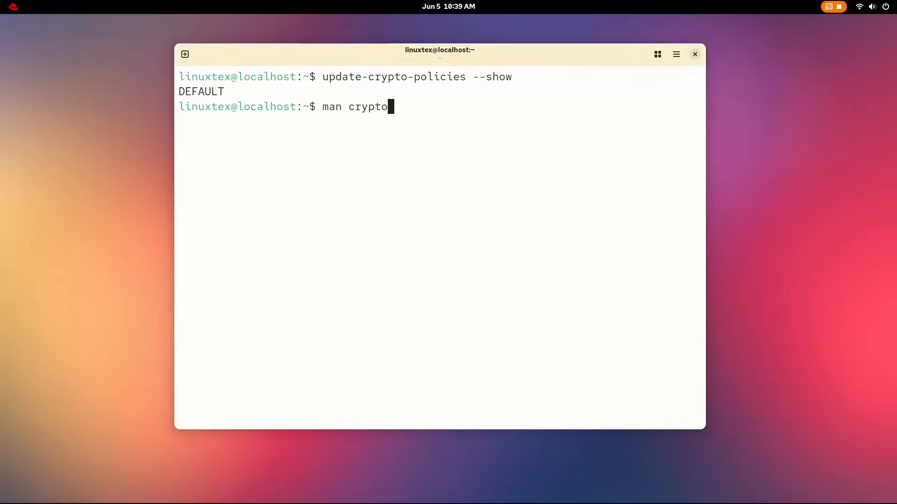
pyautogui.write('-policies')
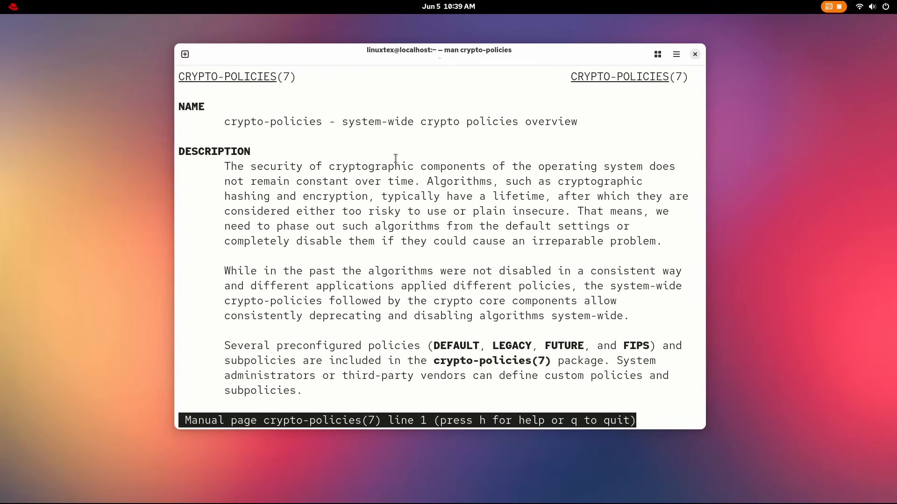
pyautogui.doubleClick(370, 166)
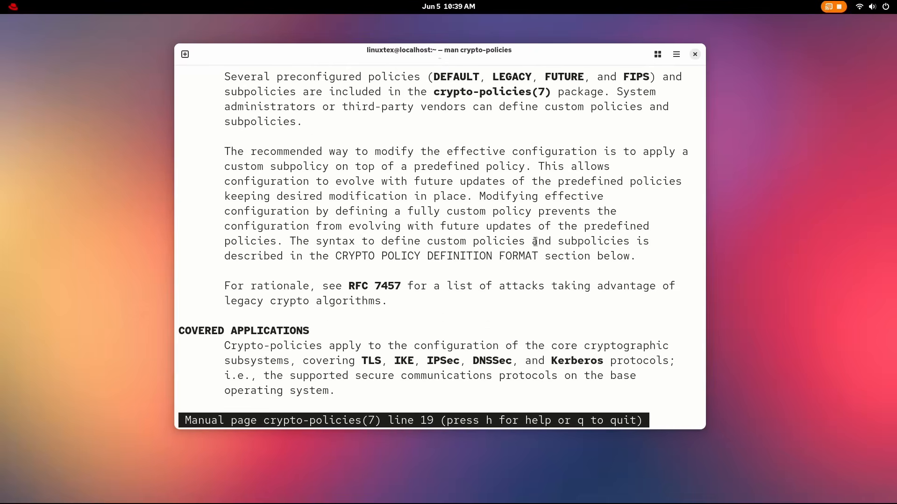
pyautogui.scroll(-3)
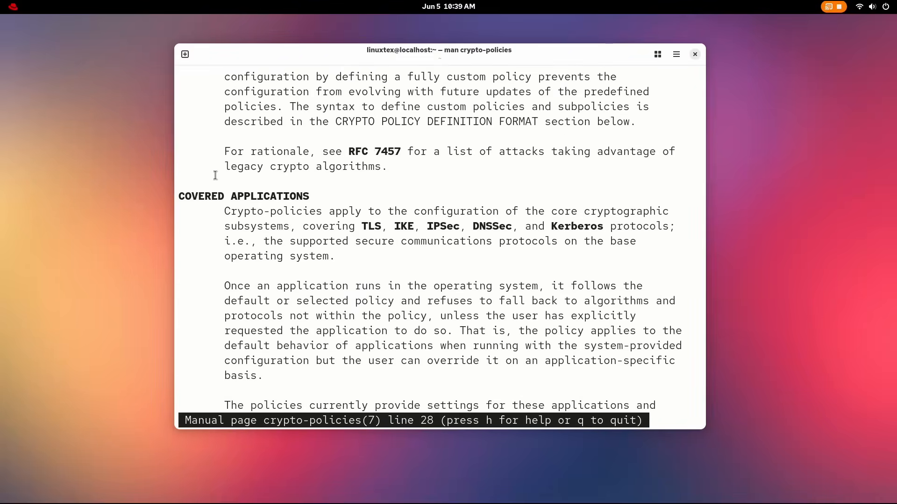
pyautogui.scroll(-3)
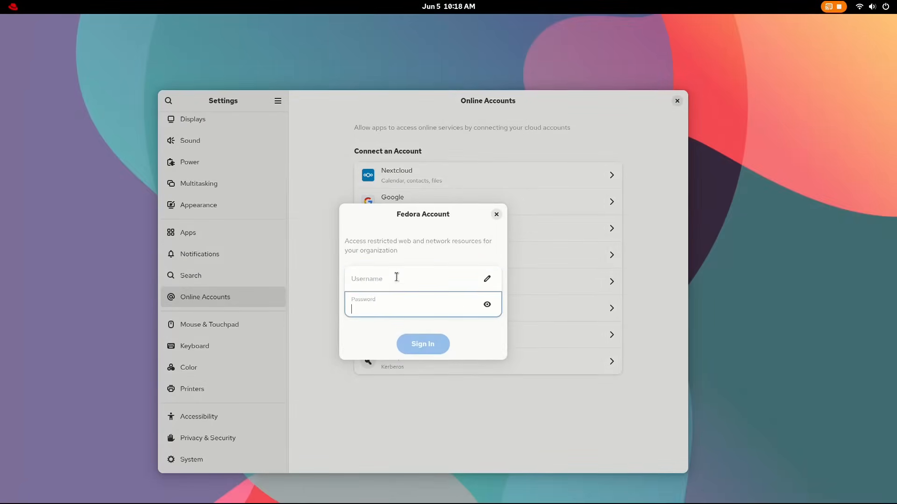
# Dismiss the Fedora account sign-in and turn on Mouse Acceleration in Mouse & Touchpad
pyautogui.click(496, 214)
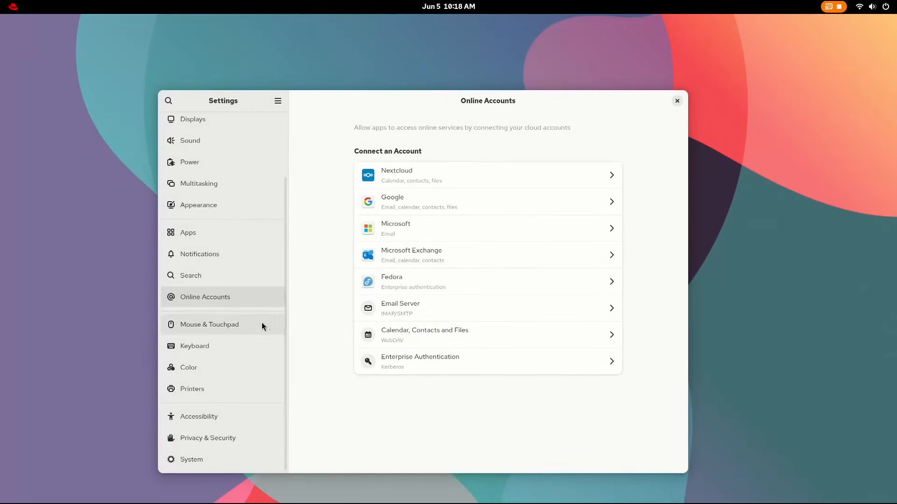
pyautogui.click(209, 324)
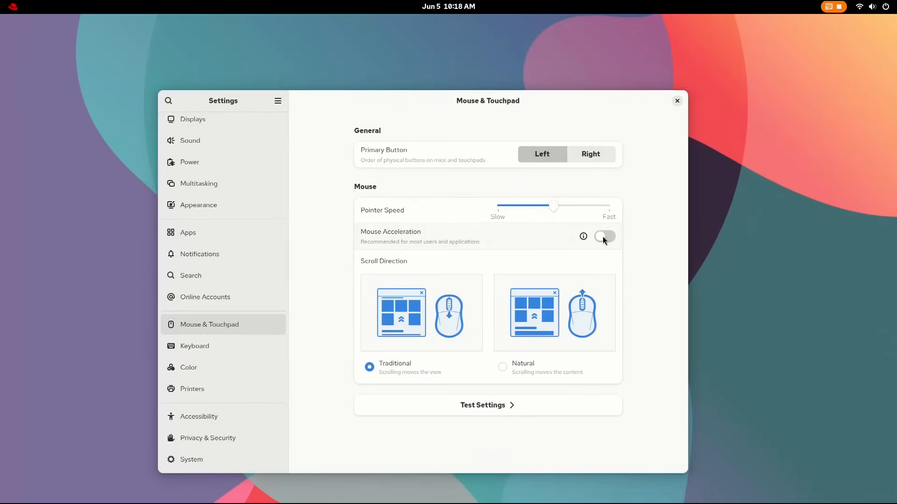
pyautogui.click(604, 236)
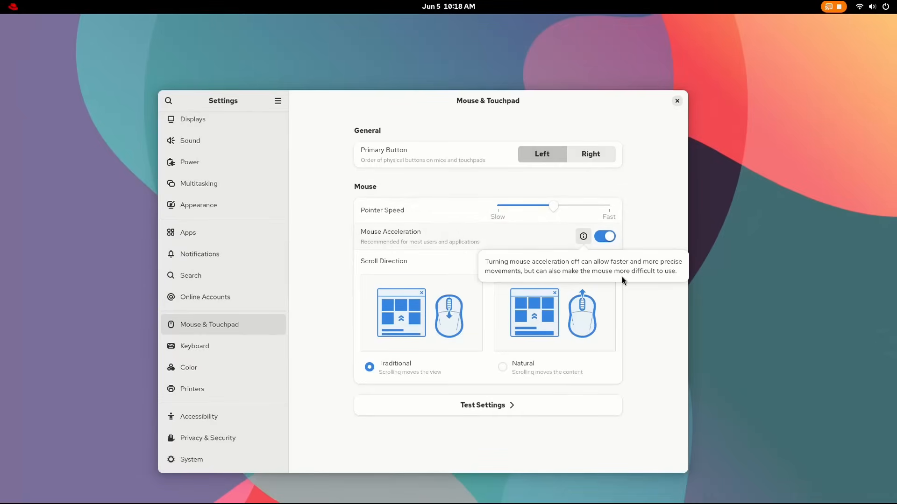
# Try the clicking and scrolling tests under Test Settings
pyautogui.click(487, 405)
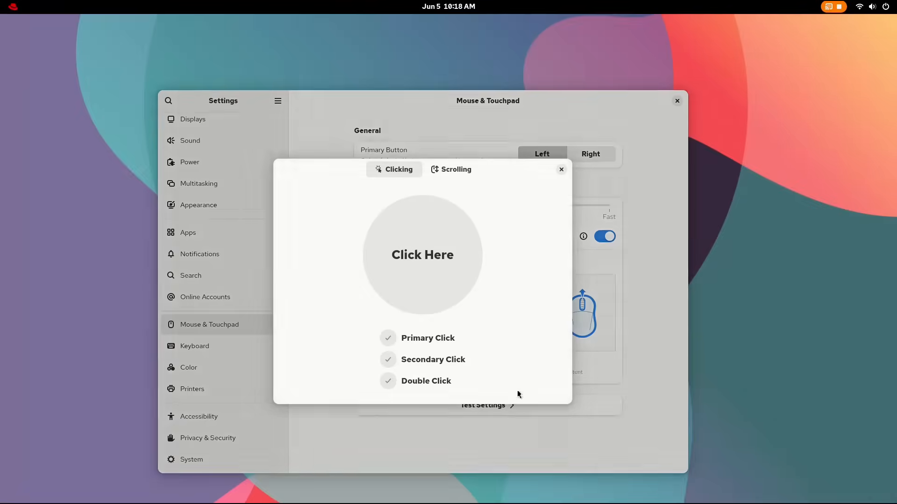
pyautogui.click(422, 254)
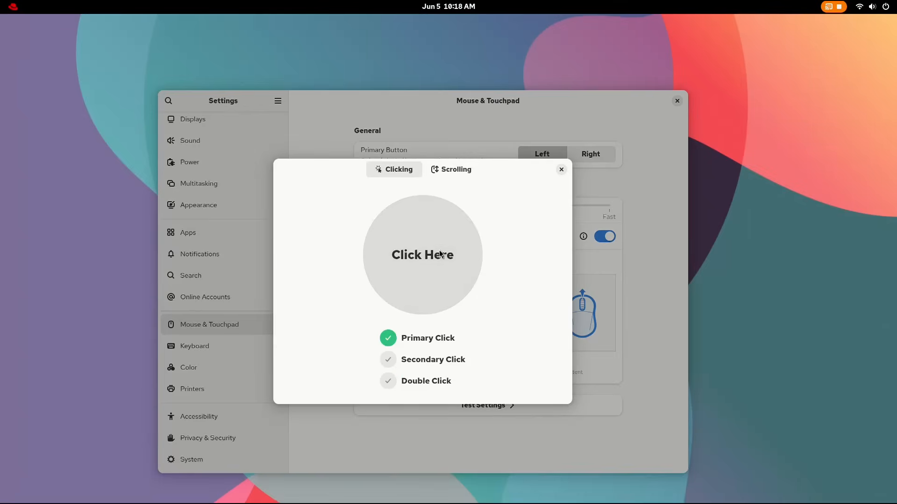
pyautogui.click(456, 169)
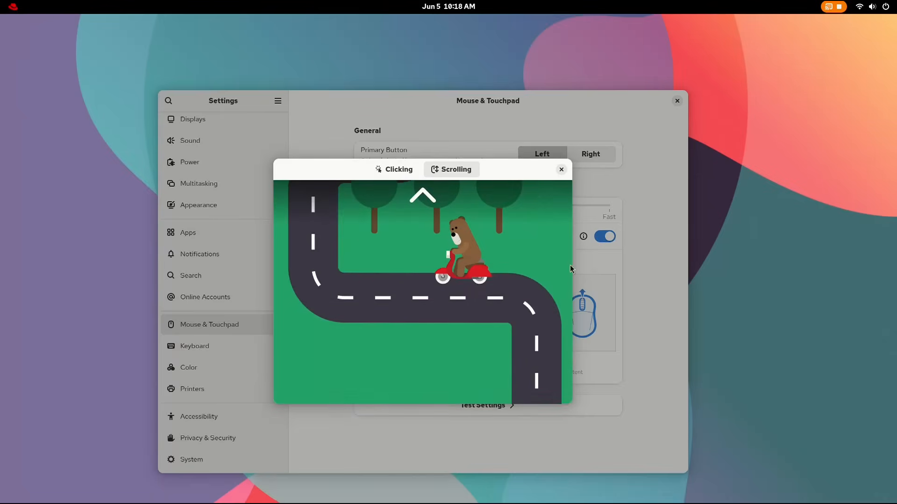
pyautogui.click(194, 346)
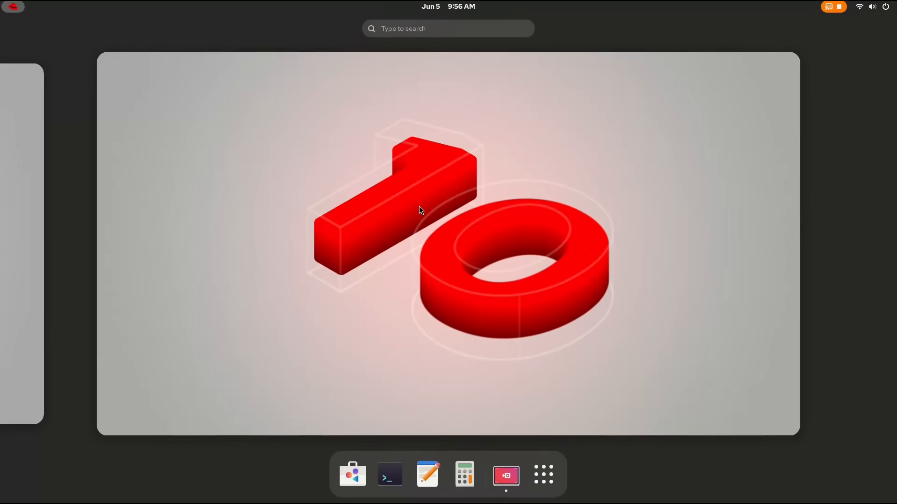
pyautogui.click(869, 6)
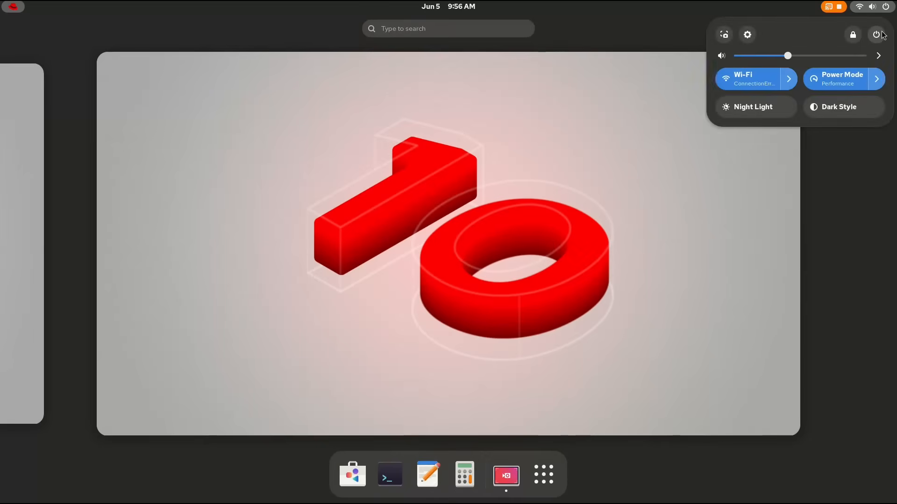
pyautogui.click(746, 34)
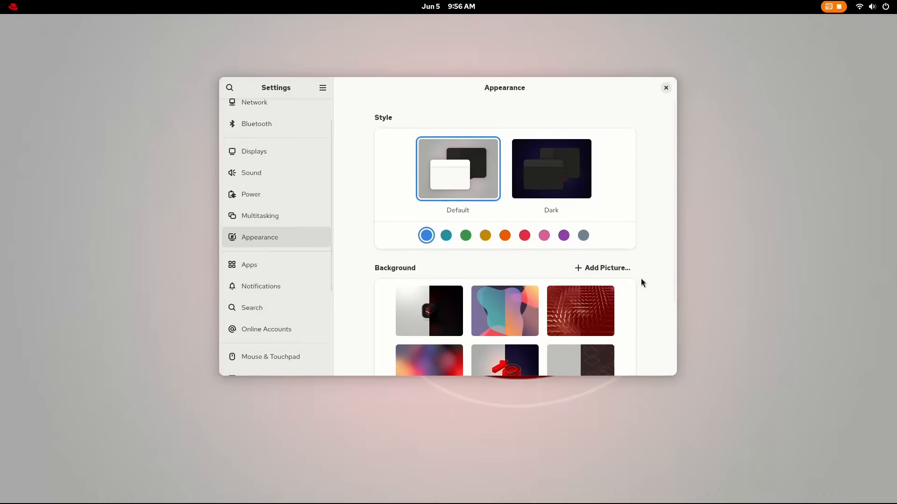
pyautogui.click(253, 362)
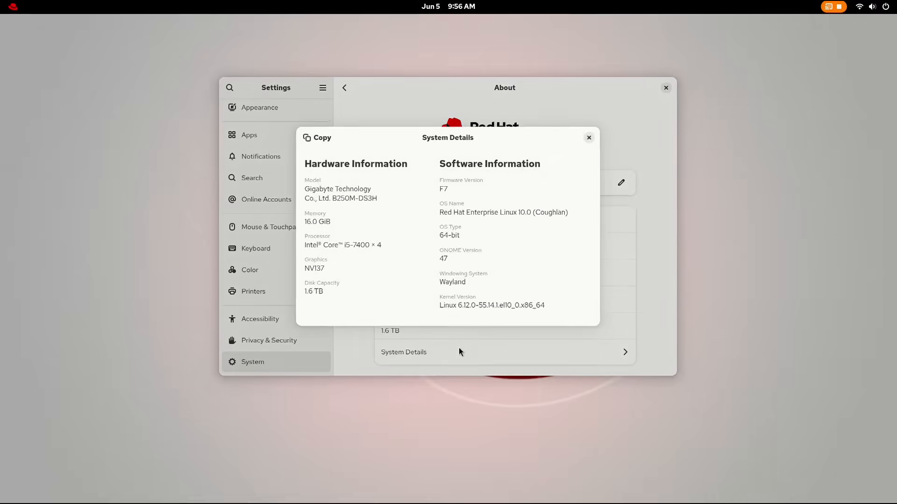
pyautogui.doubleClick(452, 281)
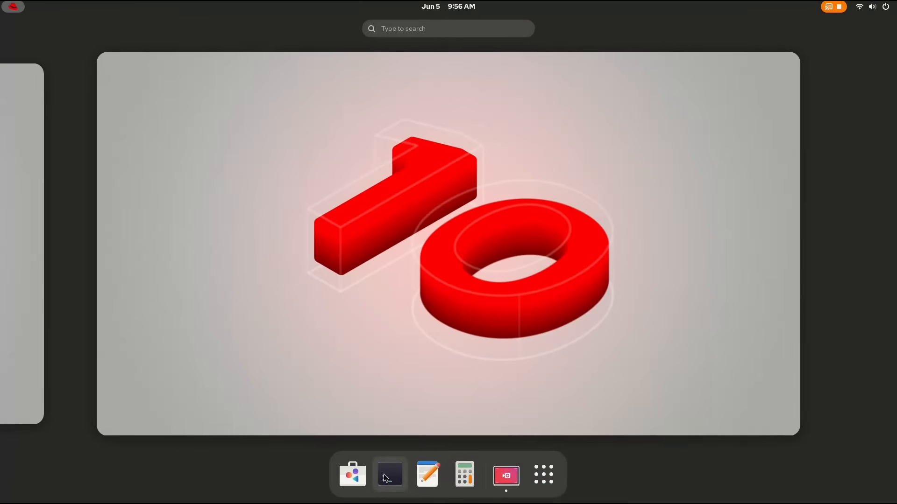
# Echo $XDG_SESSION_TYPE, search for display-server commands, and highlight Xwayland
pyautogui.click(390, 474)
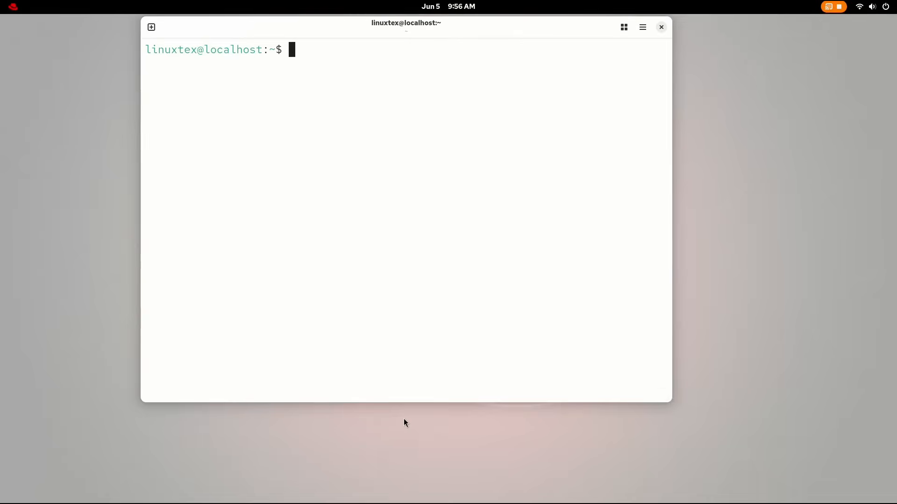
pyautogui.write('echo $XDG_SESSION_TYPE')
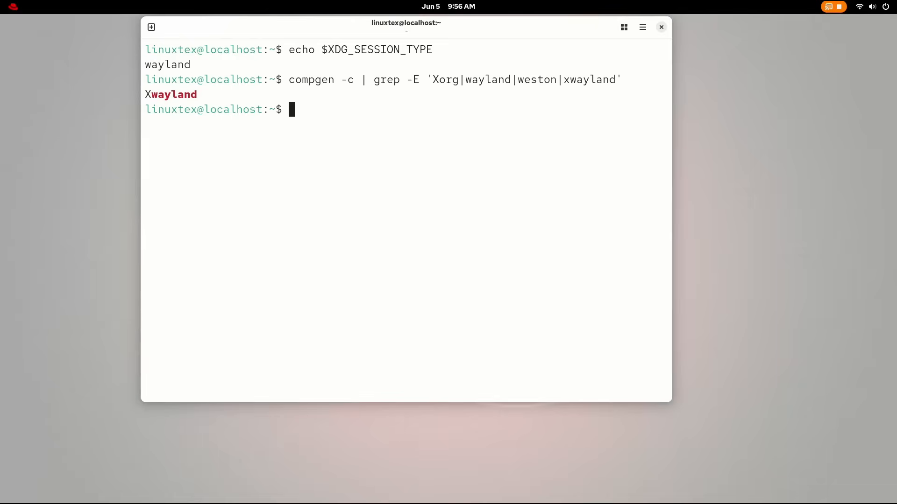
pyautogui.doubleClick(172, 94)
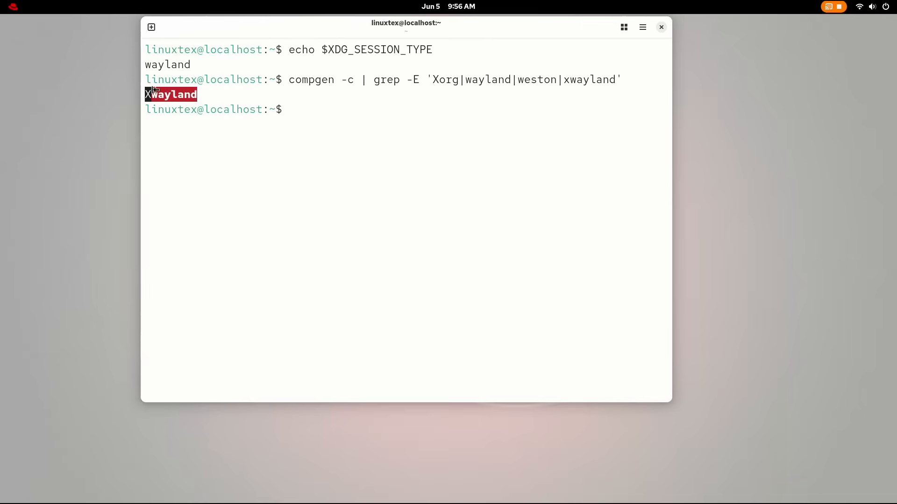
pyautogui.click(661, 27)
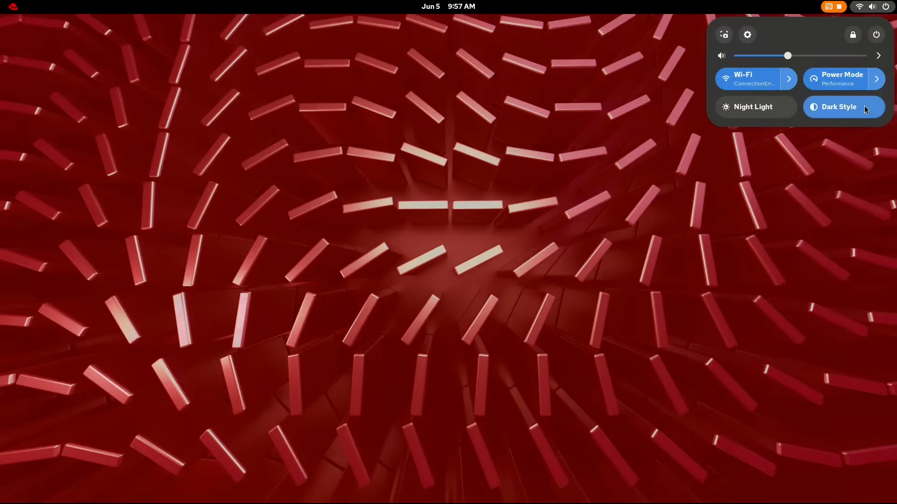
# Toggle Dark Style off and on from Quick Settings, finishing with it on
pyautogui.click(843, 107)
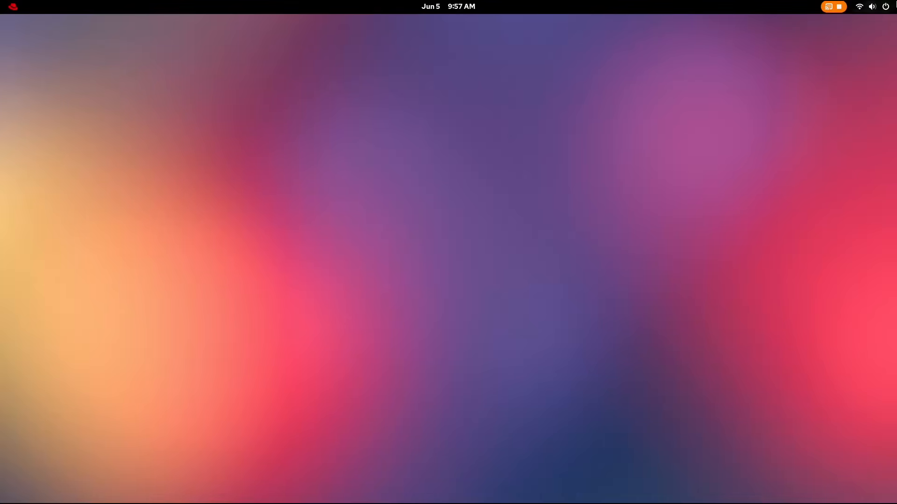
pyautogui.click(871, 7)
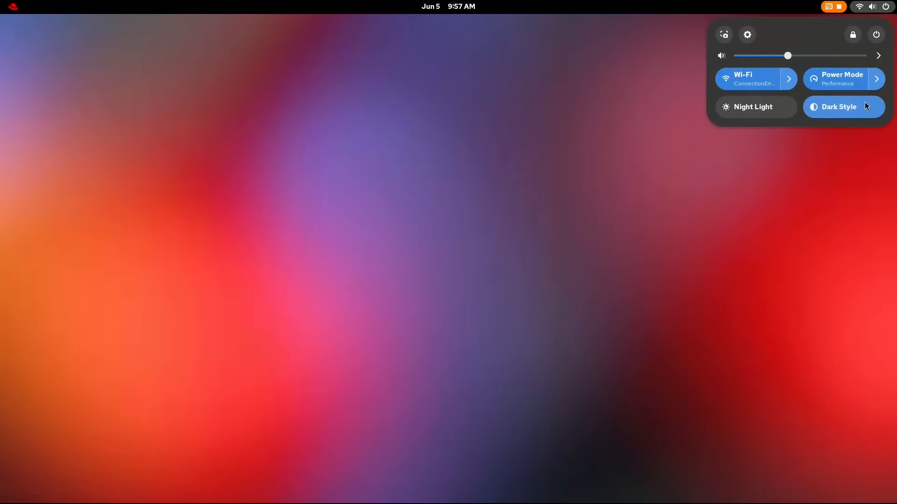
pyautogui.click(747, 34)
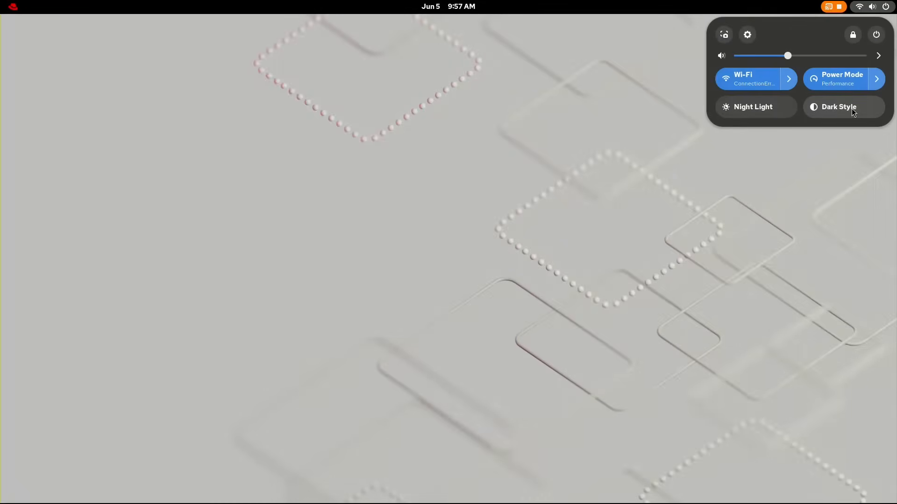
pyautogui.click(686, 255)
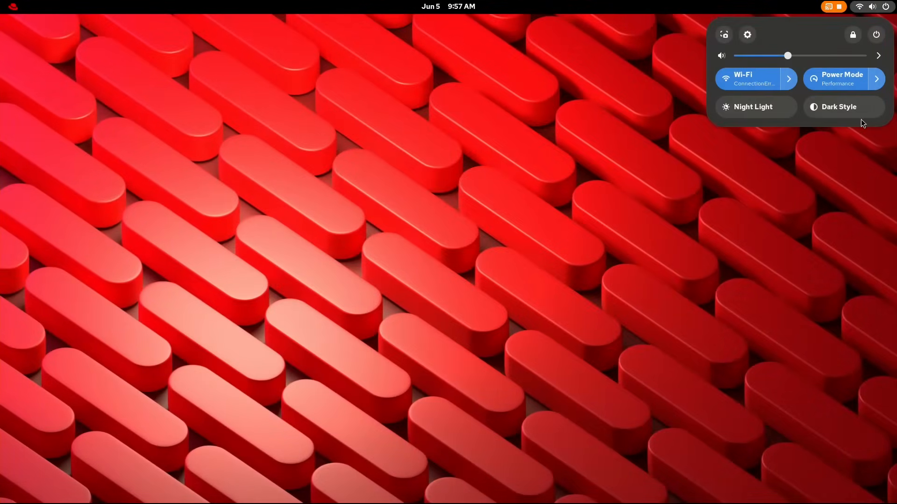
pyautogui.click(843, 106)
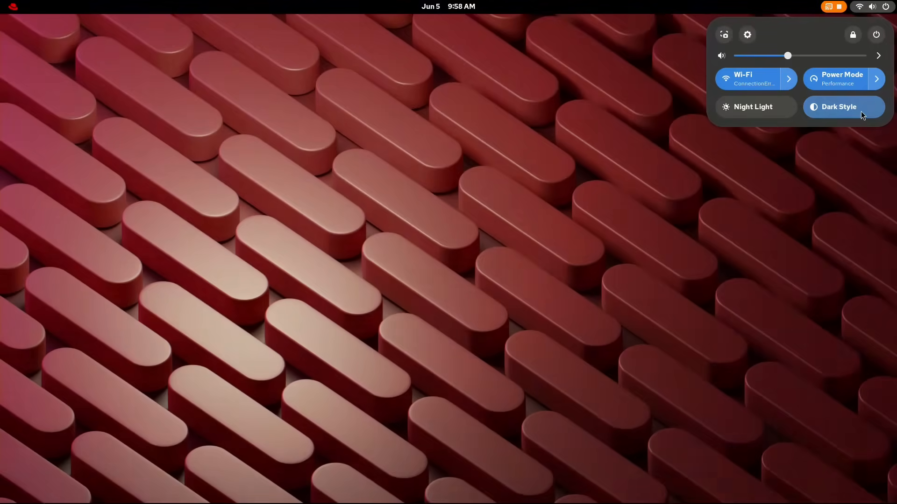
pyautogui.click(838, 107)
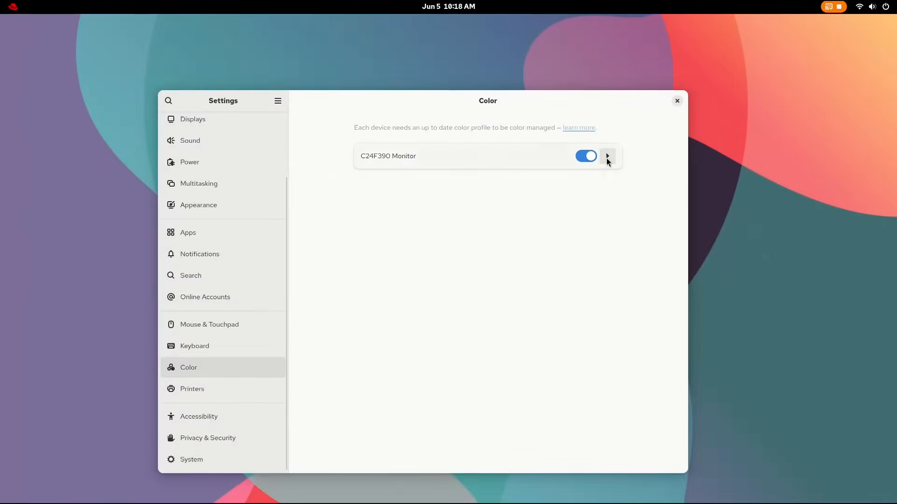
# Select the monitor's automatic Samsung colour profile, then view Printers settings
pyautogui.click(607, 156)
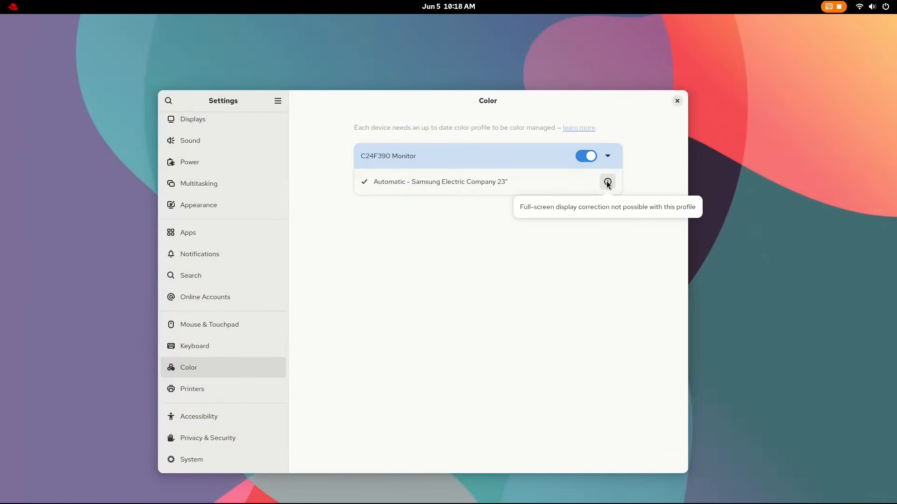
pyautogui.click(440, 181)
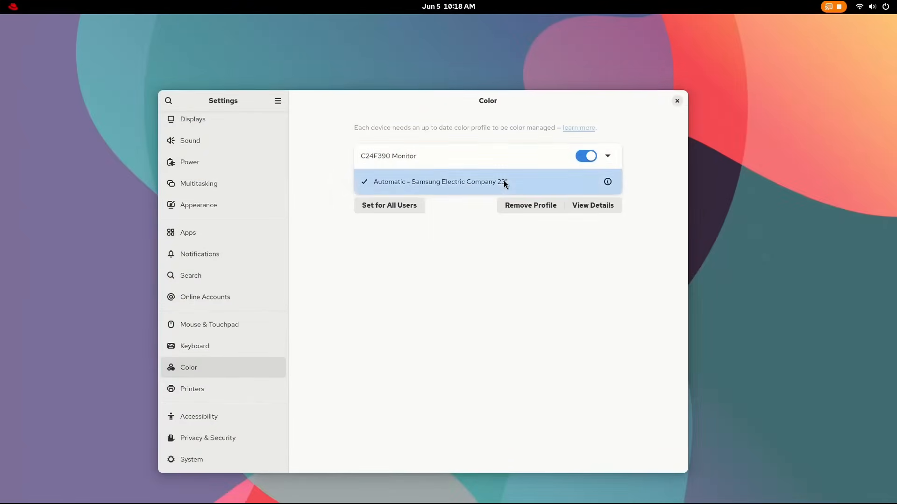
pyautogui.click(192, 389)
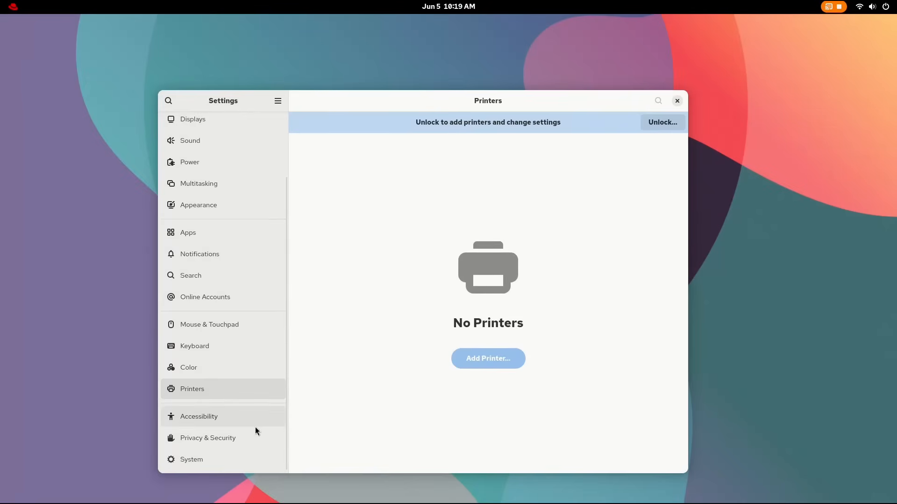
# Browse Accessibility's Seeing options and switch on volume Overamplification
pyautogui.click(199, 416)
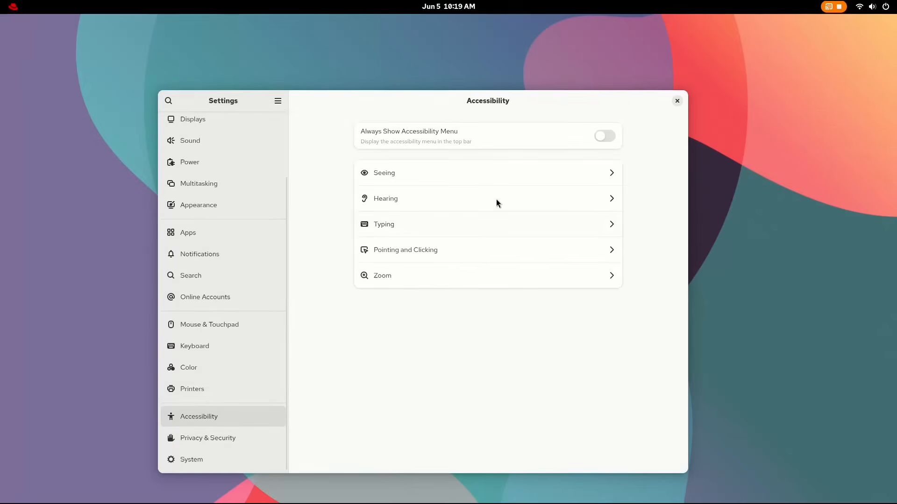
pyautogui.click(383, 173)
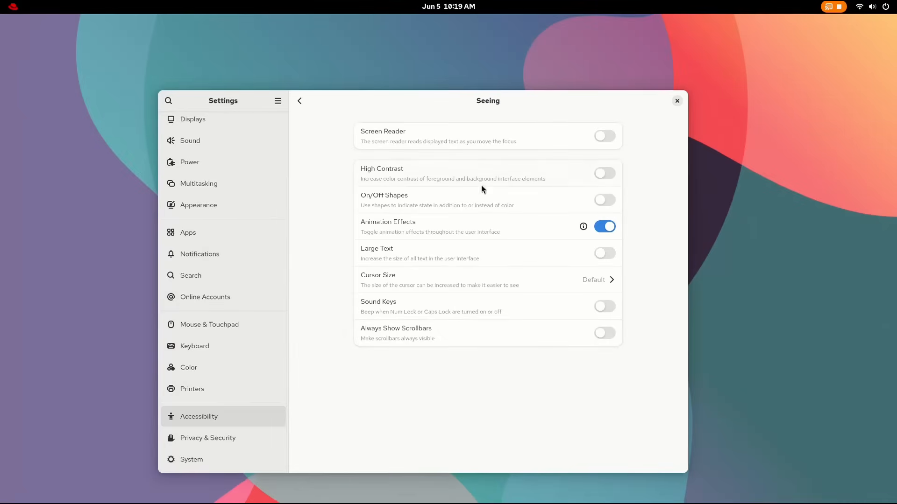
pyautogui.moveTo(583, 227)
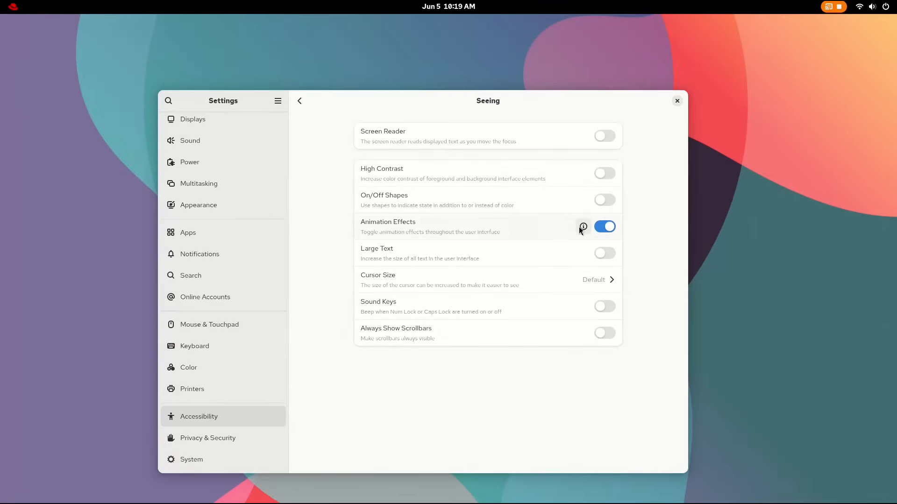
pyautogui.click(299, 101)
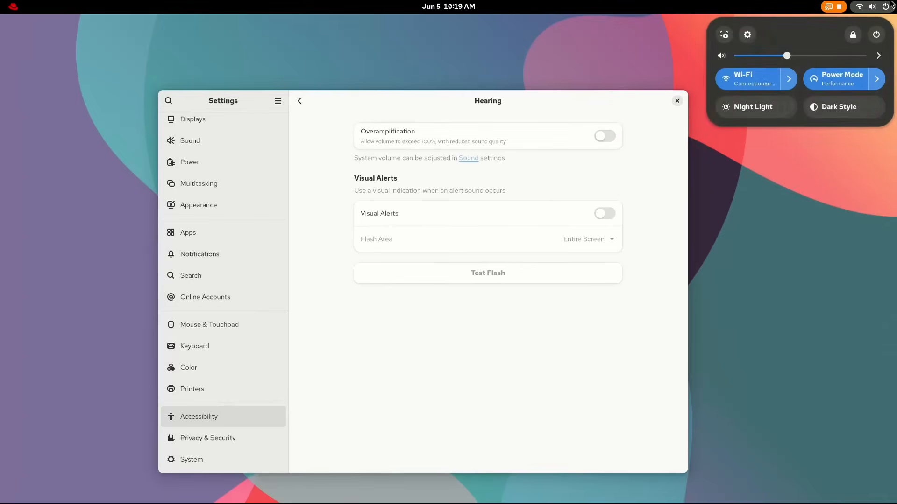
pyautogui.click(604, 136)
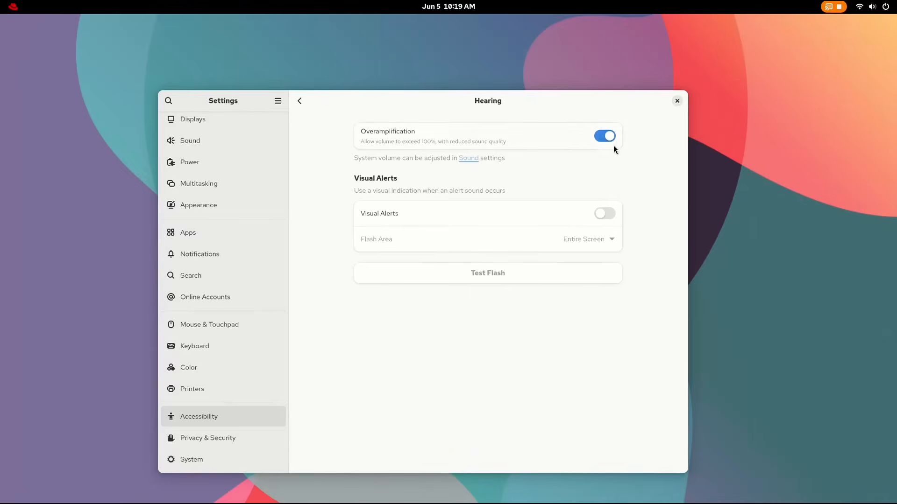
# Browse the Typing and Zoom accessibility options, then go to Privacy & Security
pyautogui.click(299, 100)
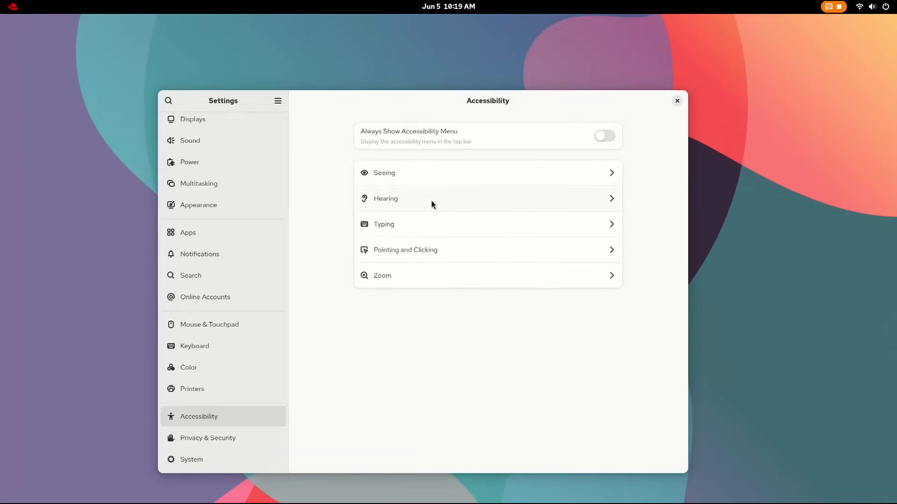
pyautogui.click(487, 224)
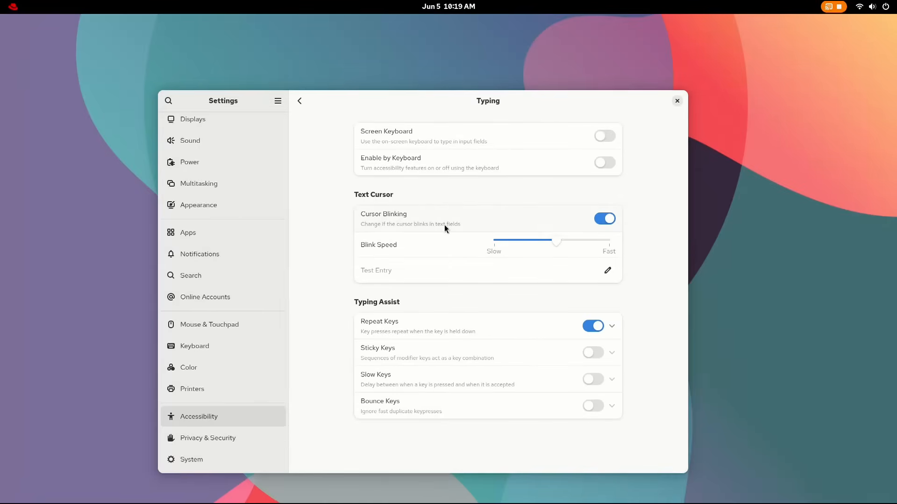
pyautogui.click(299, 101)
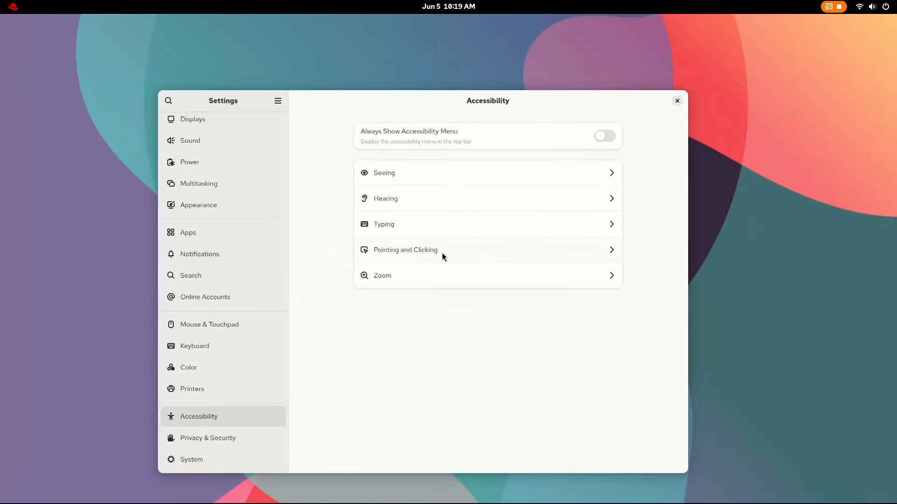
pyautogui.click(405, 249)
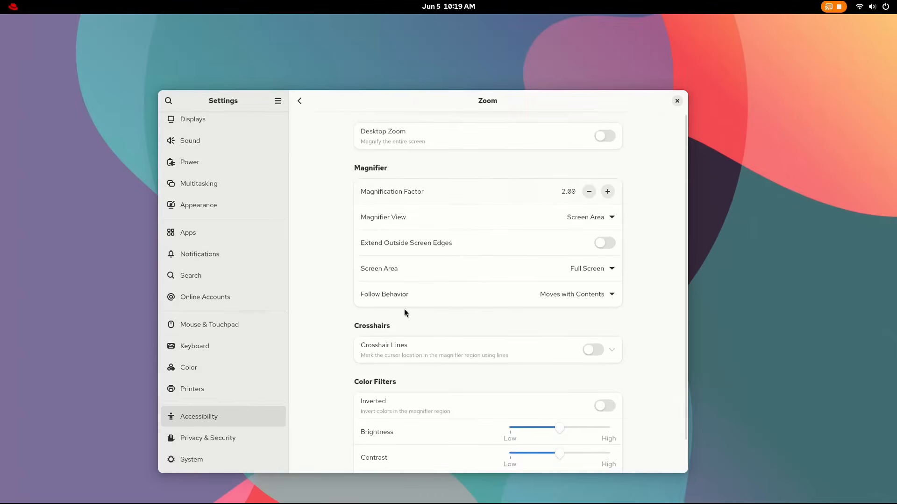
pyautogui.click(207, 438)
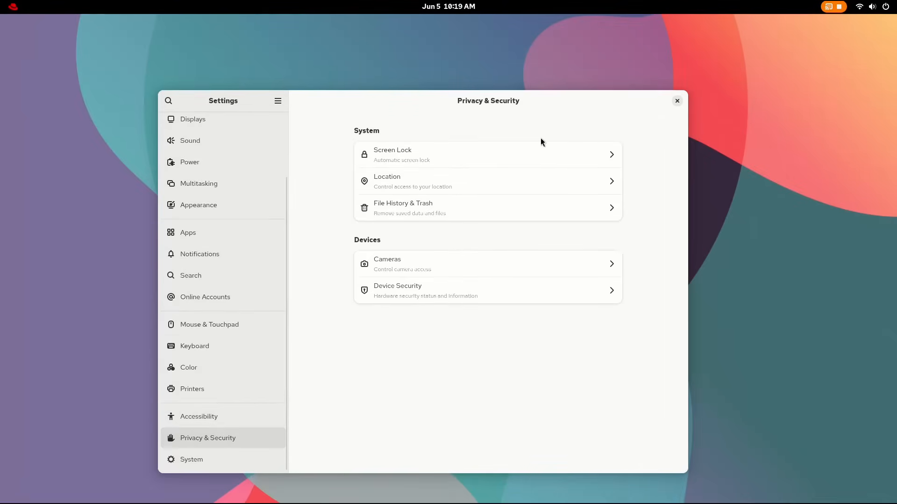
pyautogui.moveTo(481, 268)
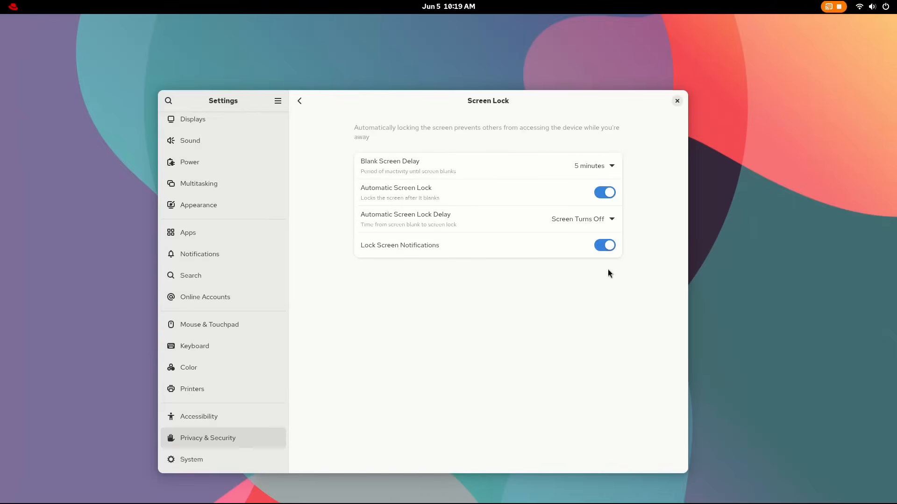
# Review the Location privacy page, then open the System settings page
pyautogui.click(299, 101)
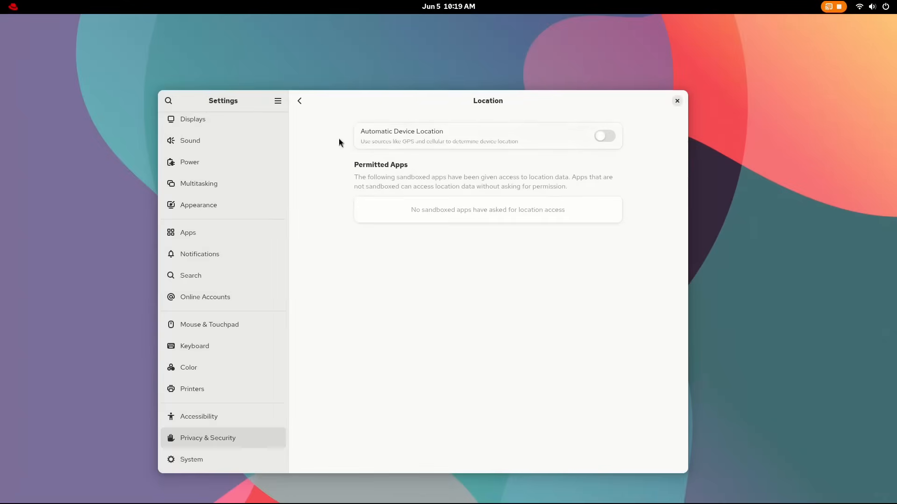
pyautogui.click(300, 101)
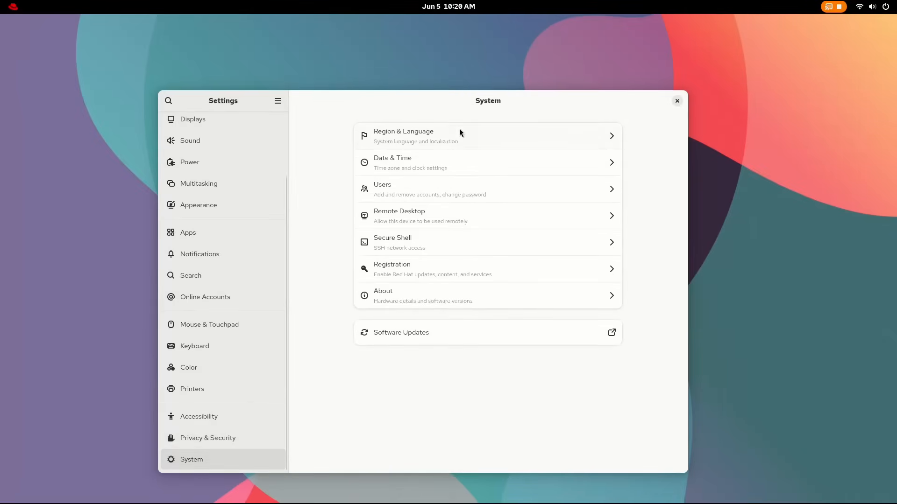
# In Date & Time, try the 24-hour clock format, then revert to AM/PM
pyautogui.click(486, 162)
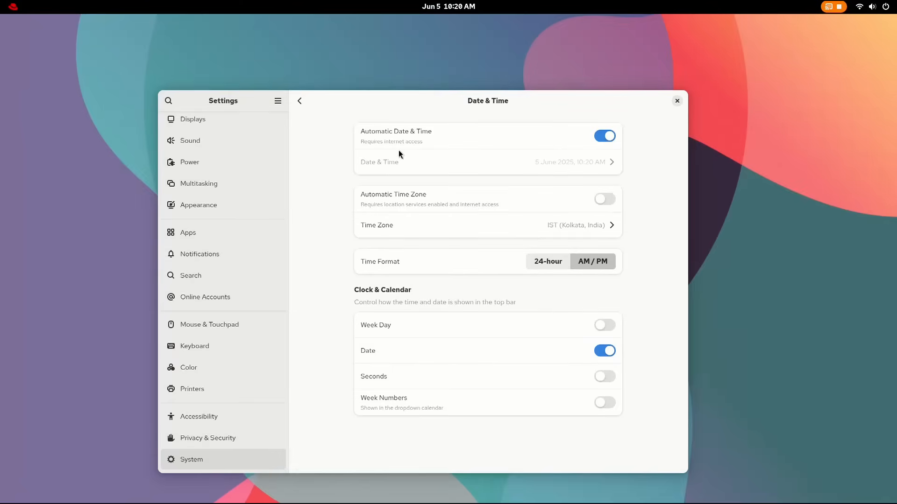
pyautogui.click(547, 262)
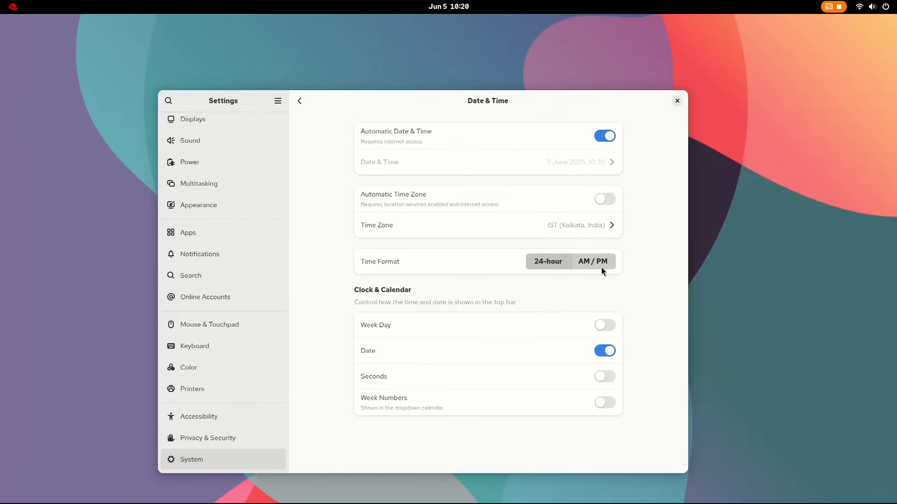
pyautogui.click(593, 261)
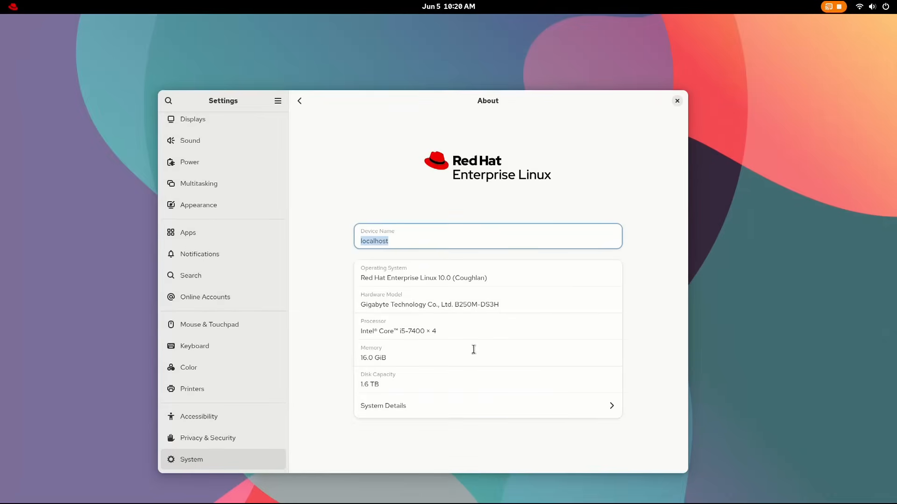
# View and close the About page's System Details, then switch to Activities
pyautogui.click(383, 405)
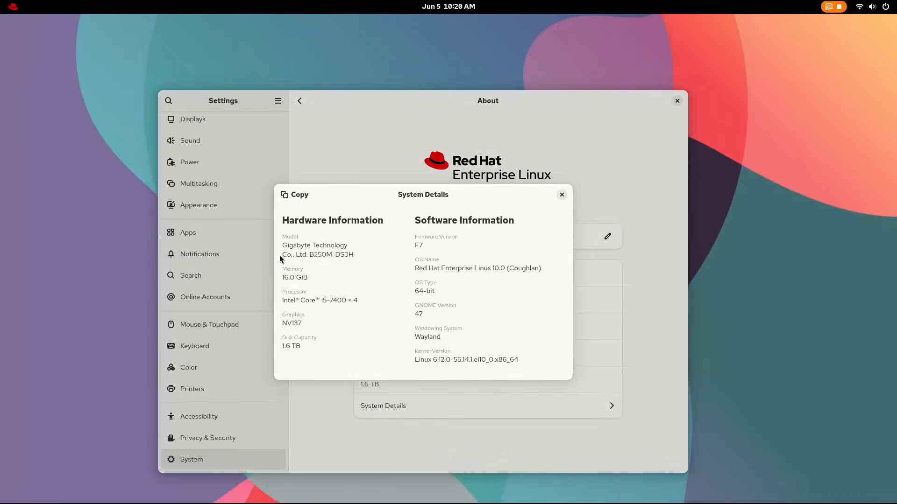
pyautogui.click(561, 194)
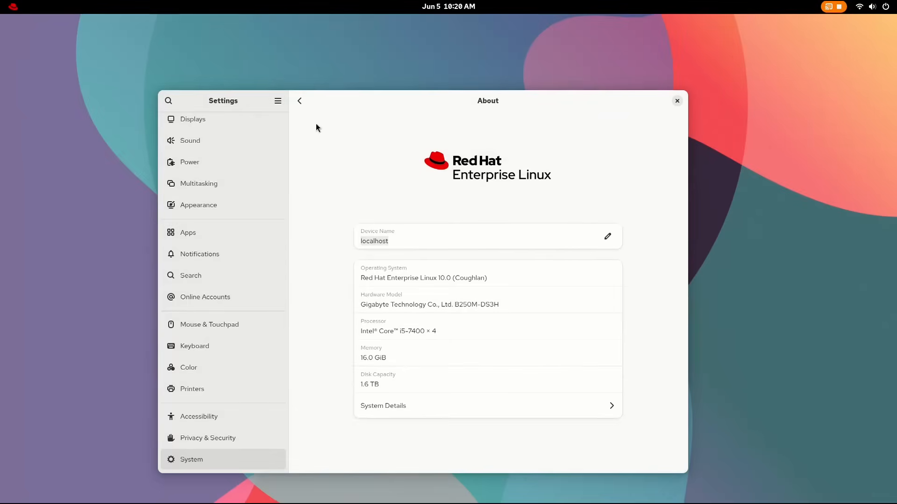
pyautogui.click(299, 101)
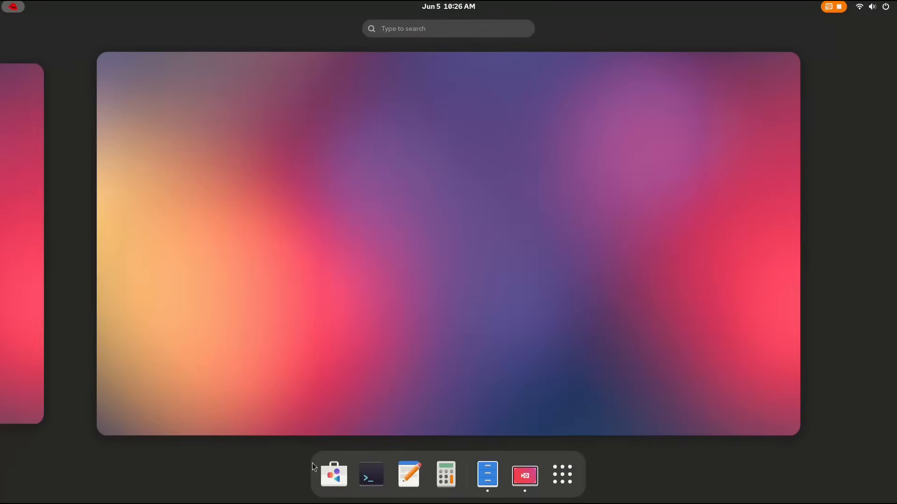
# Run uname -r and highlight the kernel release 6.12.0-55.14.1.el10_0
pyautogui.click(370, 474)
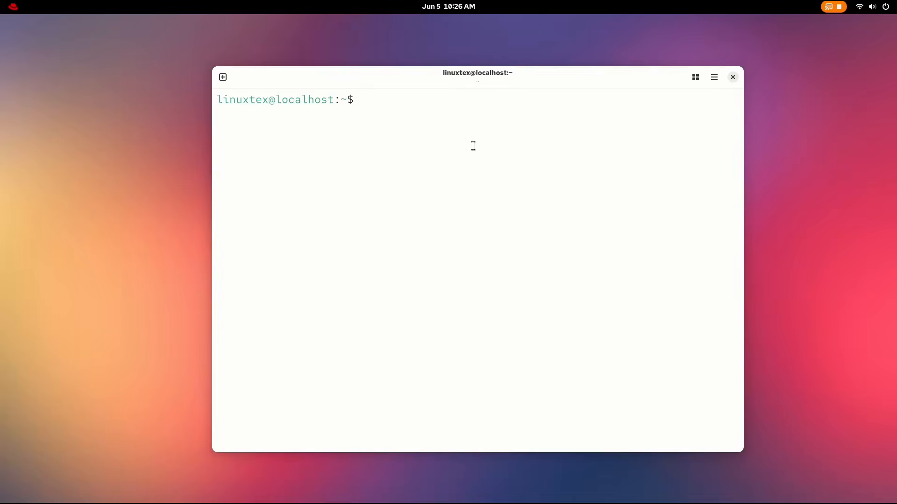
pyautogui.write('uname -r')
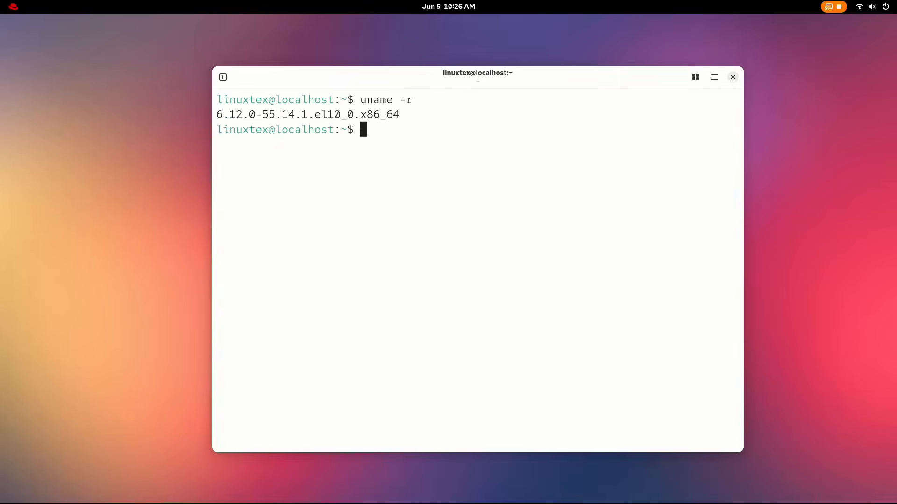
pyautogui.tripleClick(286, 115)
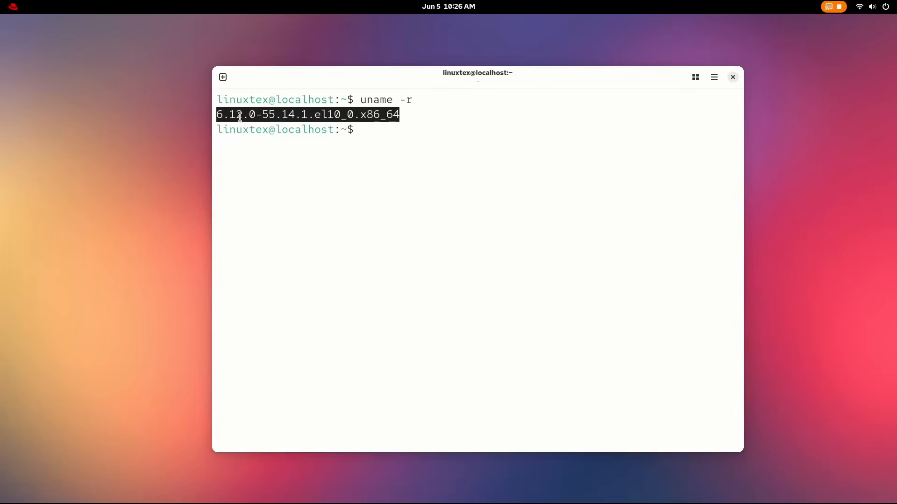
# Confirm avx, fma and bmi2 CPU flags with lscpu | grep -E, then clear
pyautogui.write('lscpu')
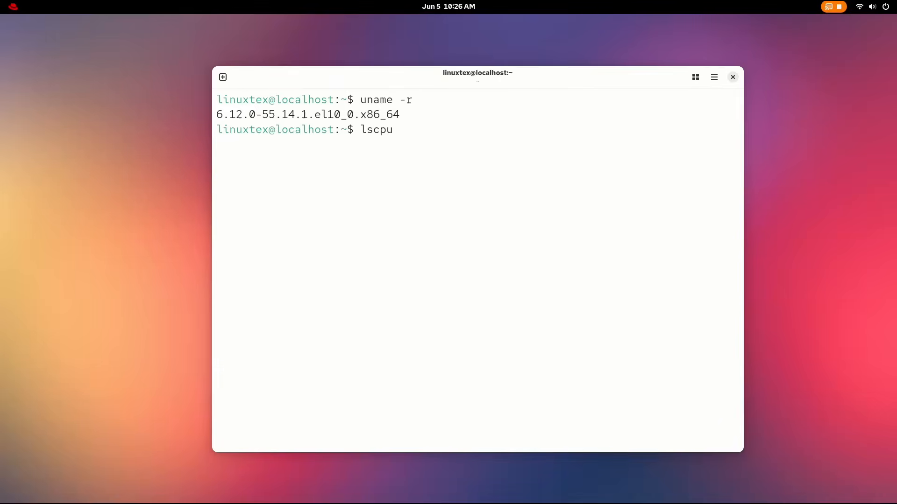
pyautogui.write('| grep')
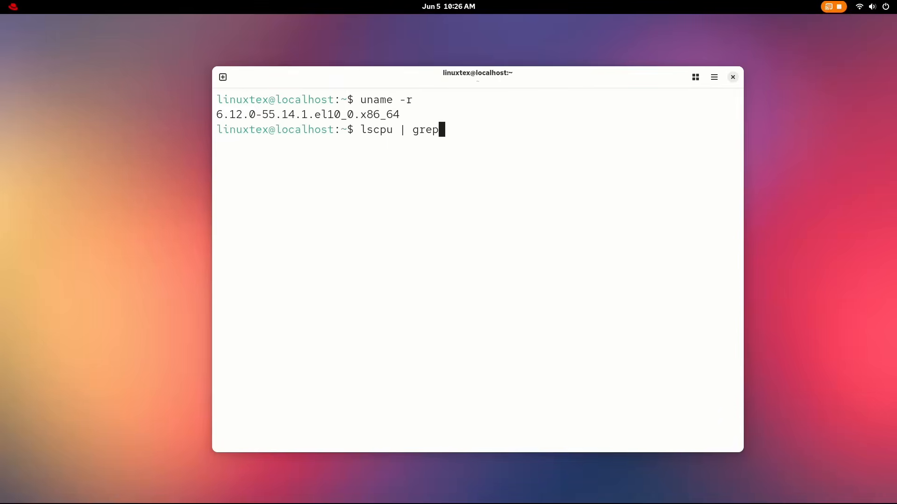
pyautogui.write("-E 'av")
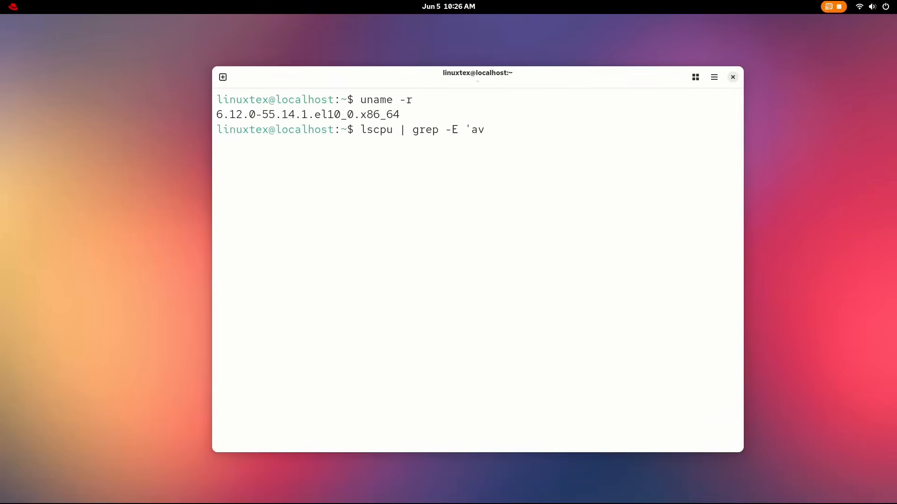
pyautogui.write('x|fm')
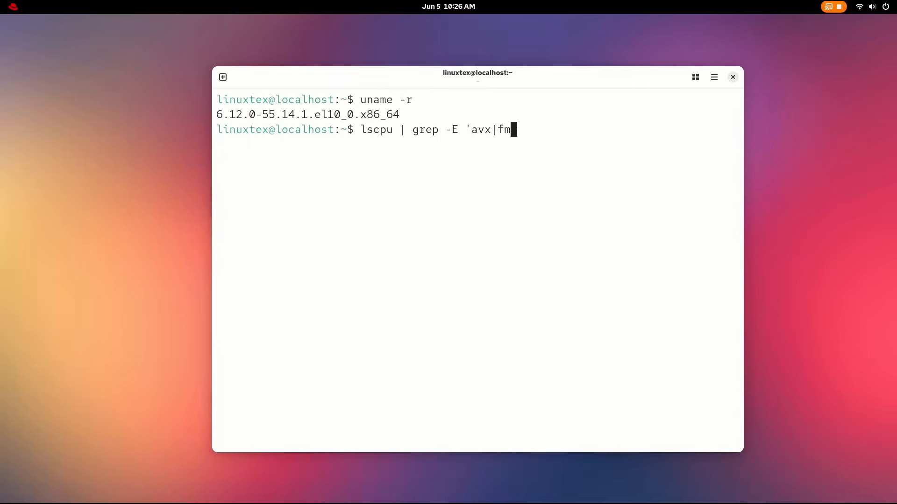
pyautogui.write('a|bmi2')
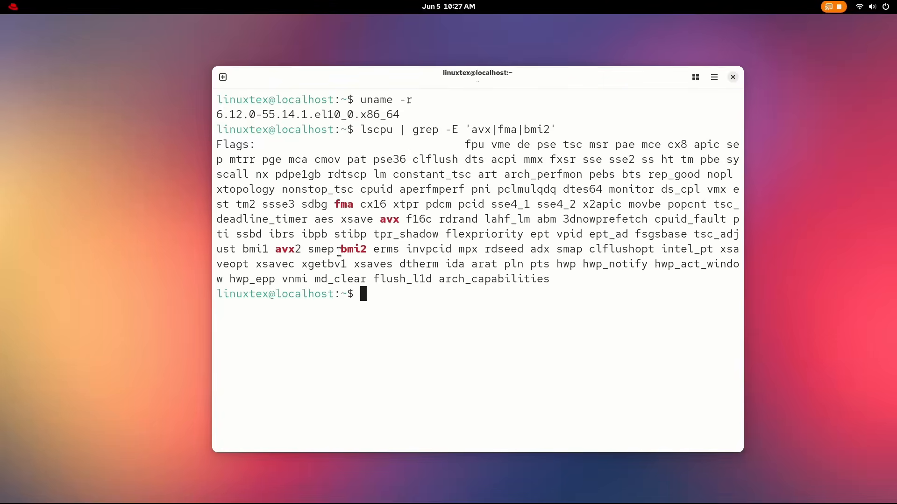
pyautogui.write('cle')
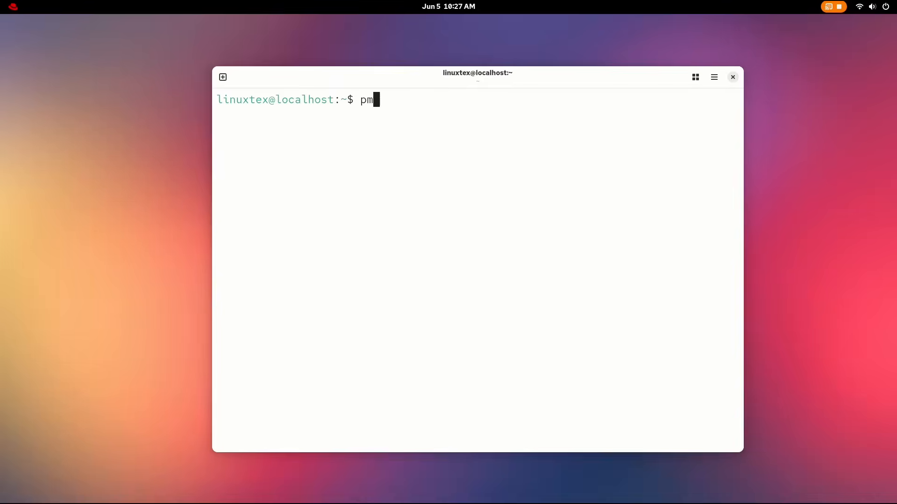
# Check pmval -V (version 6.3.7) and pcp -V, correcting the lowercase option
pyautogui.write('val -V')
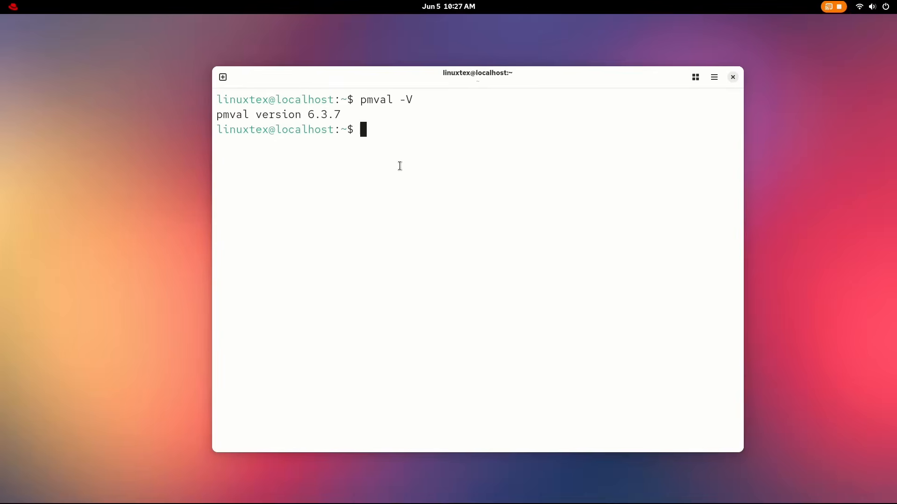
pyautogui.write('pcp -v')
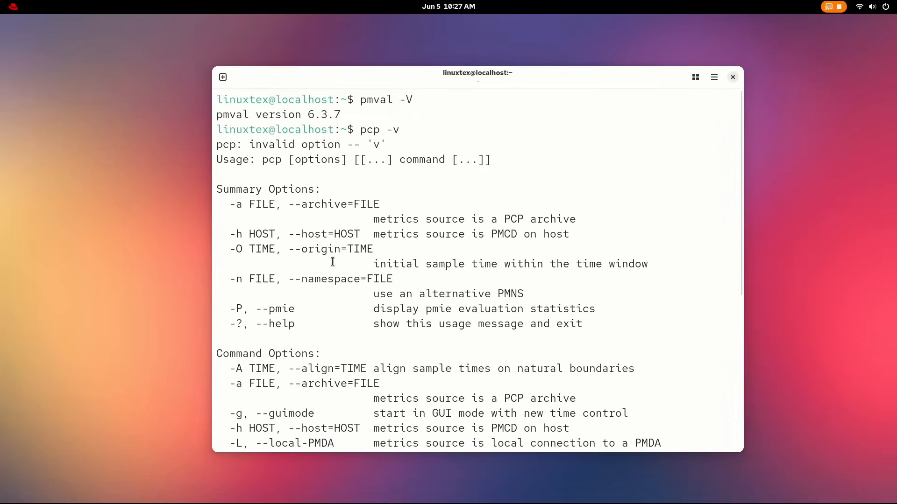
pyautogui.scroll(-3)
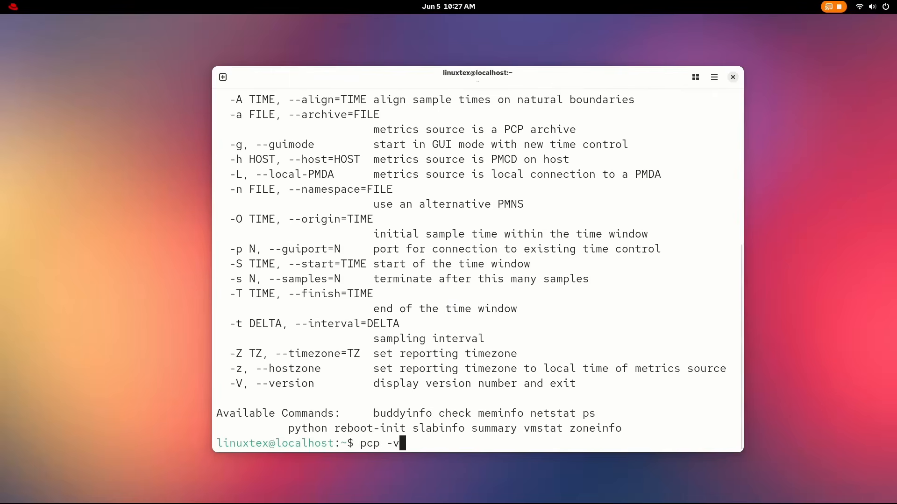
pyautogui.press('Backspace')
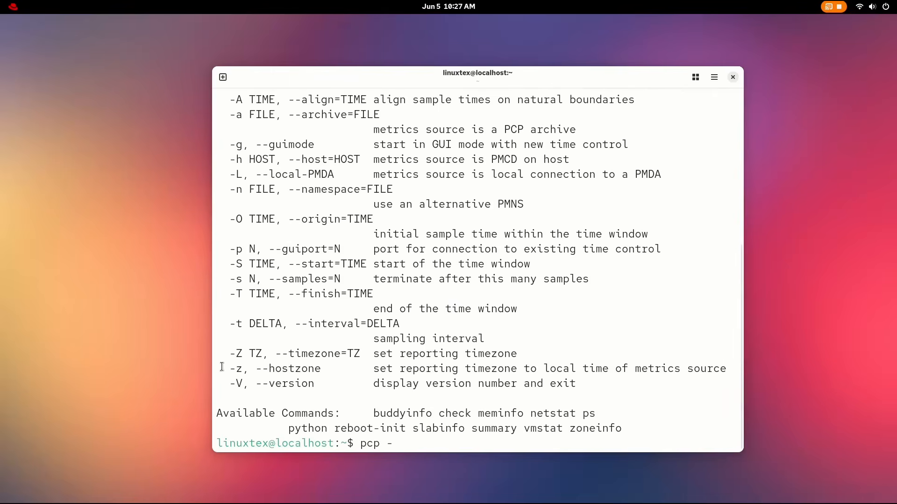
pyautogui.write('V')
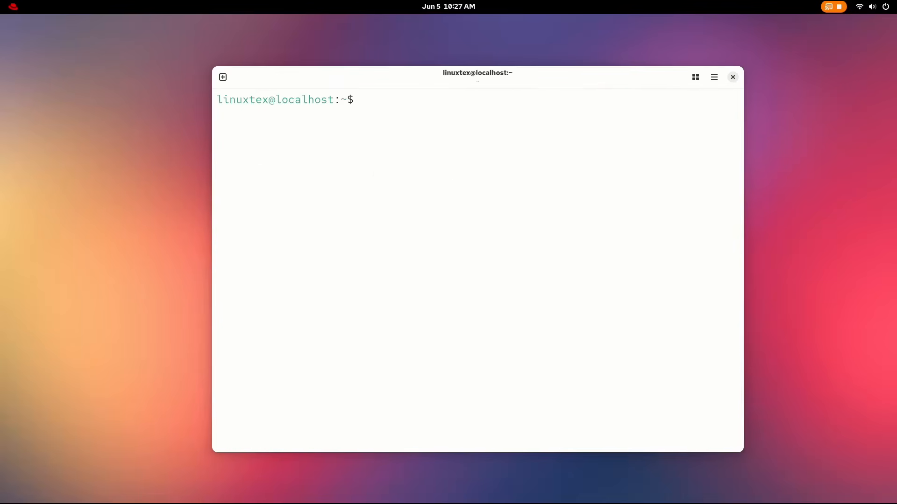
# Install the pcp-gui package with sudo dnf install, confirming the install
pyautogui.write('sudo dnf insta')
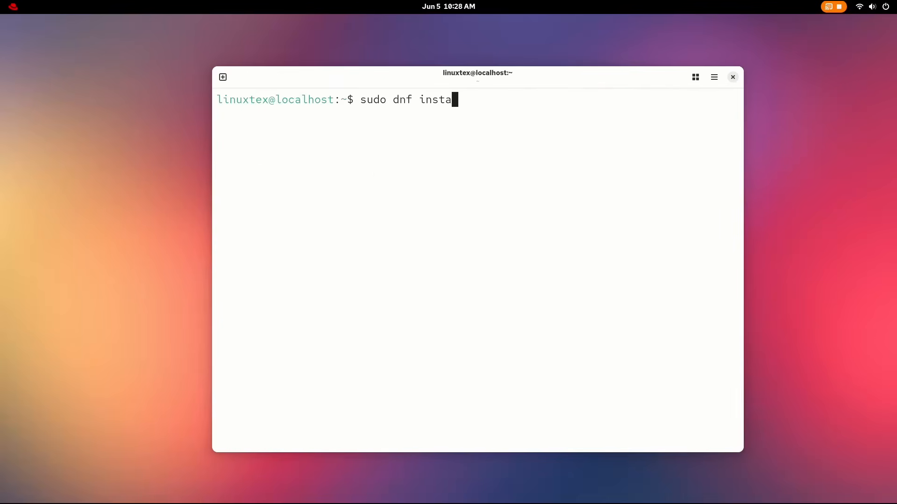
pyautogui.write('ll pcp-gui')
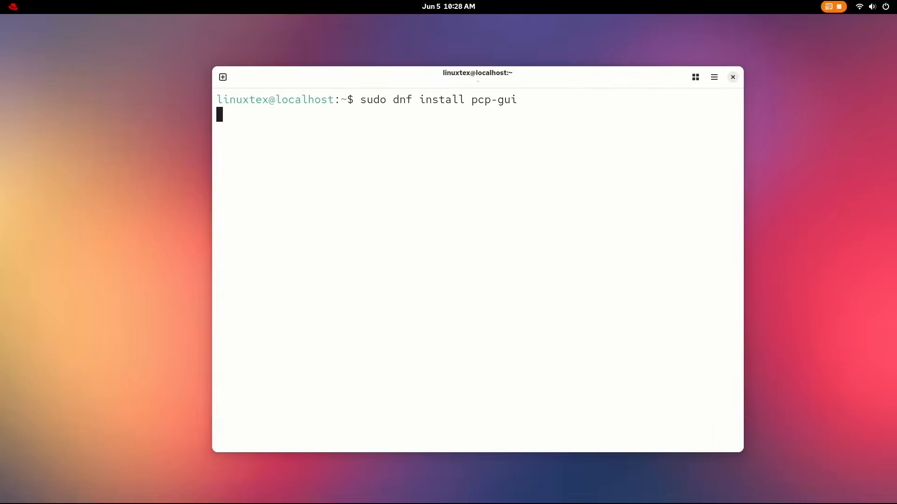
pyautogui.press('Return')
pyautogui.write('y')
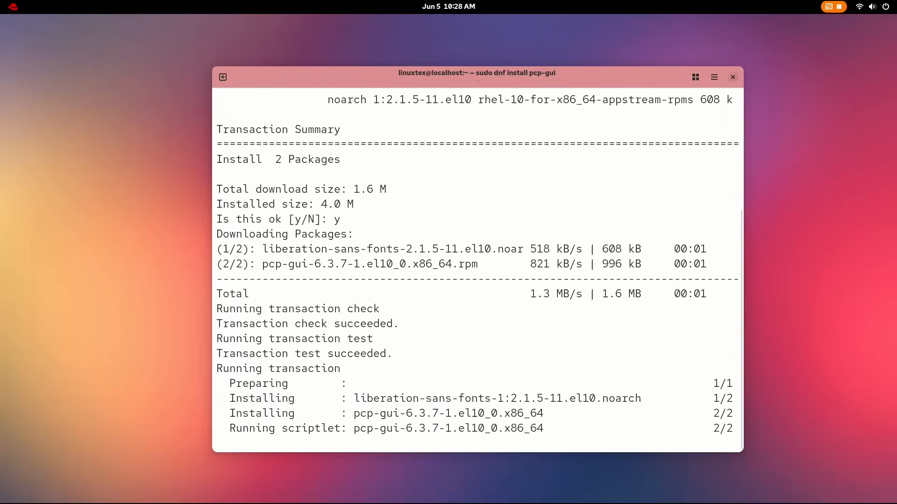
# Launch PCP Charts with pmchart & and clear the terminal
pyautogui.write('pm')
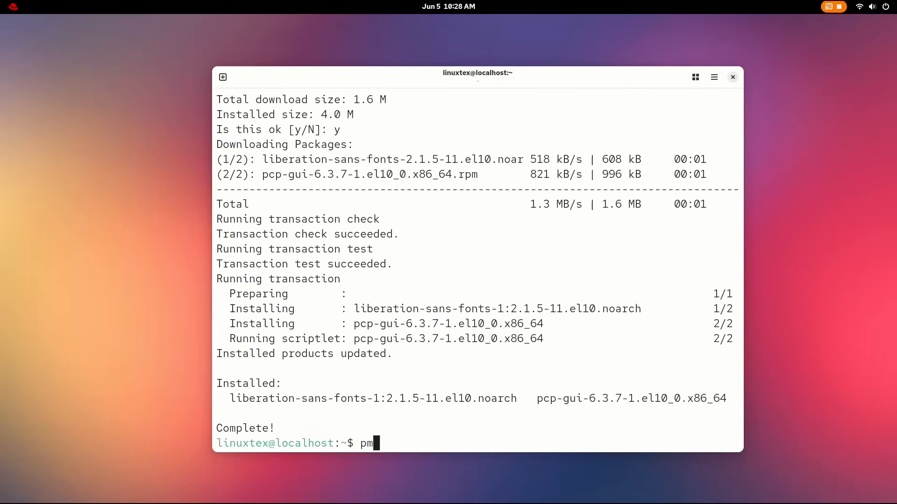
pyautogui.write('chart &')
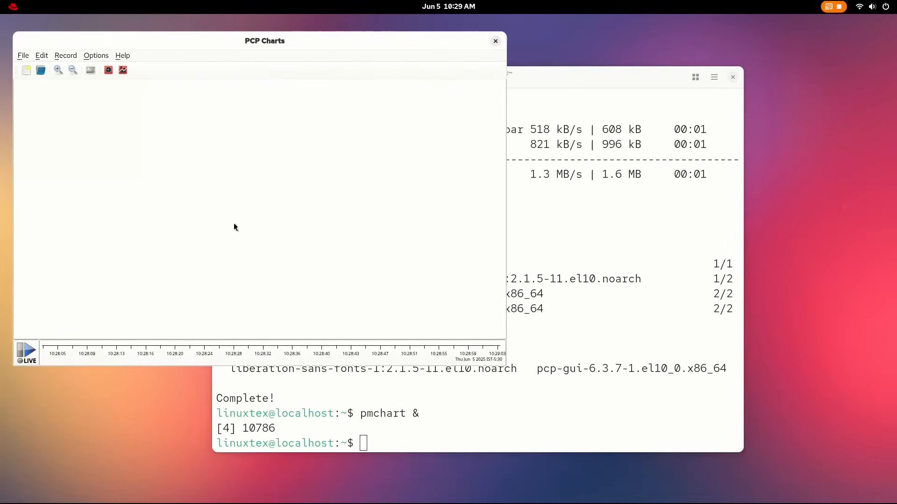
pyautogui.write('clea')
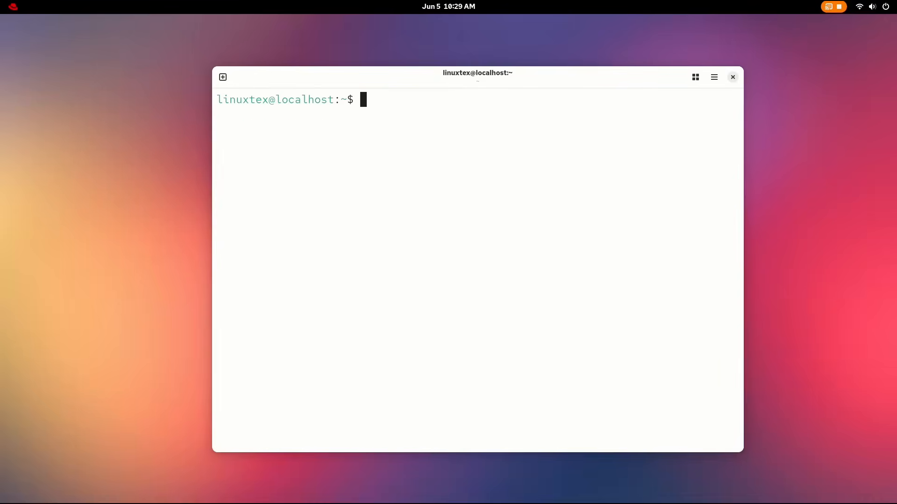
# Show gcc --version (14.2.1) and enter python3 --version
pyautogui.write('gcc --version')
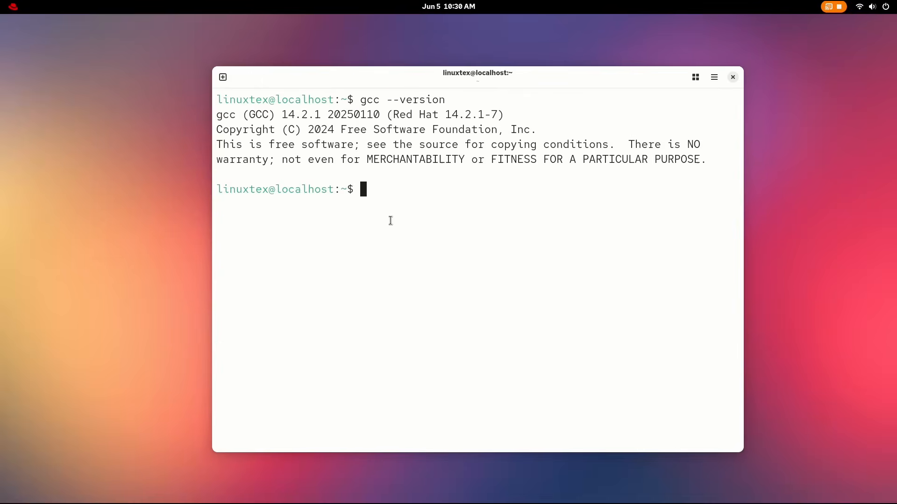
pyautogui.write('p')
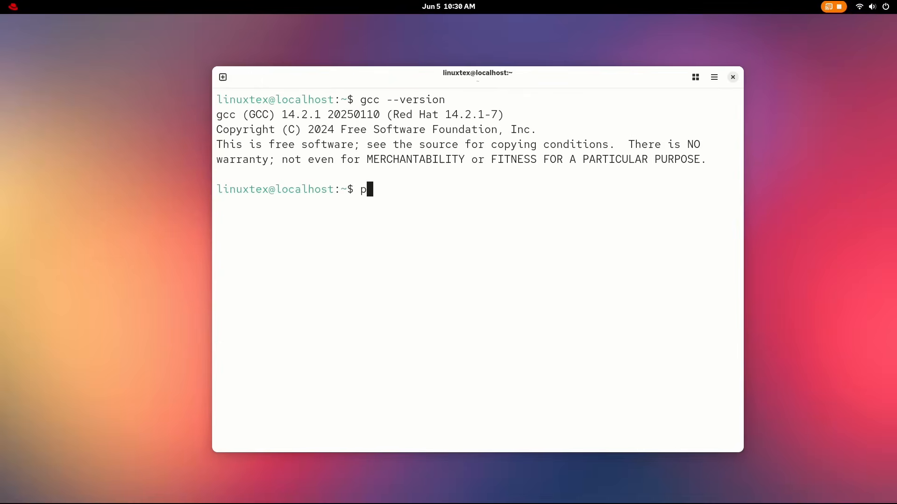
pyautogui.write('ython3')
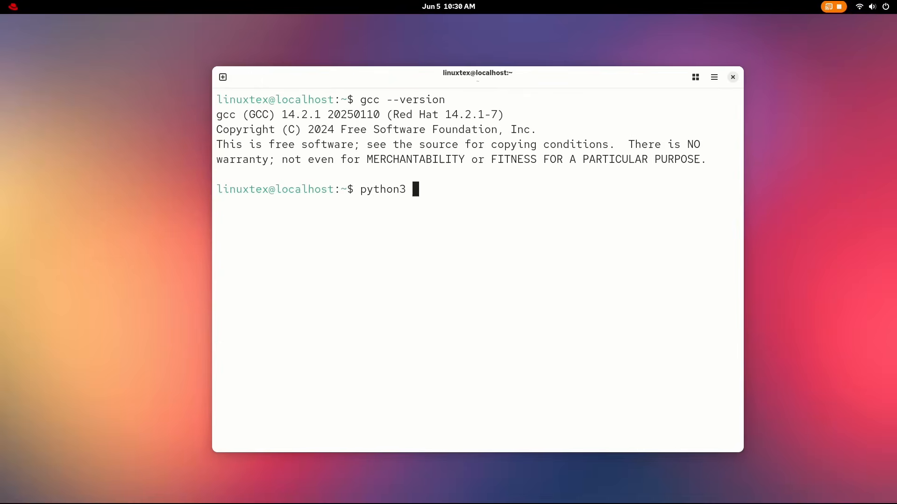
pyautogui.write('--version')
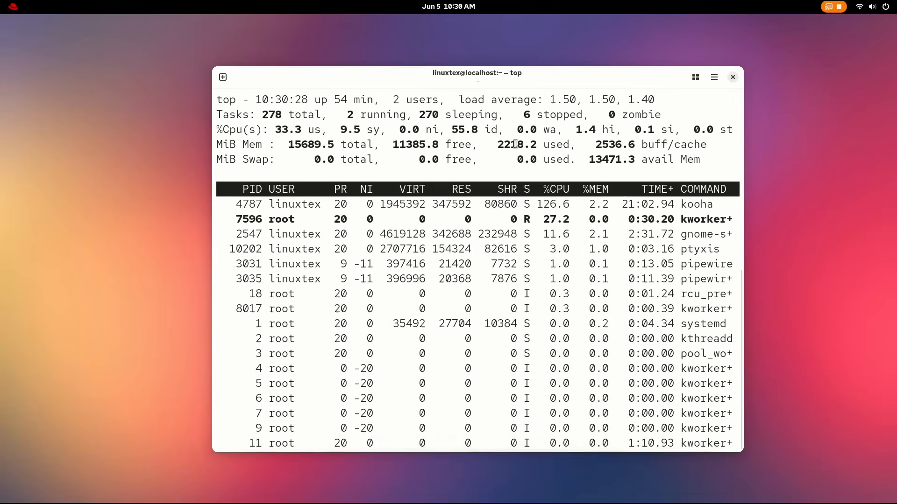
pyautogui.press('q')
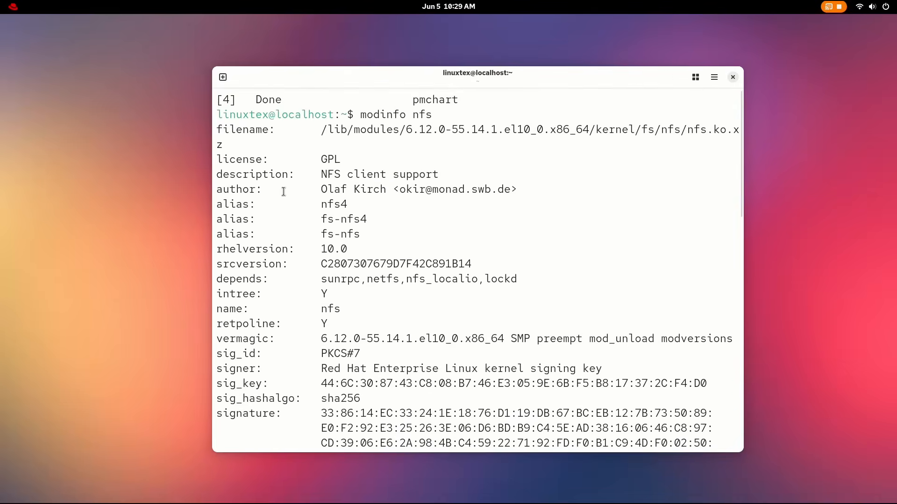
pyautogui.moveTo(522, 245)
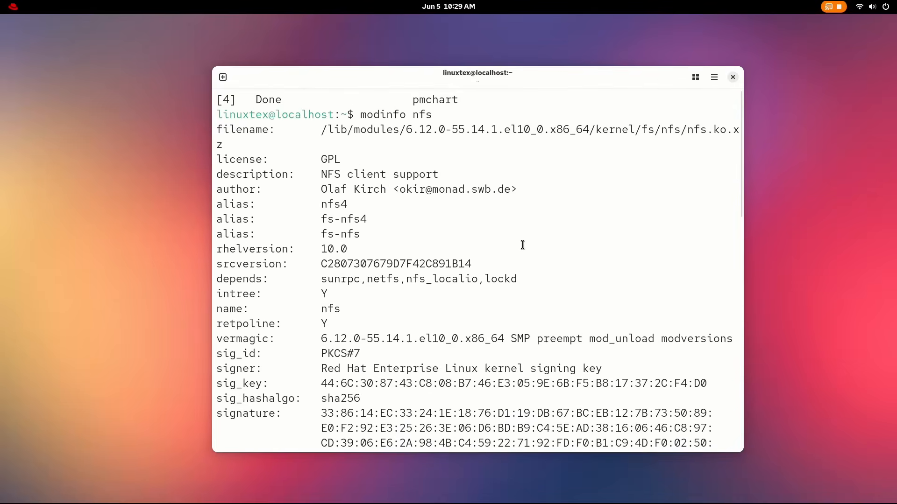
# Scroll through the modinfo nfs output down to its signature
pyautogui.scroll(-3)
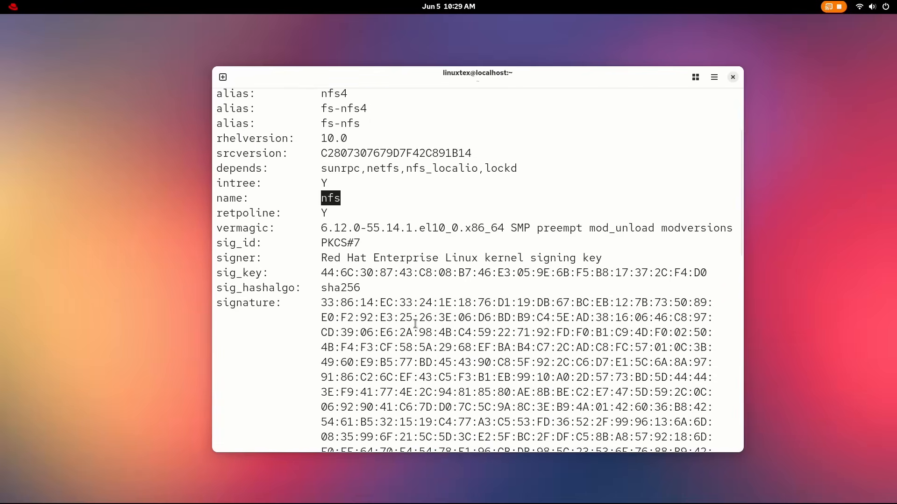
pyautogui.press('Return')
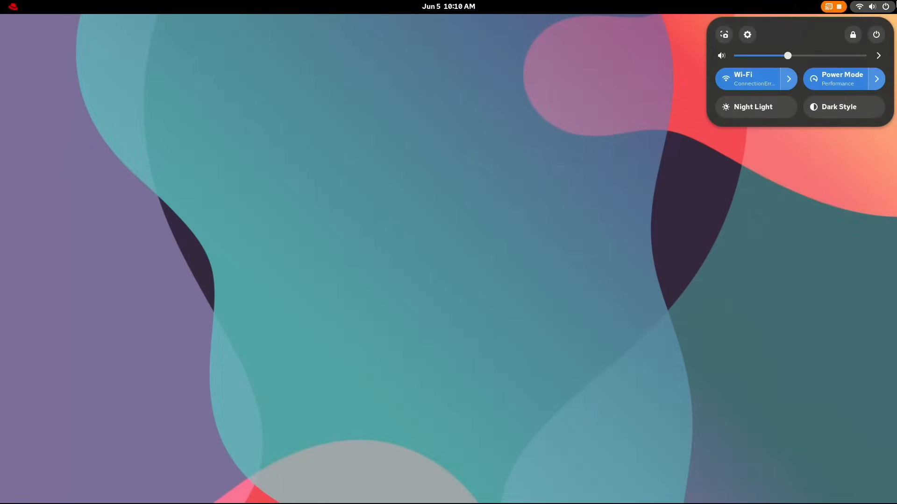
# Open Settings from quick settings and switch Night Light on under Displays
pyautogui.click(746, 34)
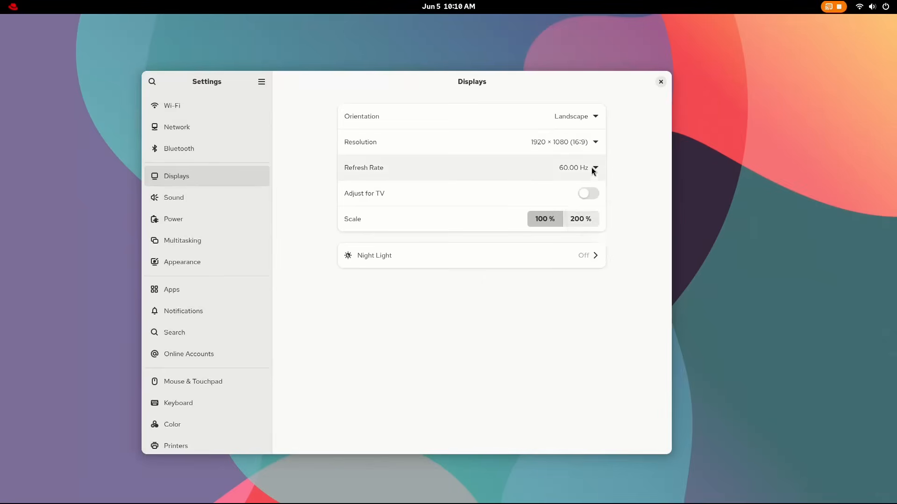
pyautogui.moveTo(633, 245)
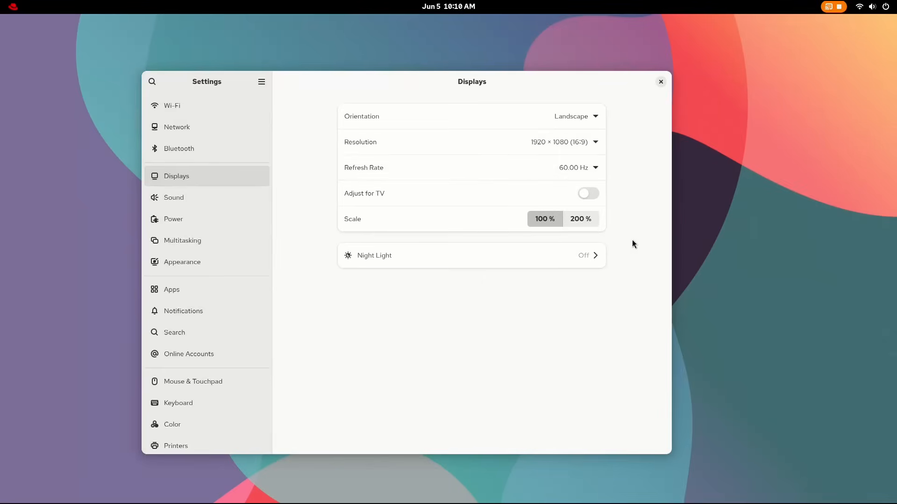
pyautogui.click(471, 256)
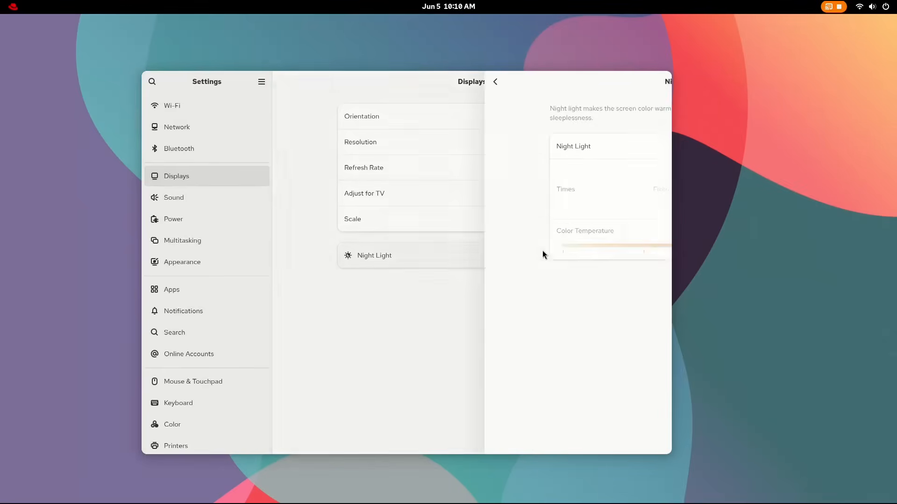
pyautogui.click(589, 147)
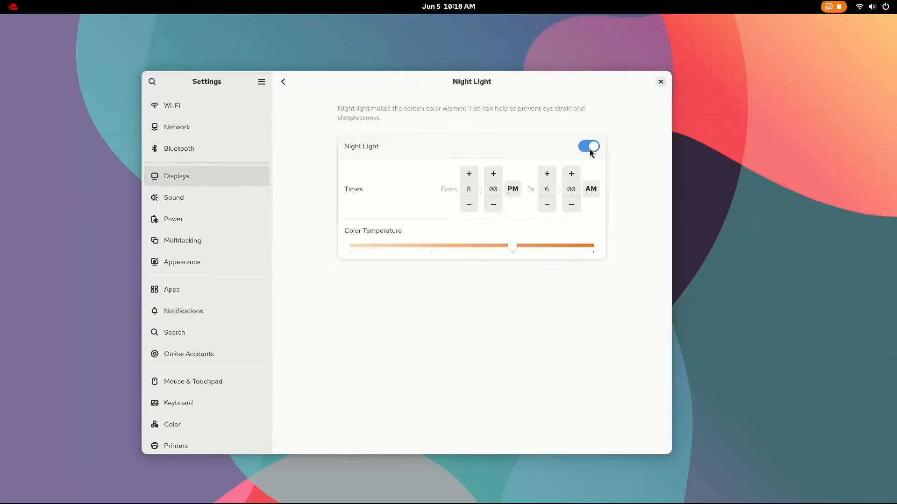
pyautogui.click(282, 82)
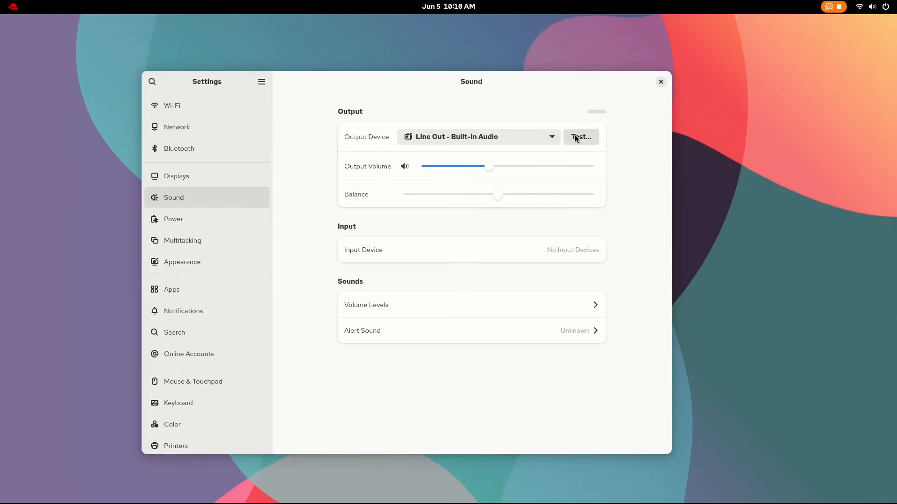
# Test the speakers, view volume levels and set the alert sound to Click
pyautogui.click(581, 137)
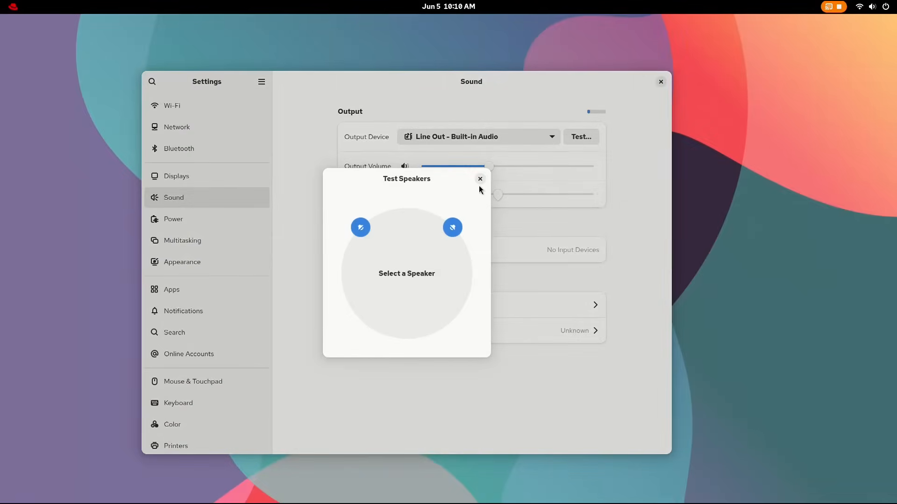
pyautogui.click(480, 179)
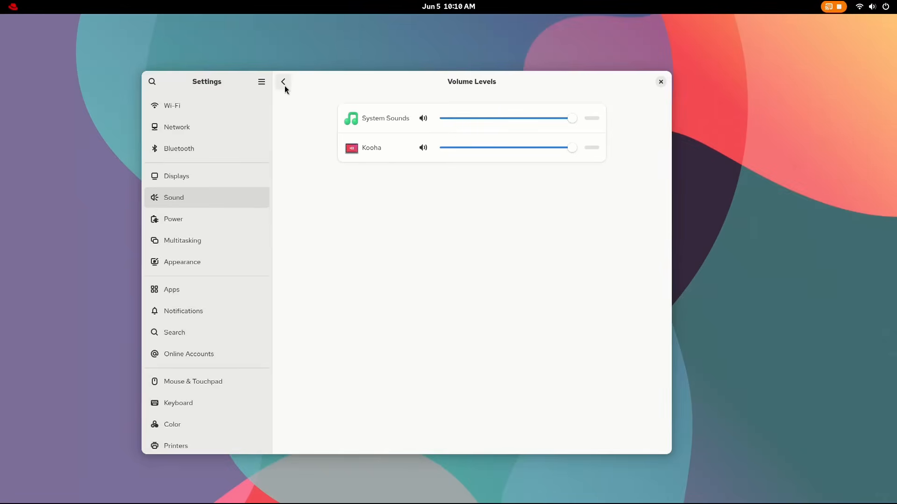
pyautogui.click(283, 81)
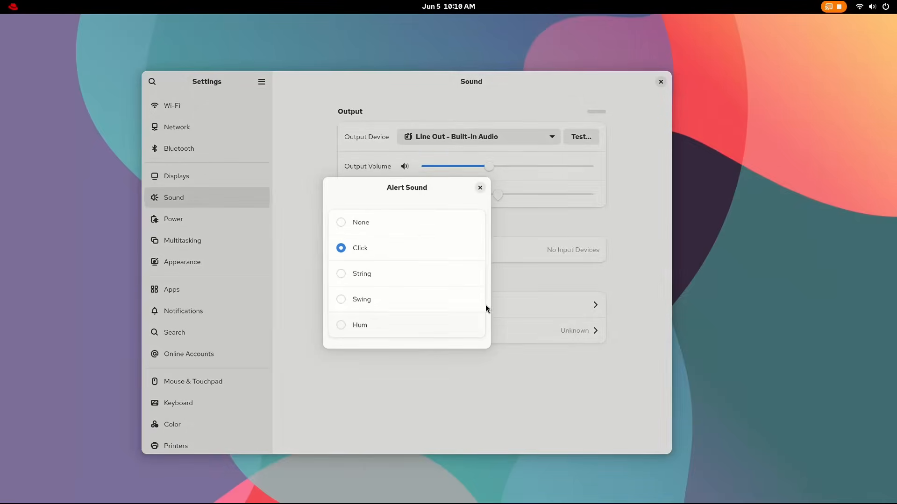
pyautogui.click(479, 188)
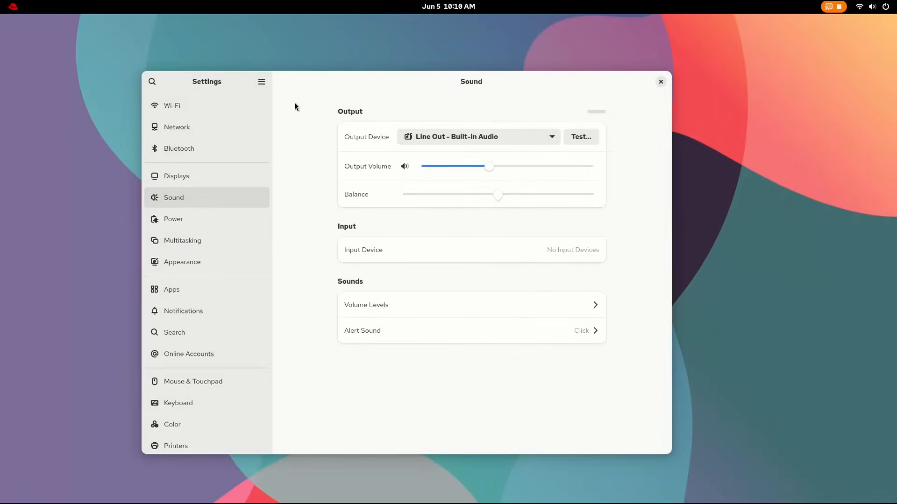
pyautogui.click(174, 219)
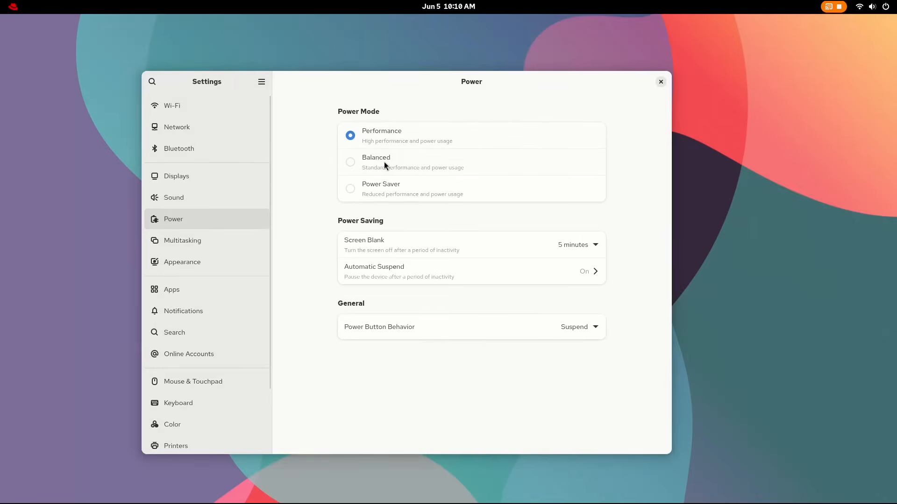
pyautogui.moveTo(421, 132)
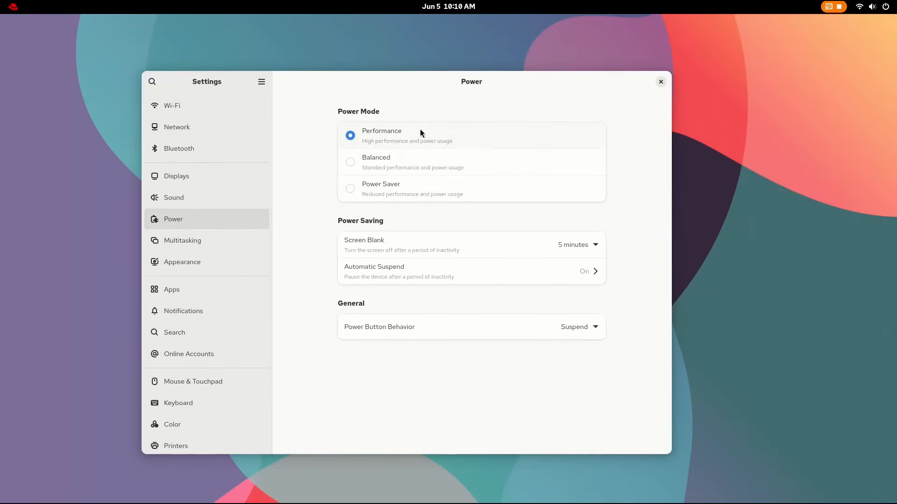
pyautogui.moveTo(650, 235)
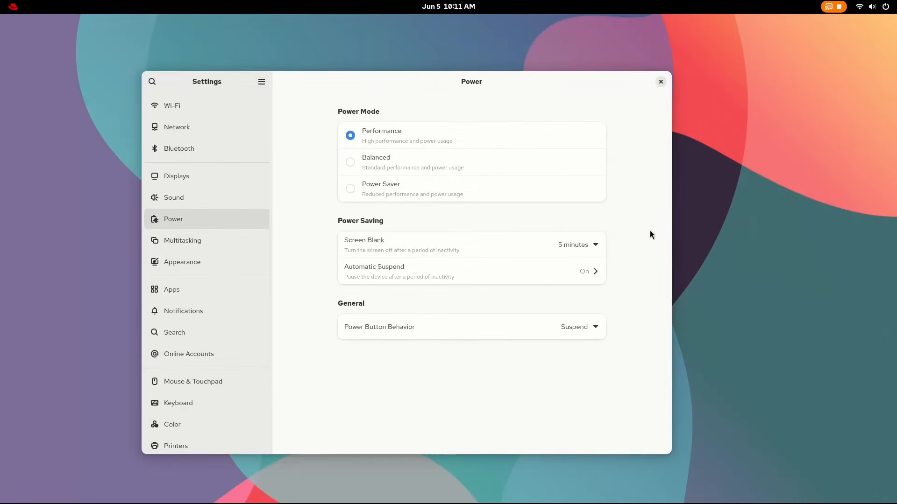
pyautogui.moveTo(582, 311)
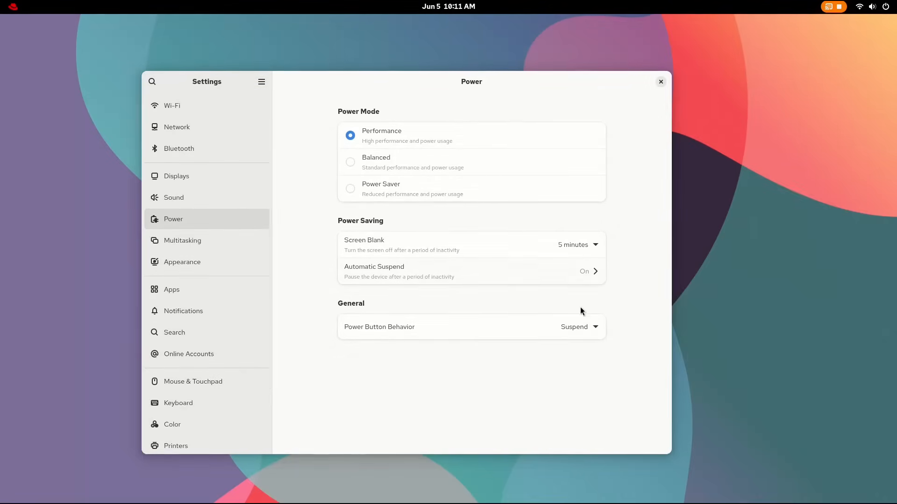
# Review the Power Button Behavior choices on the Power page
pyautogui.click(578, 327)
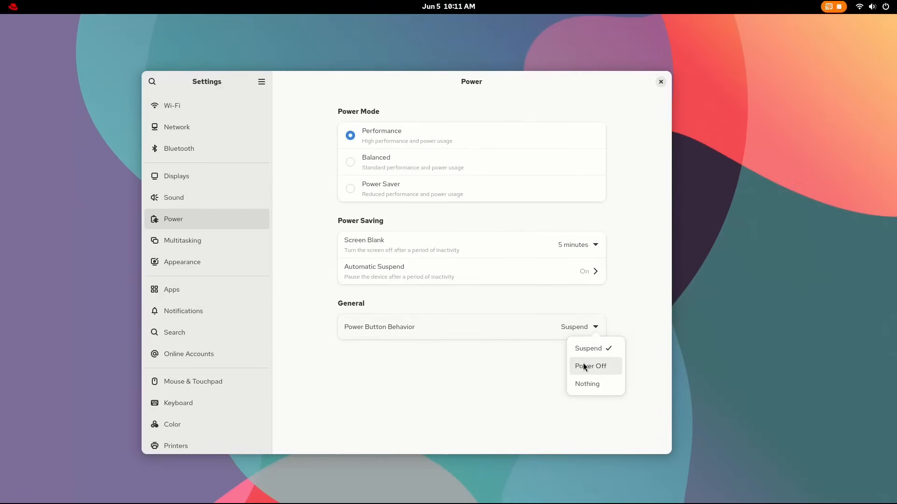
pyautogui.click(182, 240)
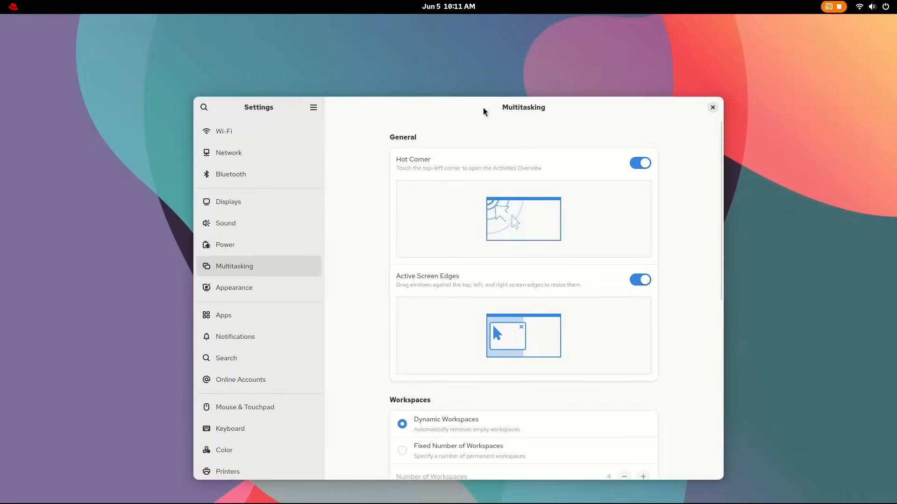
# Scroll Multitasking down to App Switching, then open Calculator's permissions page under Apps
pyautogui.scroll(-3)
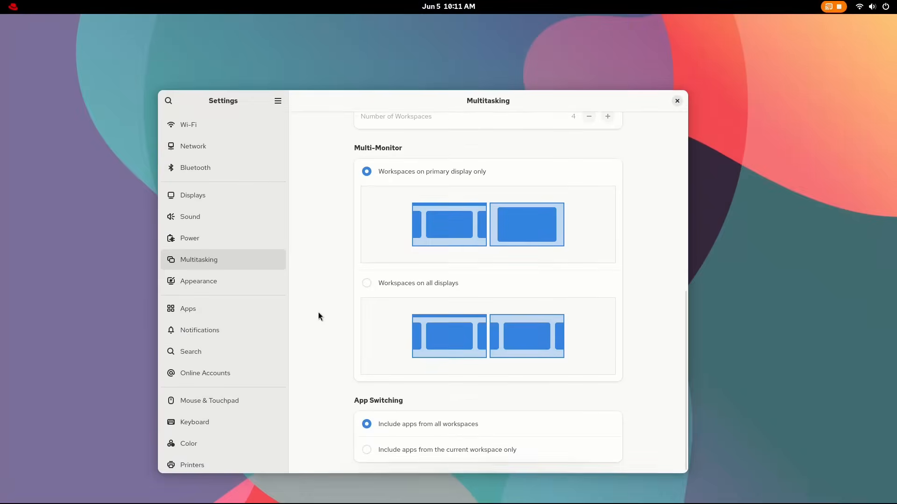
pyautogui.click(199, 280)
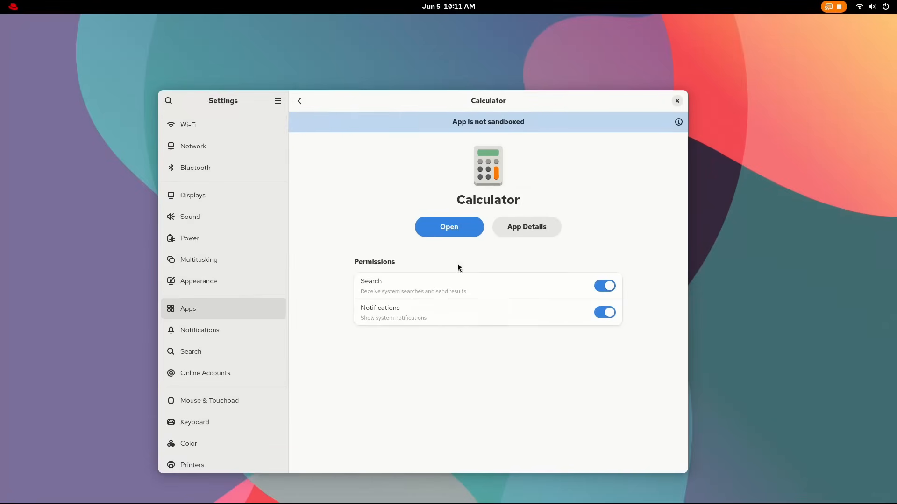
# View Disk Usage Analyzer's app details and Clocks' notification options, then return to the notifications overview
pyautogui.click(298, 100)
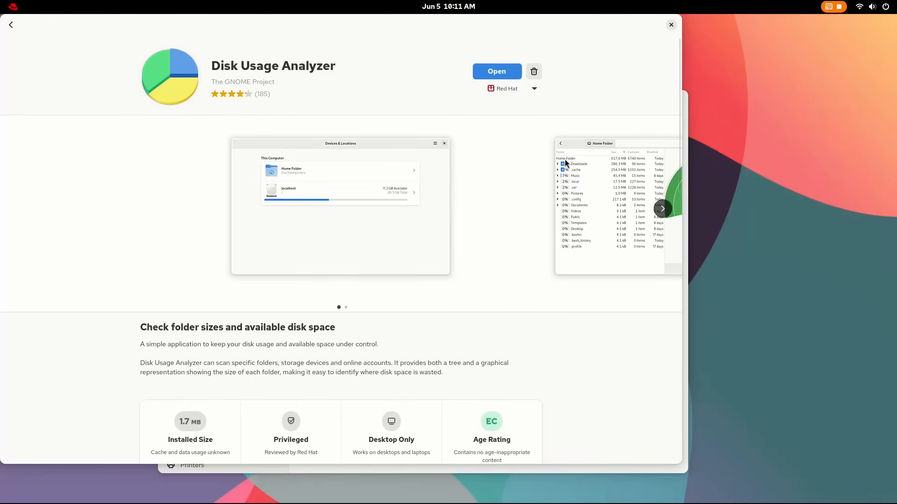
pyautogui.click(532, 88)
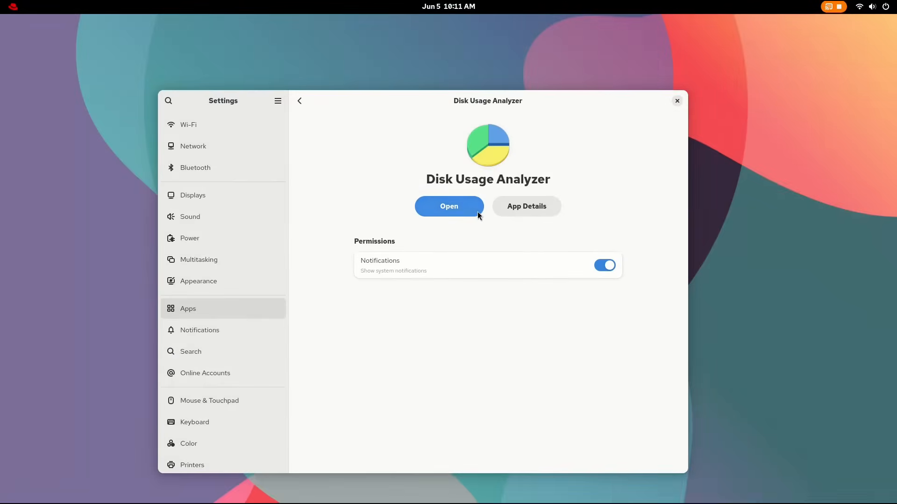
pyautogui.click(199, 330)
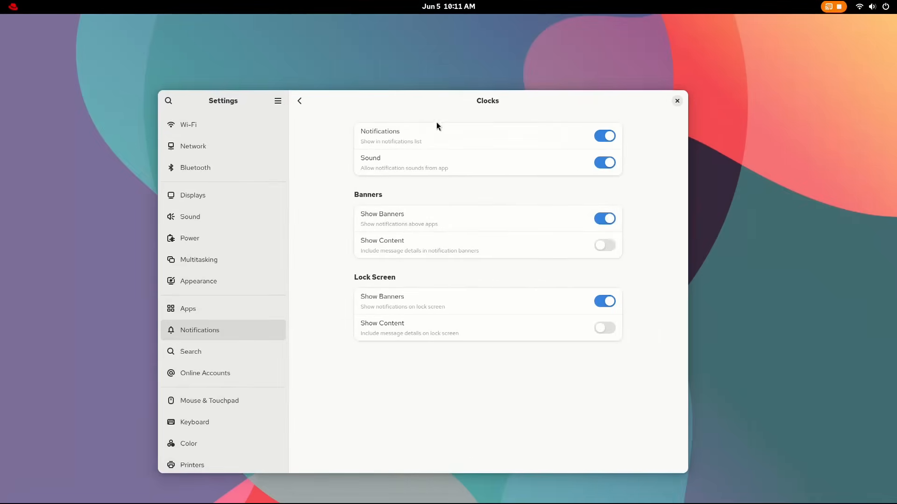
pyautogui.moveTo(299, 101)
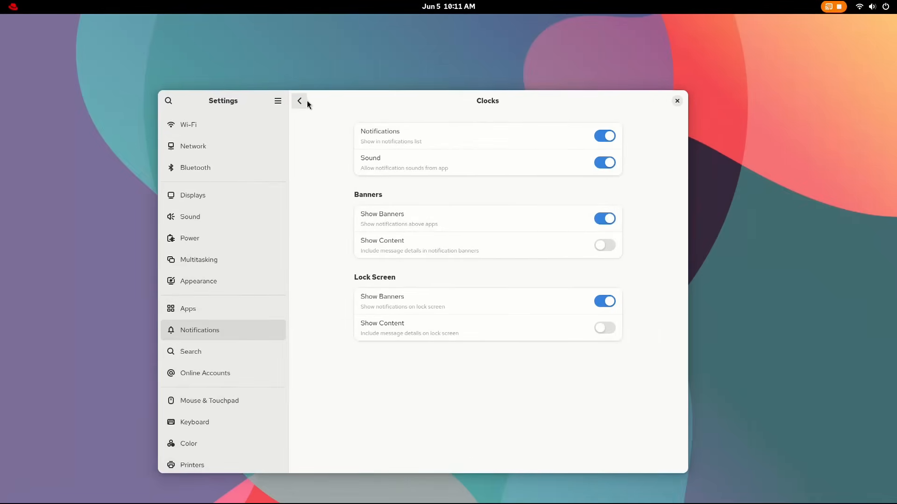
pyautogui.click(191, 351)
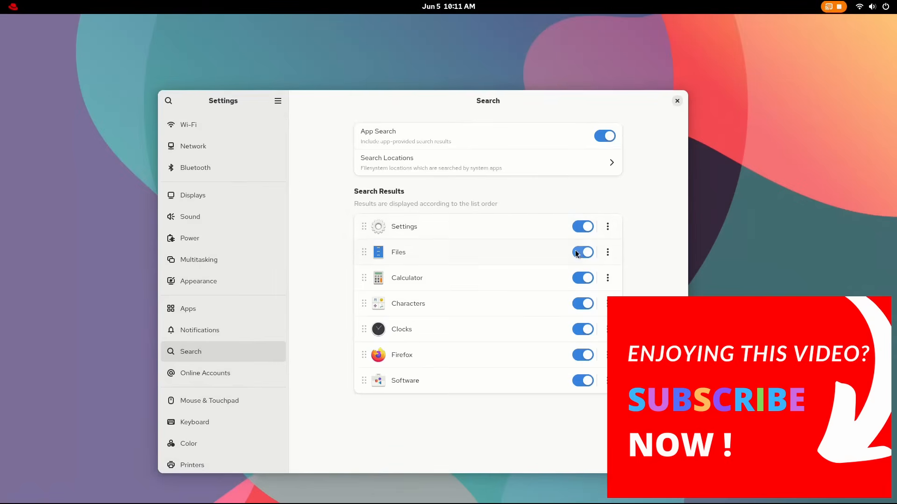
# Exclude Clocks, Firefox and Software from search results, then review the Search Locations
pyautogui.click(581, 304)
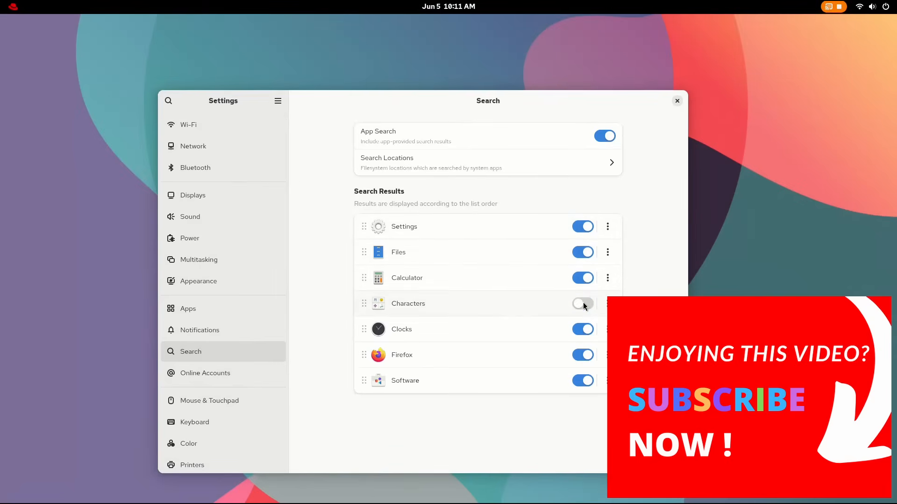
pyautogui.click(582, 304)
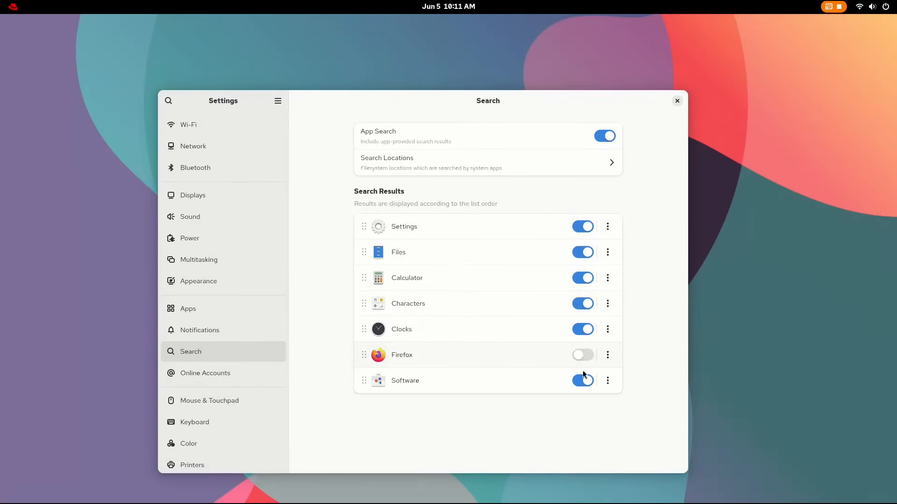
pyautogui.click(582, 380)
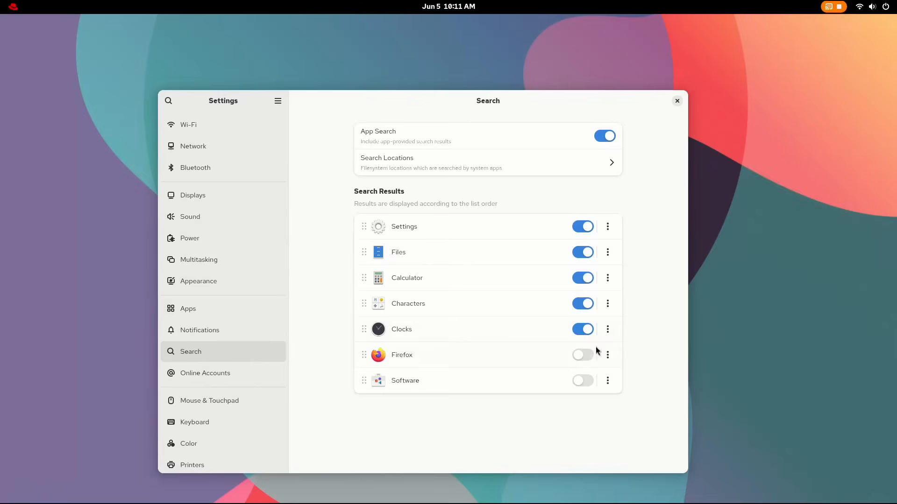
pyautogui.click(582, 328)
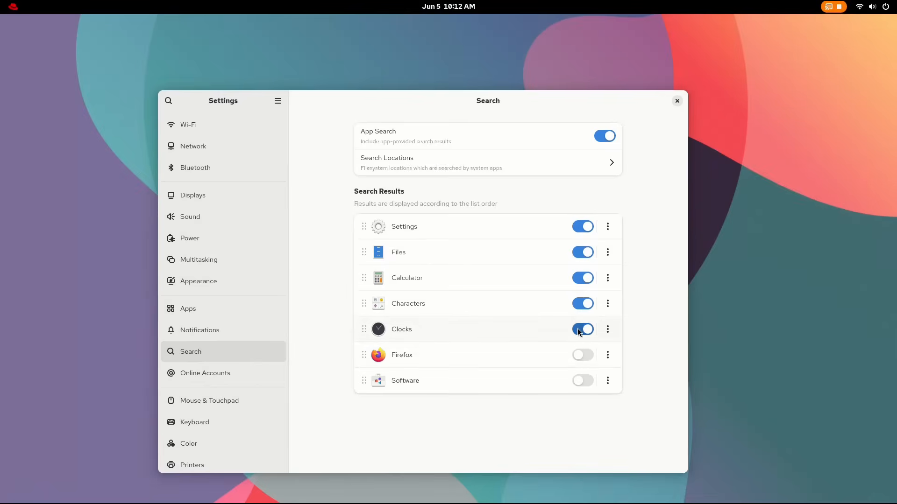
pyautogui.click(582, 329)
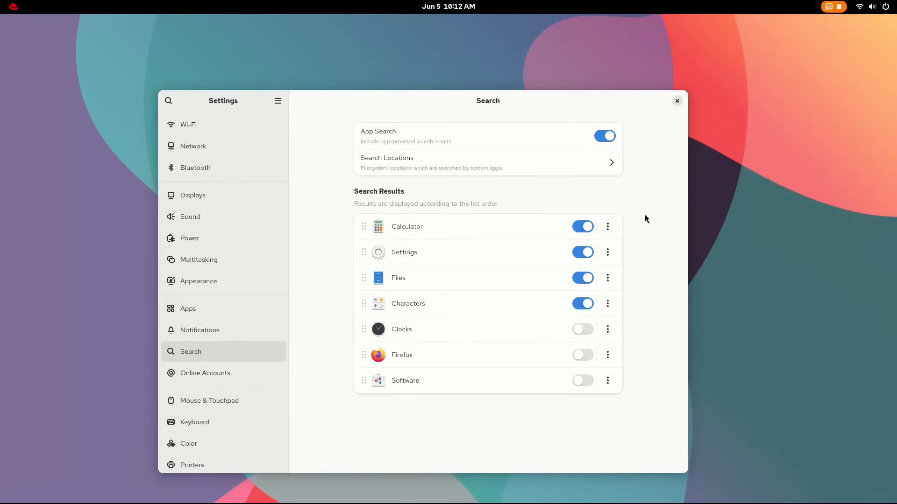
pyautogui.click(487, 162)
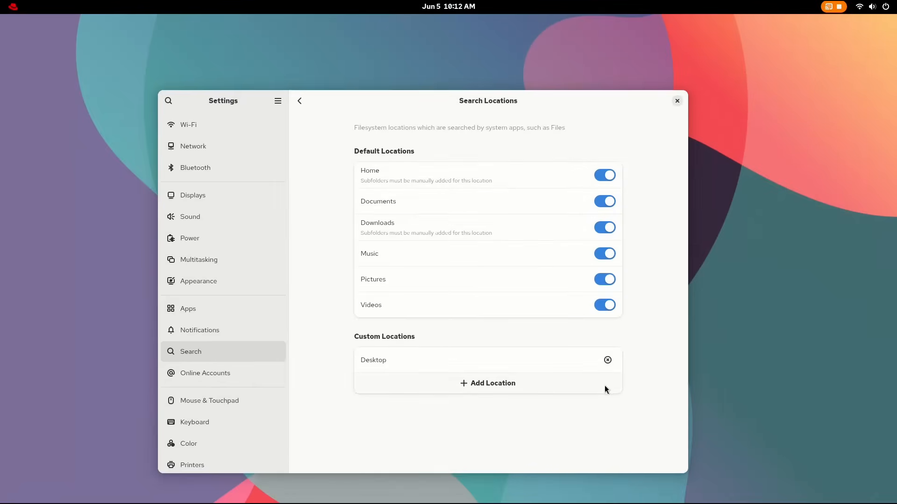
pyautogui.click(299, 101)
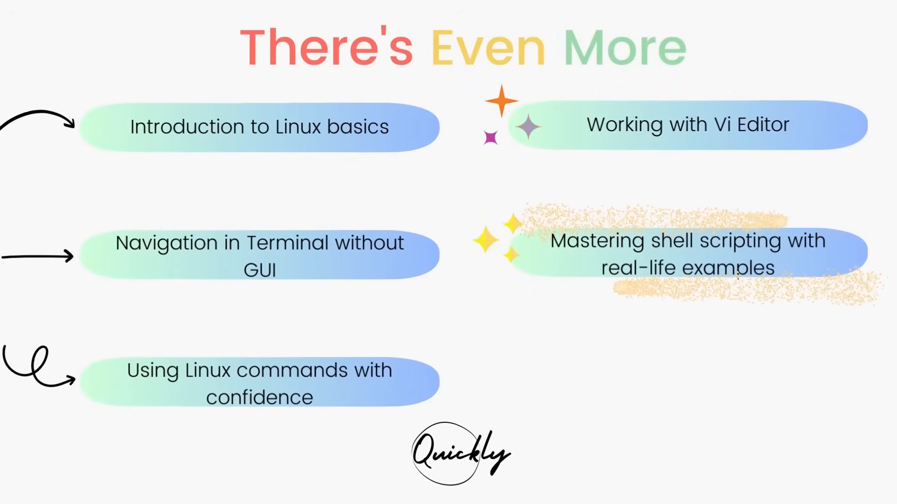
pyautogui.press('Right')
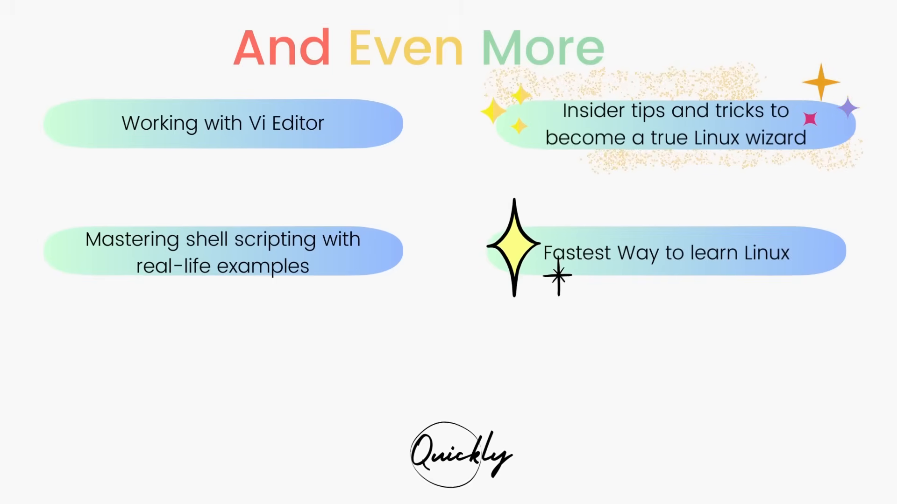
pyautogui.press('Right')
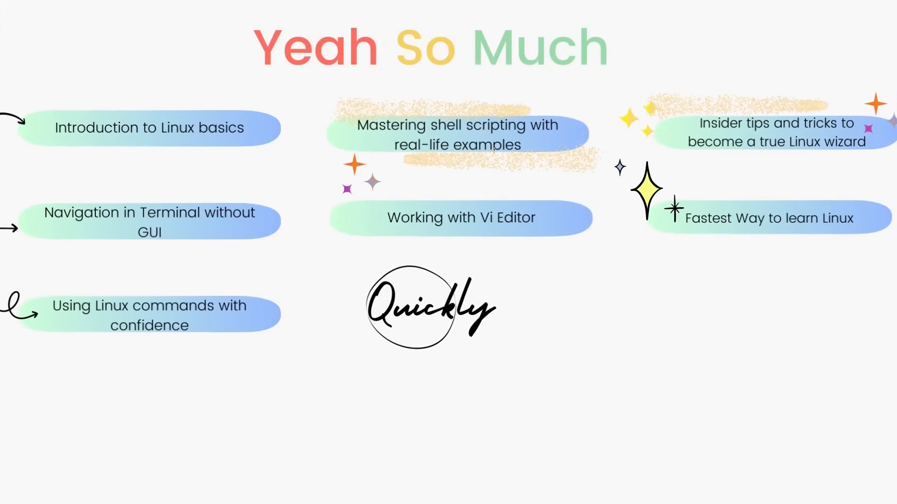